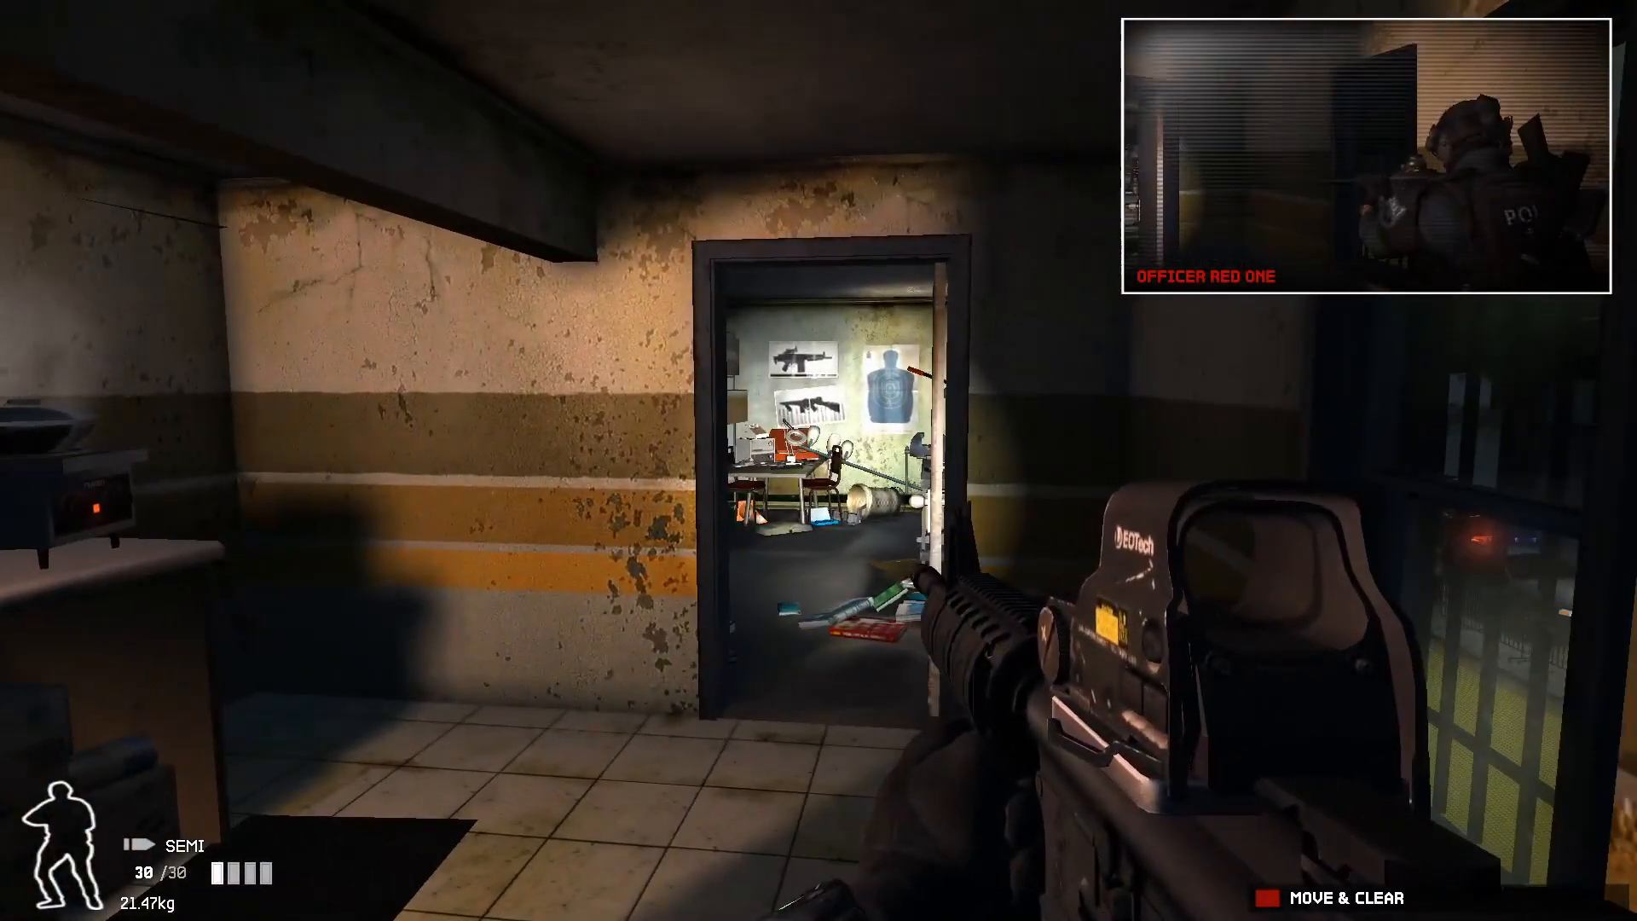
mouse_move(819, 460)
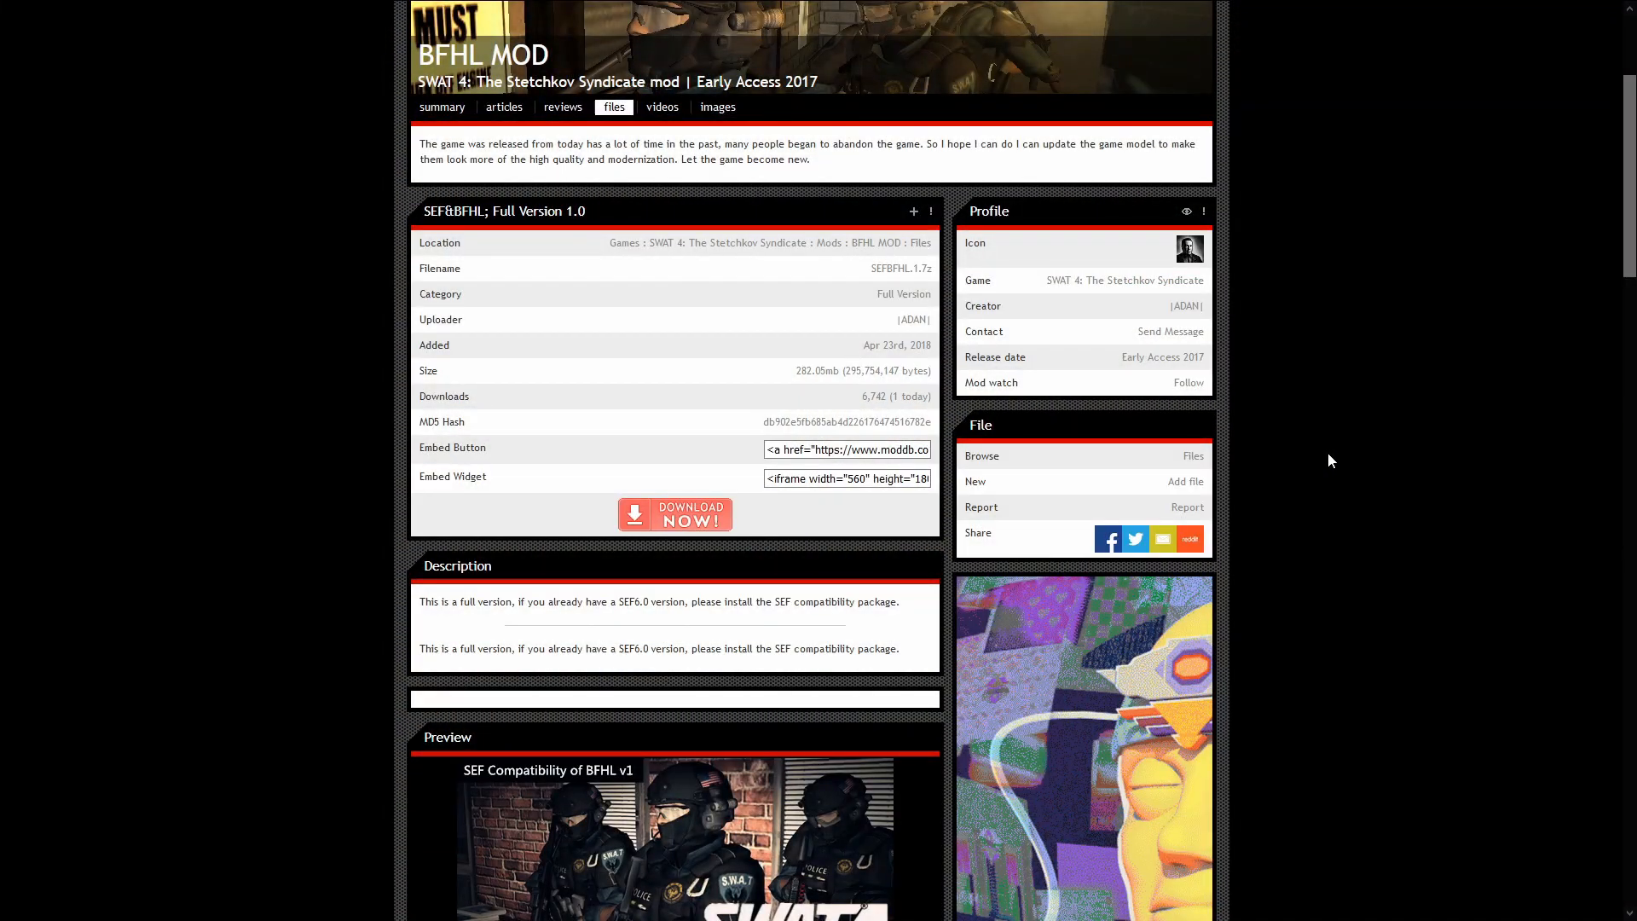
- Start the SEFBFHL.1.7z Full Version 1.0 download from the BFHL MOD files page
scroll("down", 3)
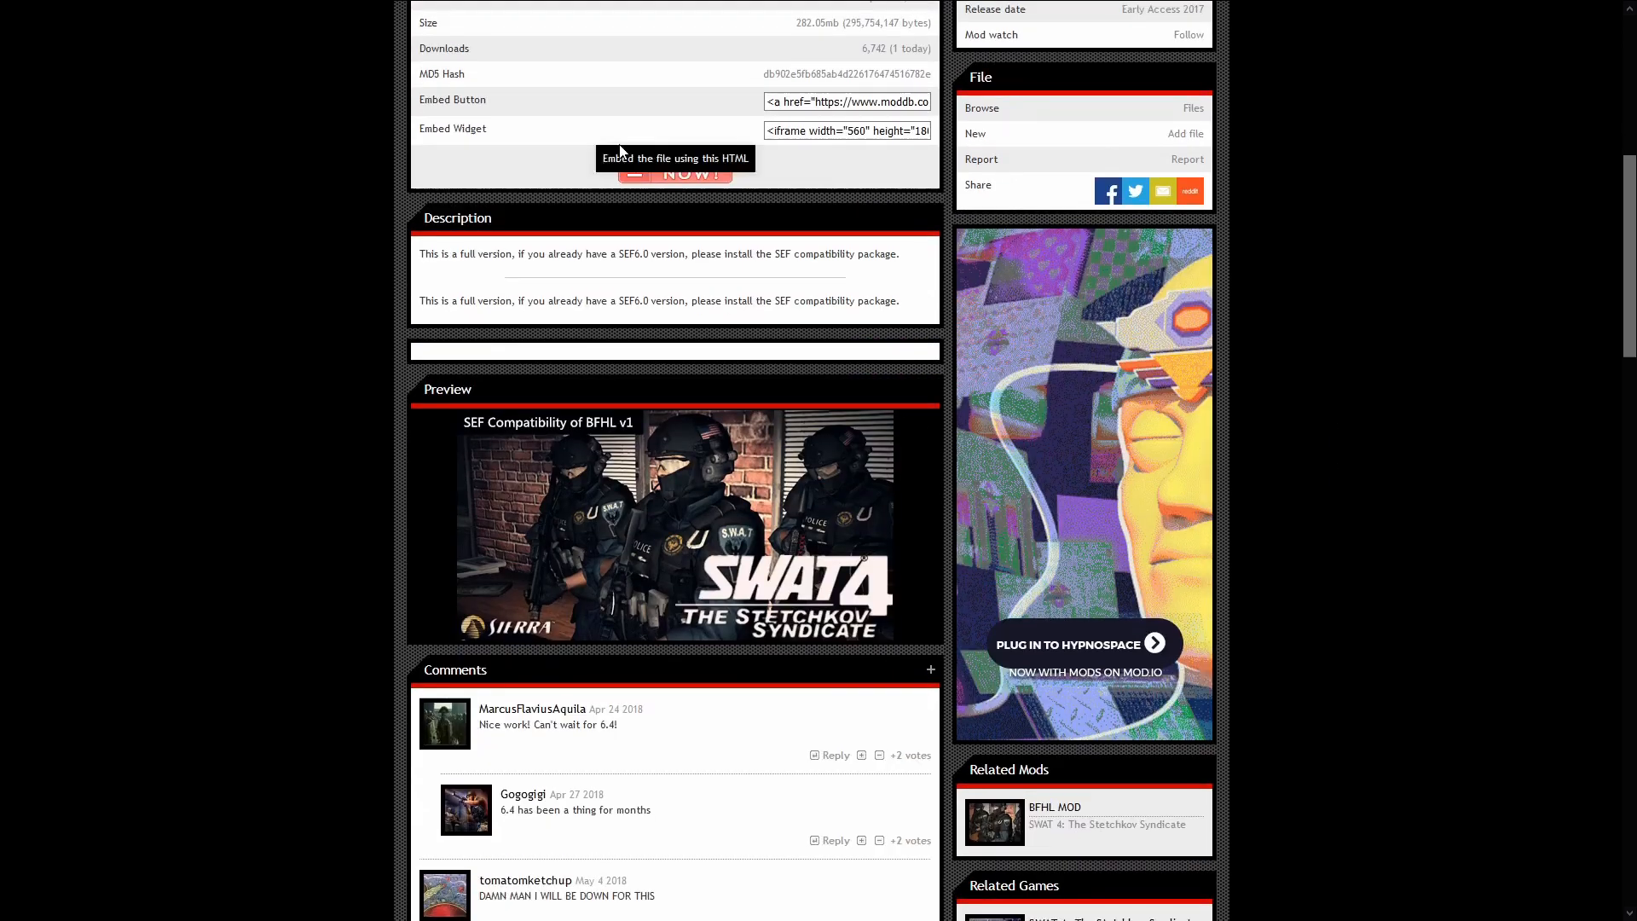
scroll("up", 3)
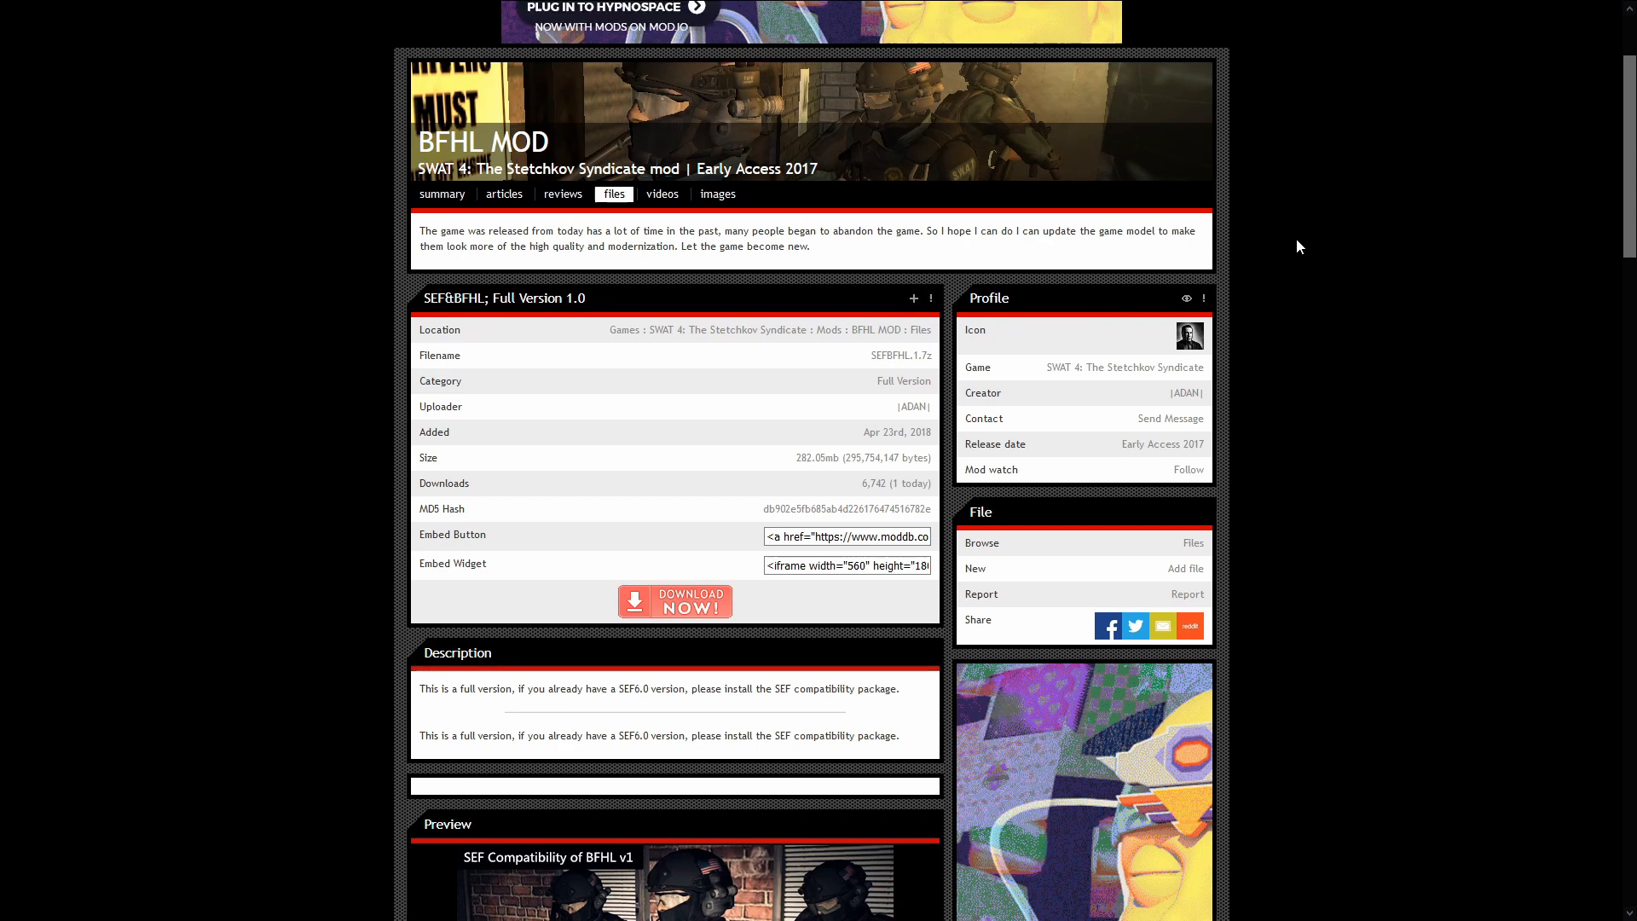
scroll("down", 3)
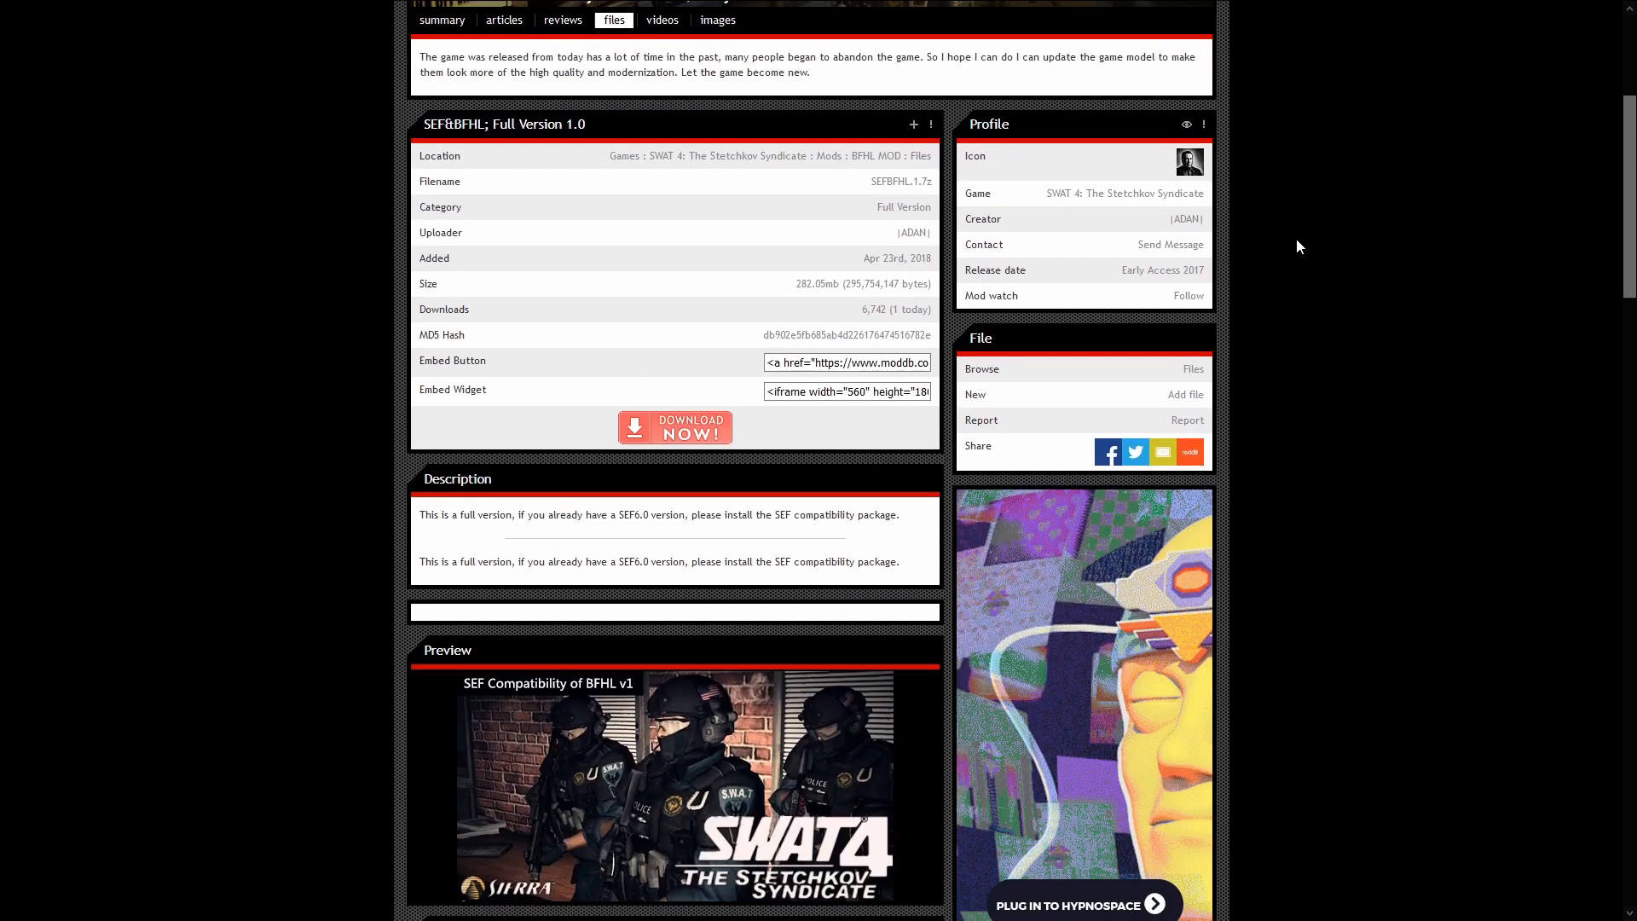
mouse_move(1153, 238)
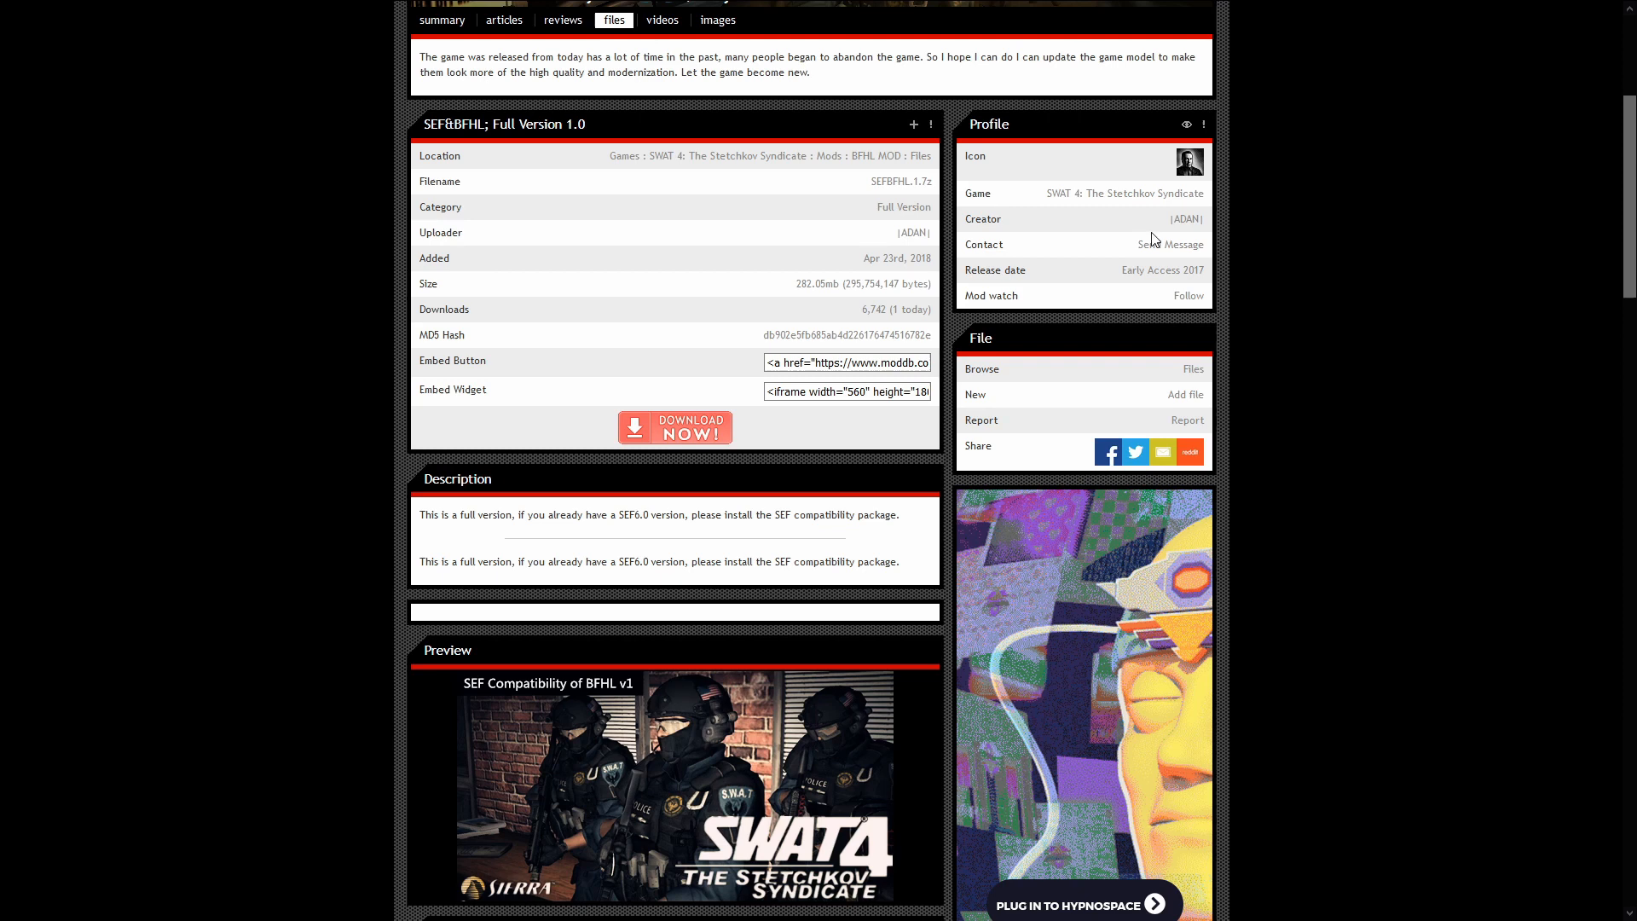
mouse_move(350, 307)
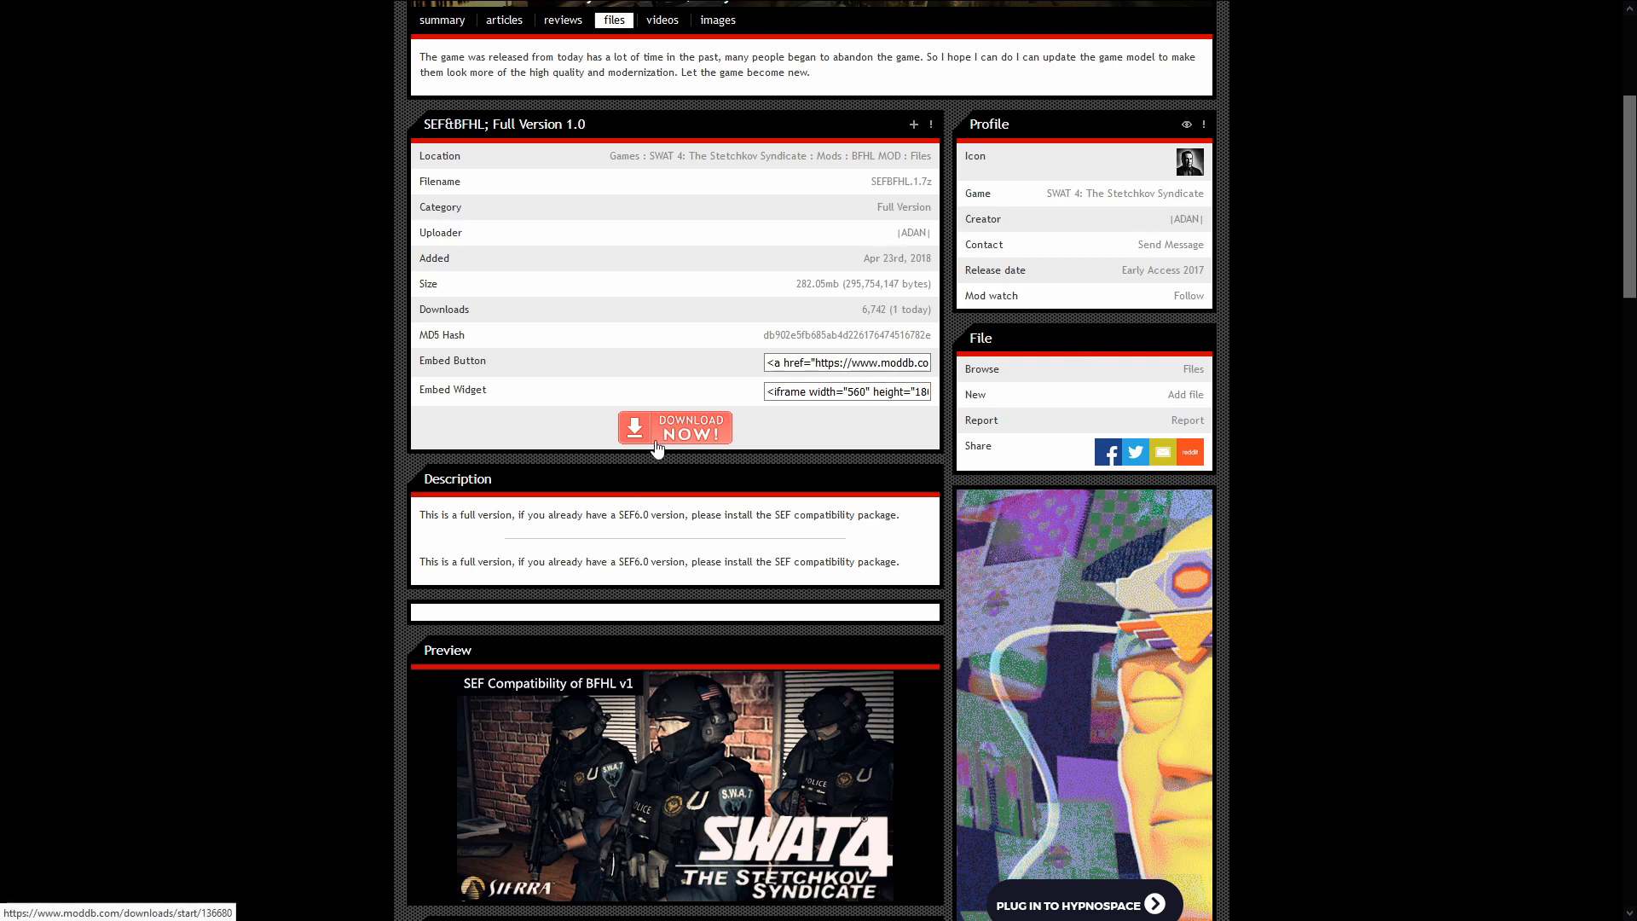
left_click(675, 427)
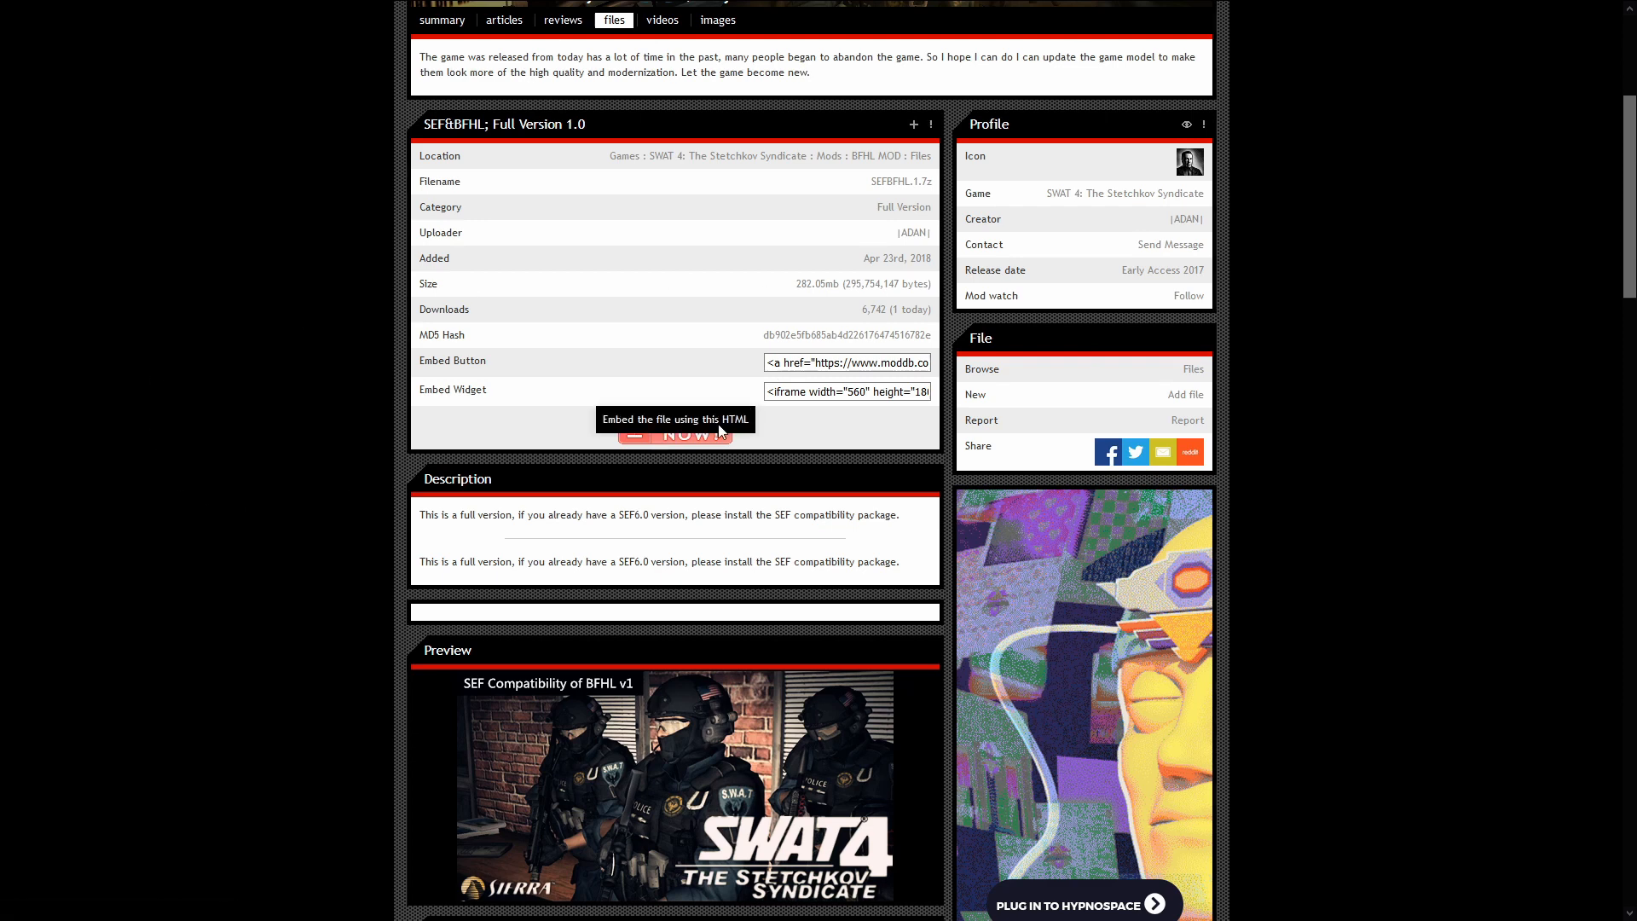
left_click(675, 433)
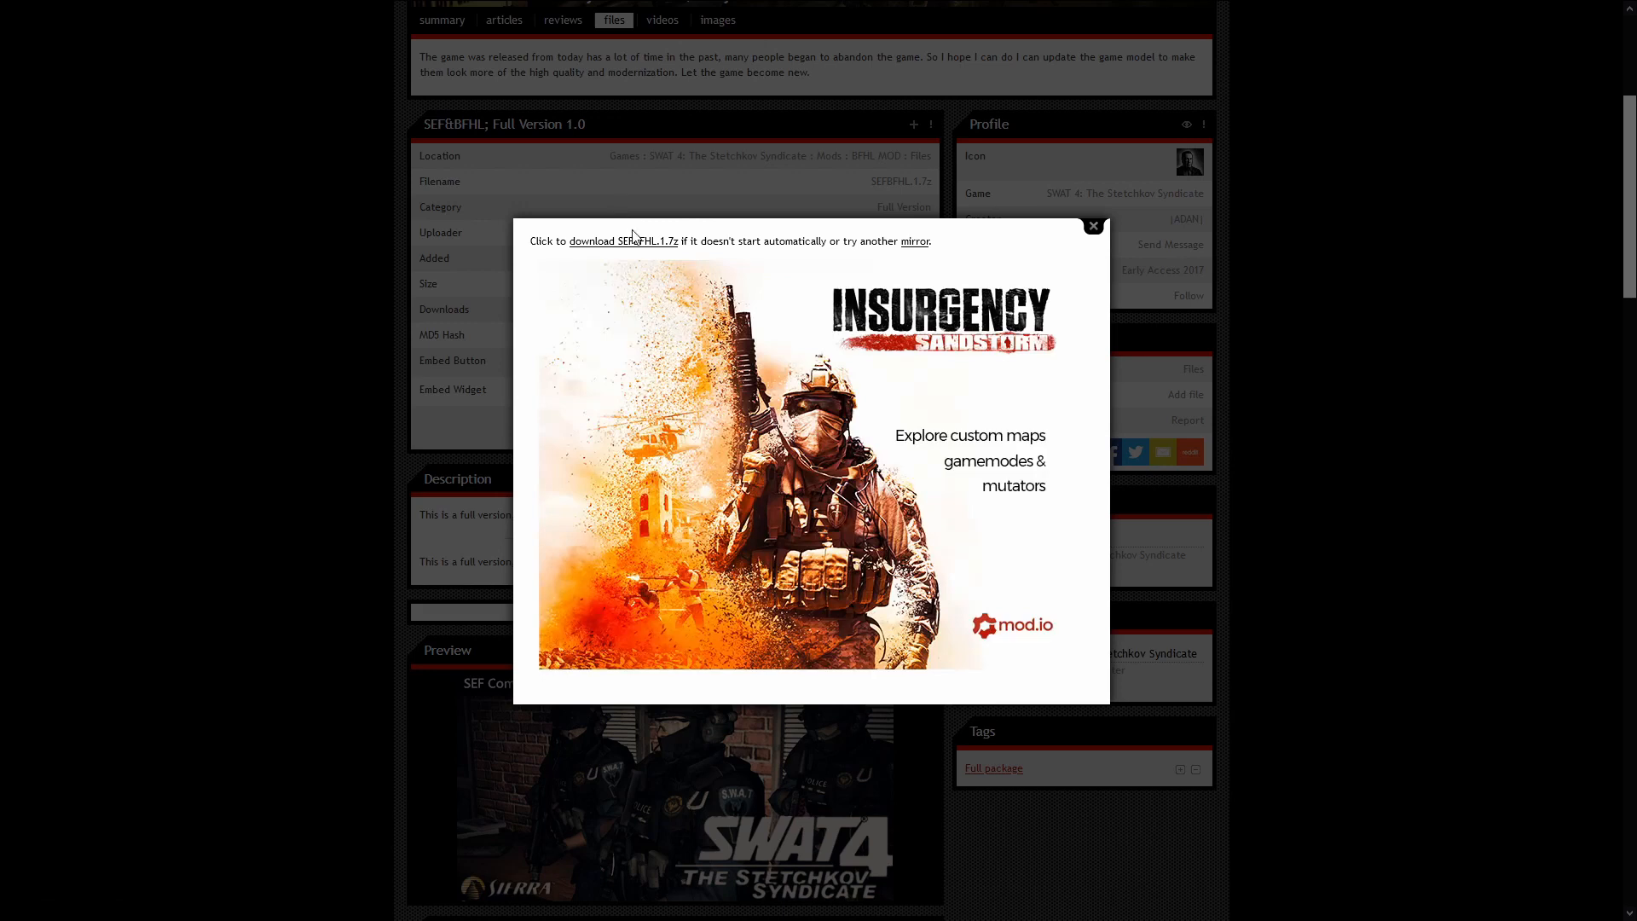
mouse_move(623, 242)
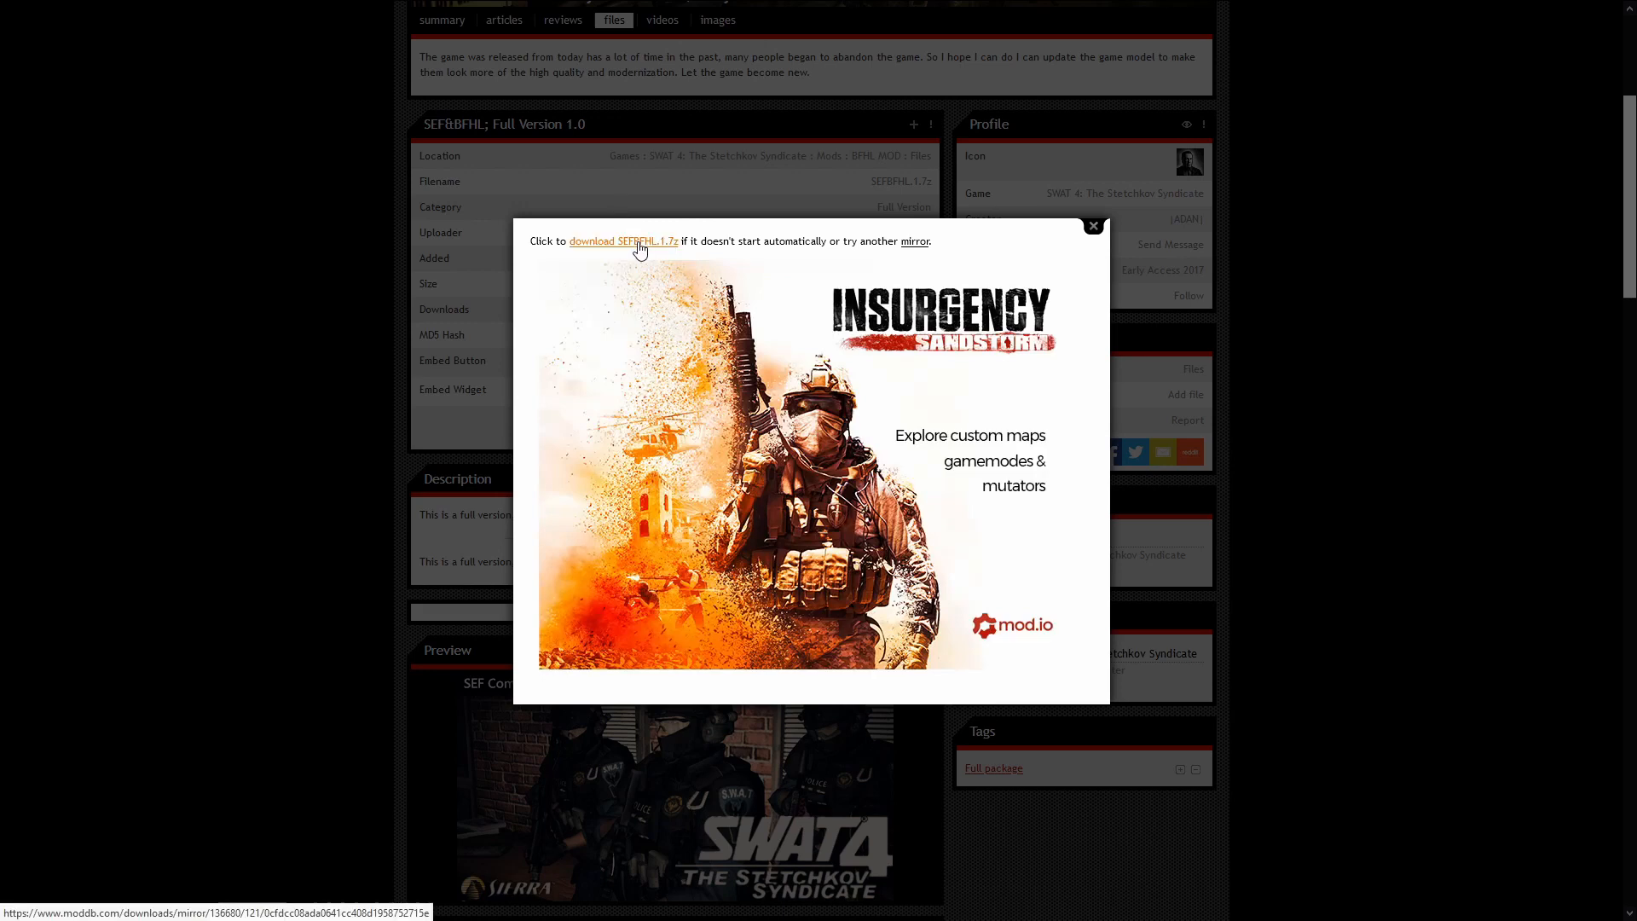
- Use the manual 'download SEFBFHL.1.7z' link and choose Save File to keep the archive
left_click(623, 242)
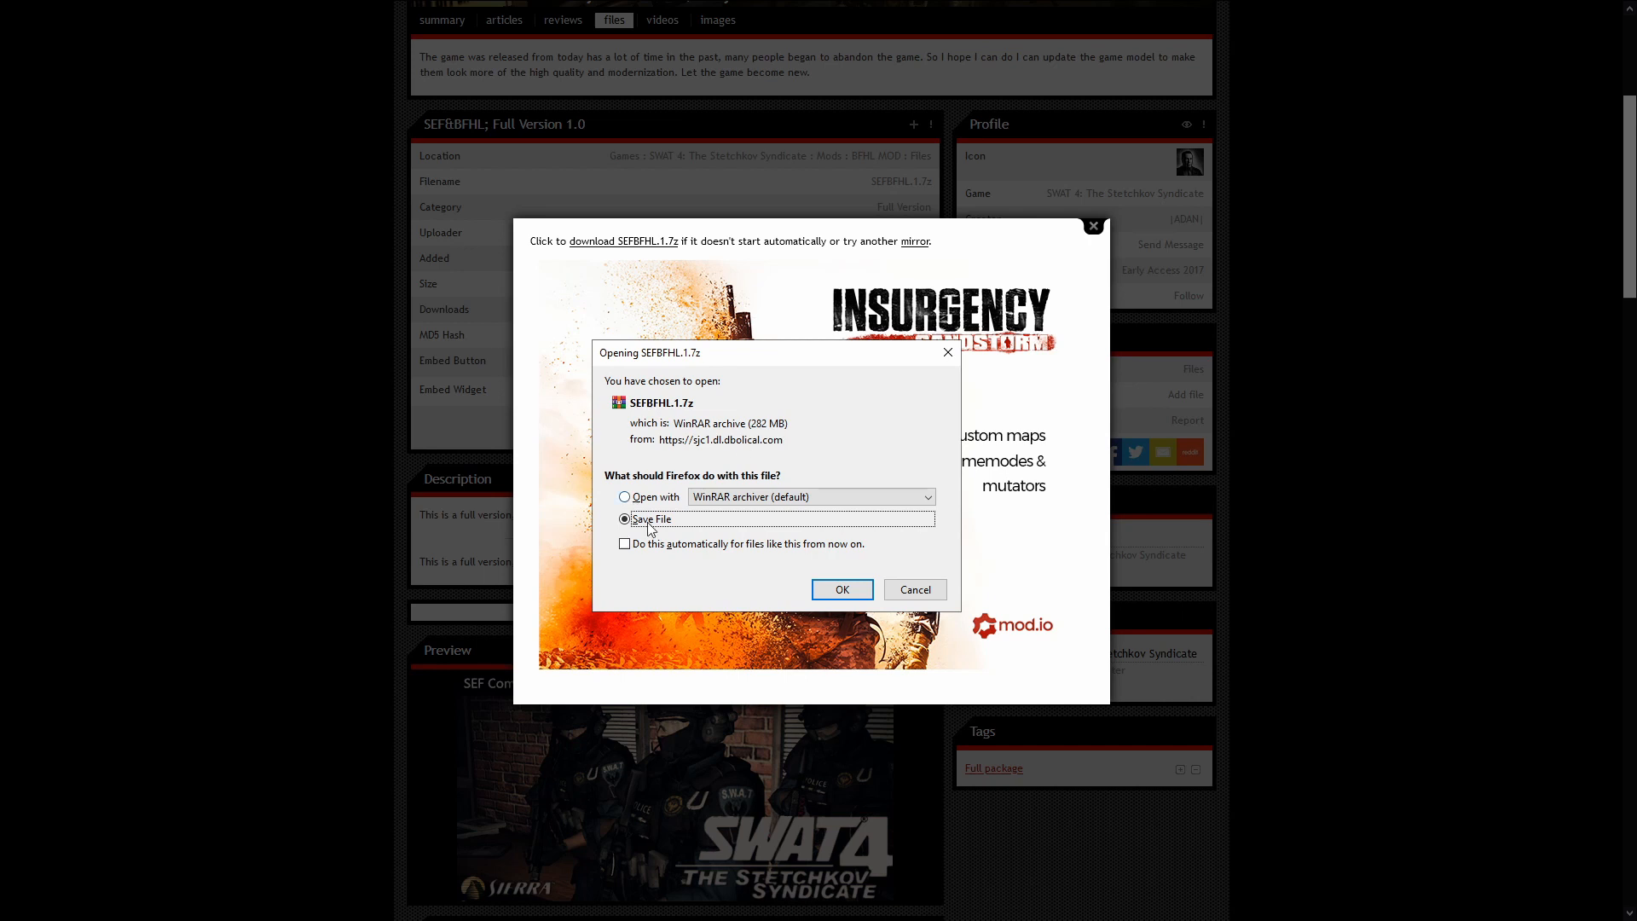
left_click(841, 589)
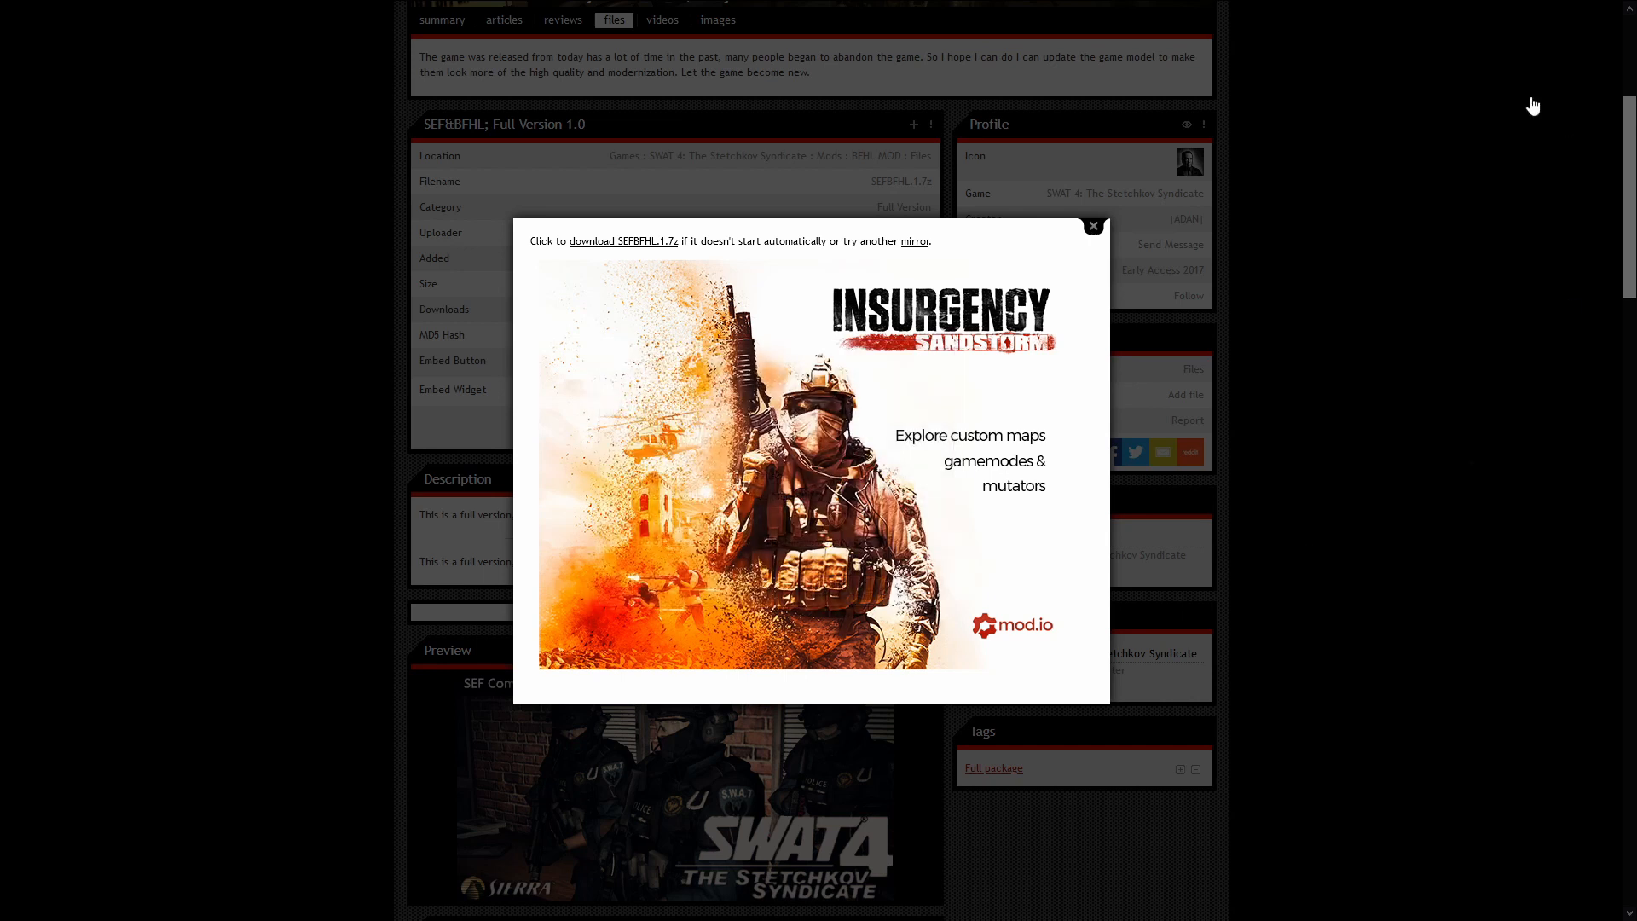
scroll("up", 3)
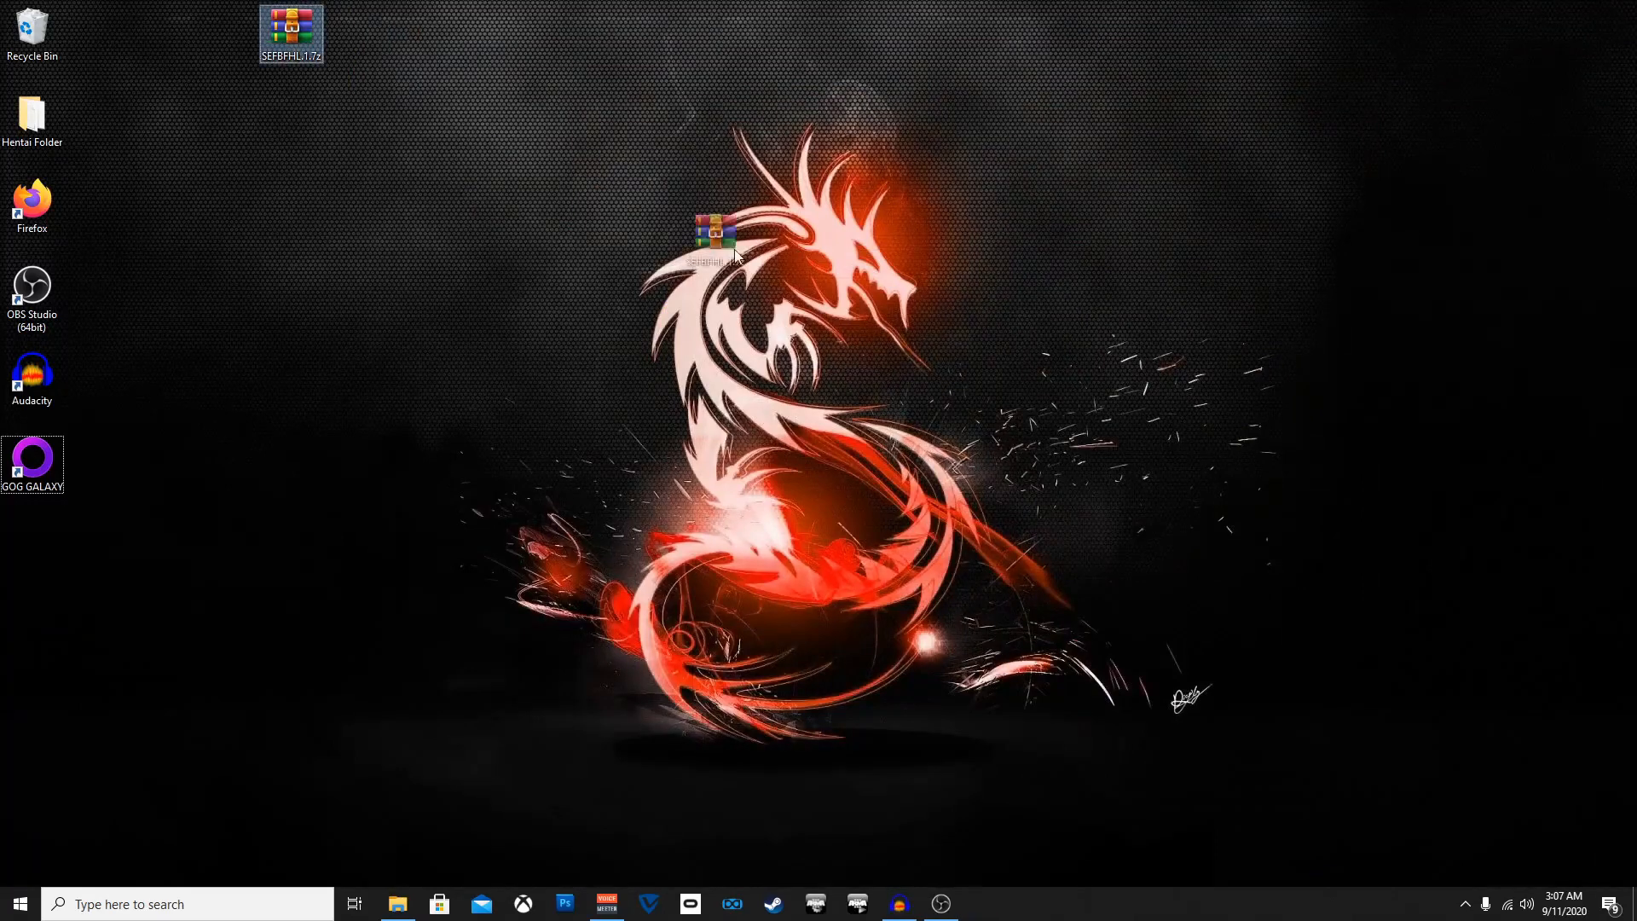
- Extract SEFBFHL.1.7z into an SEFBFHL.1 desktop folder and open GOG GALAXY's file location
left_click_drag(292, 32, 355, 292)
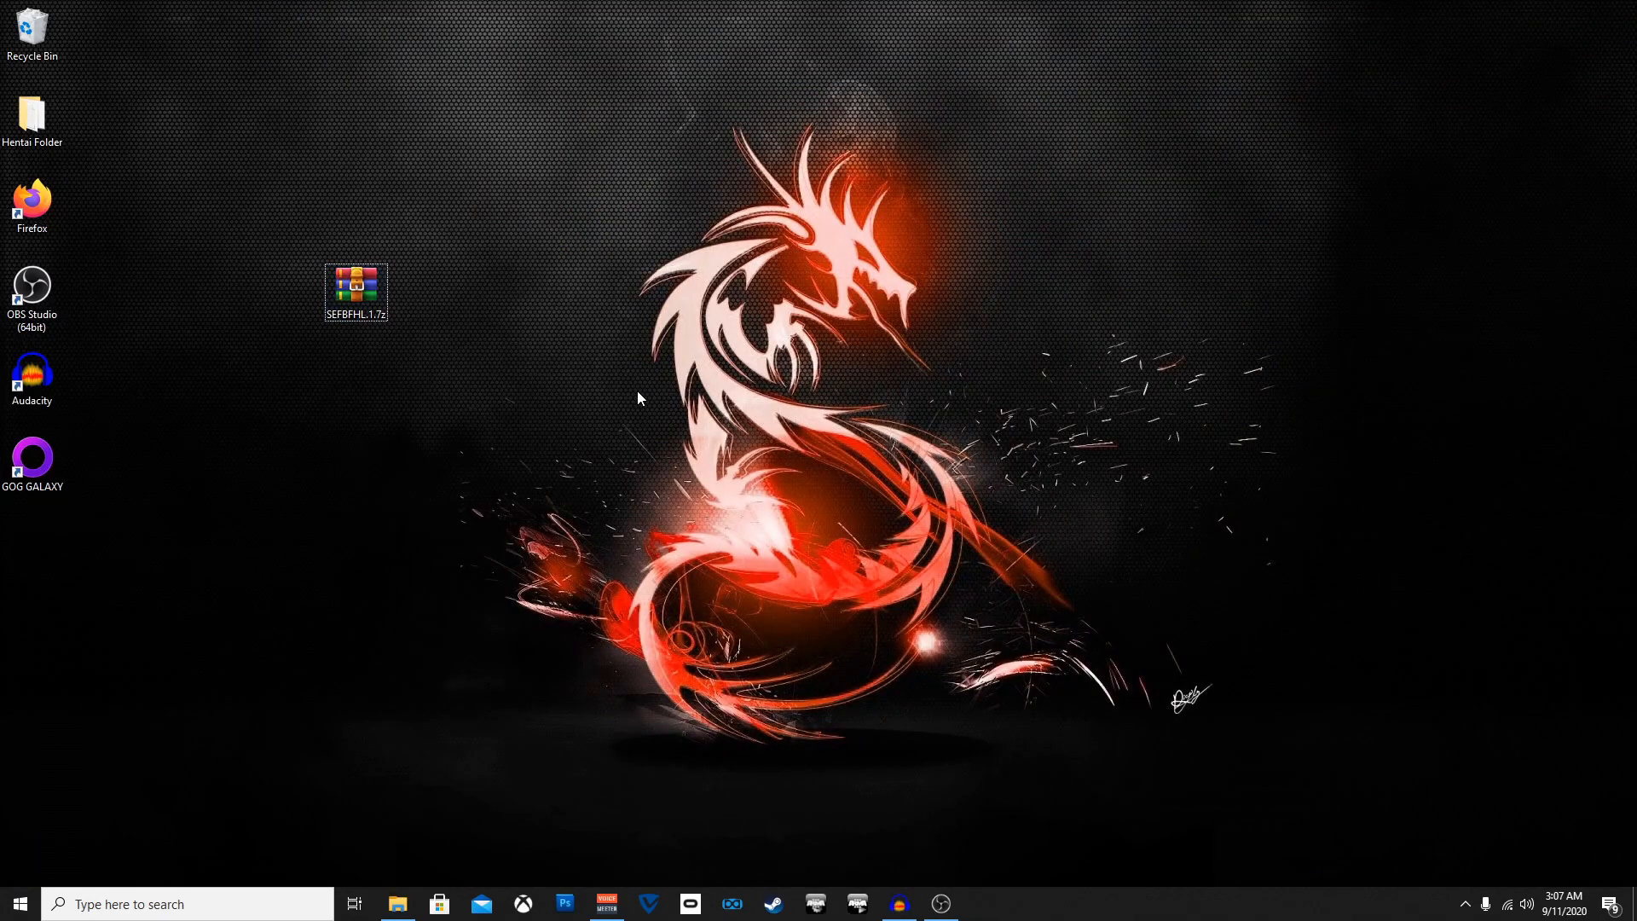
mouse_move(355, 330)
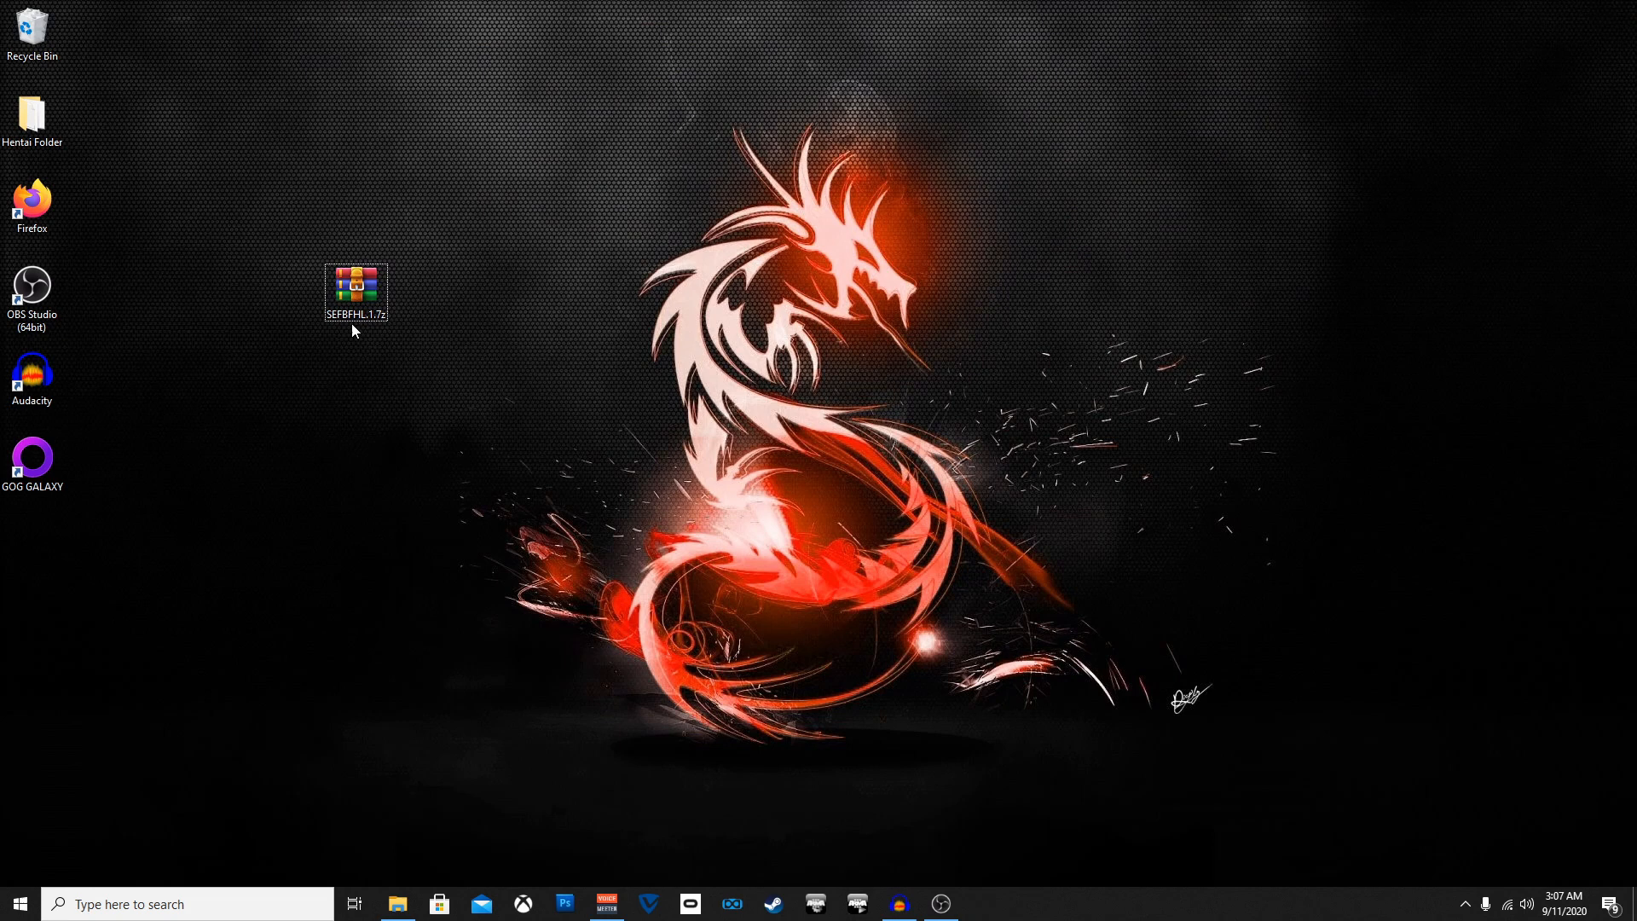
right_click(356, 290)
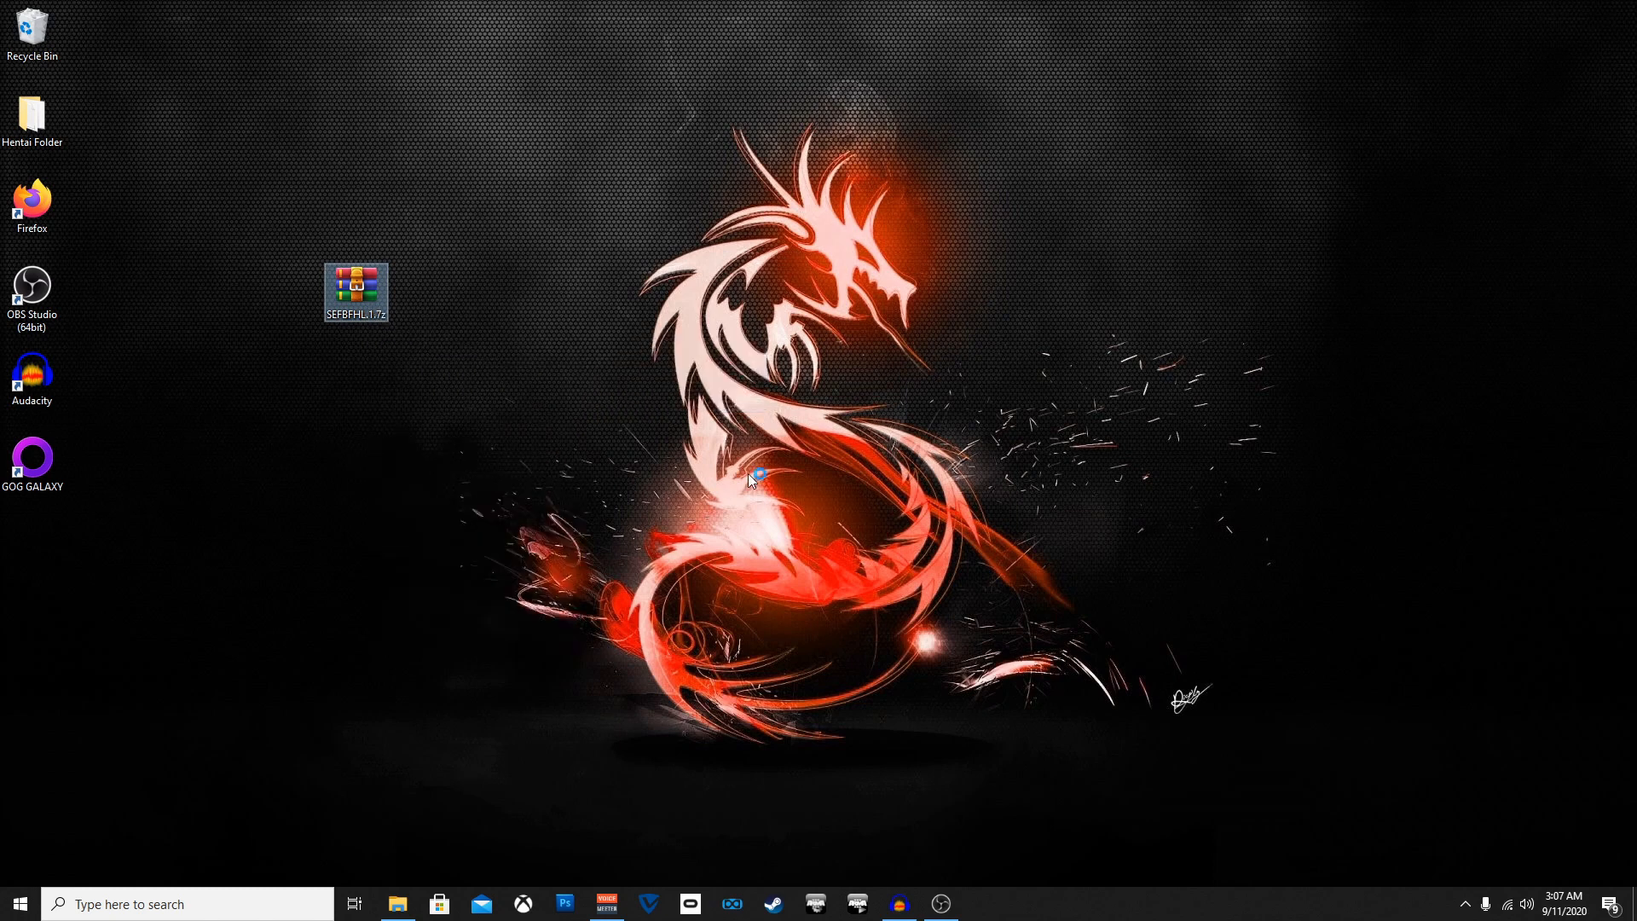
double_click(355, 290)
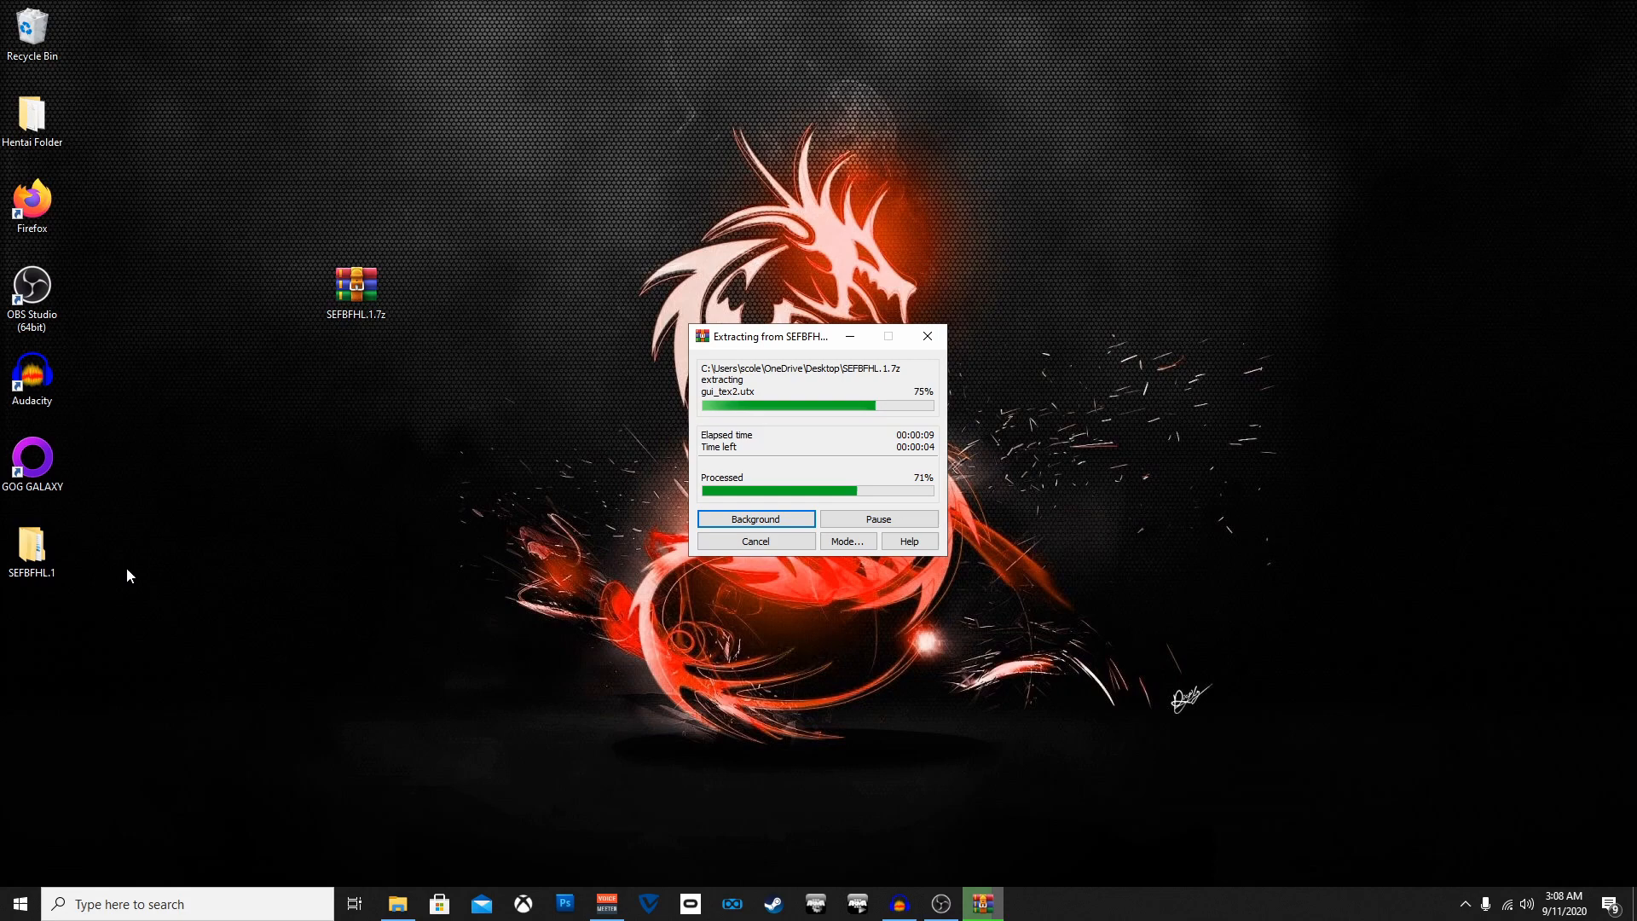
right_click(32, 452)
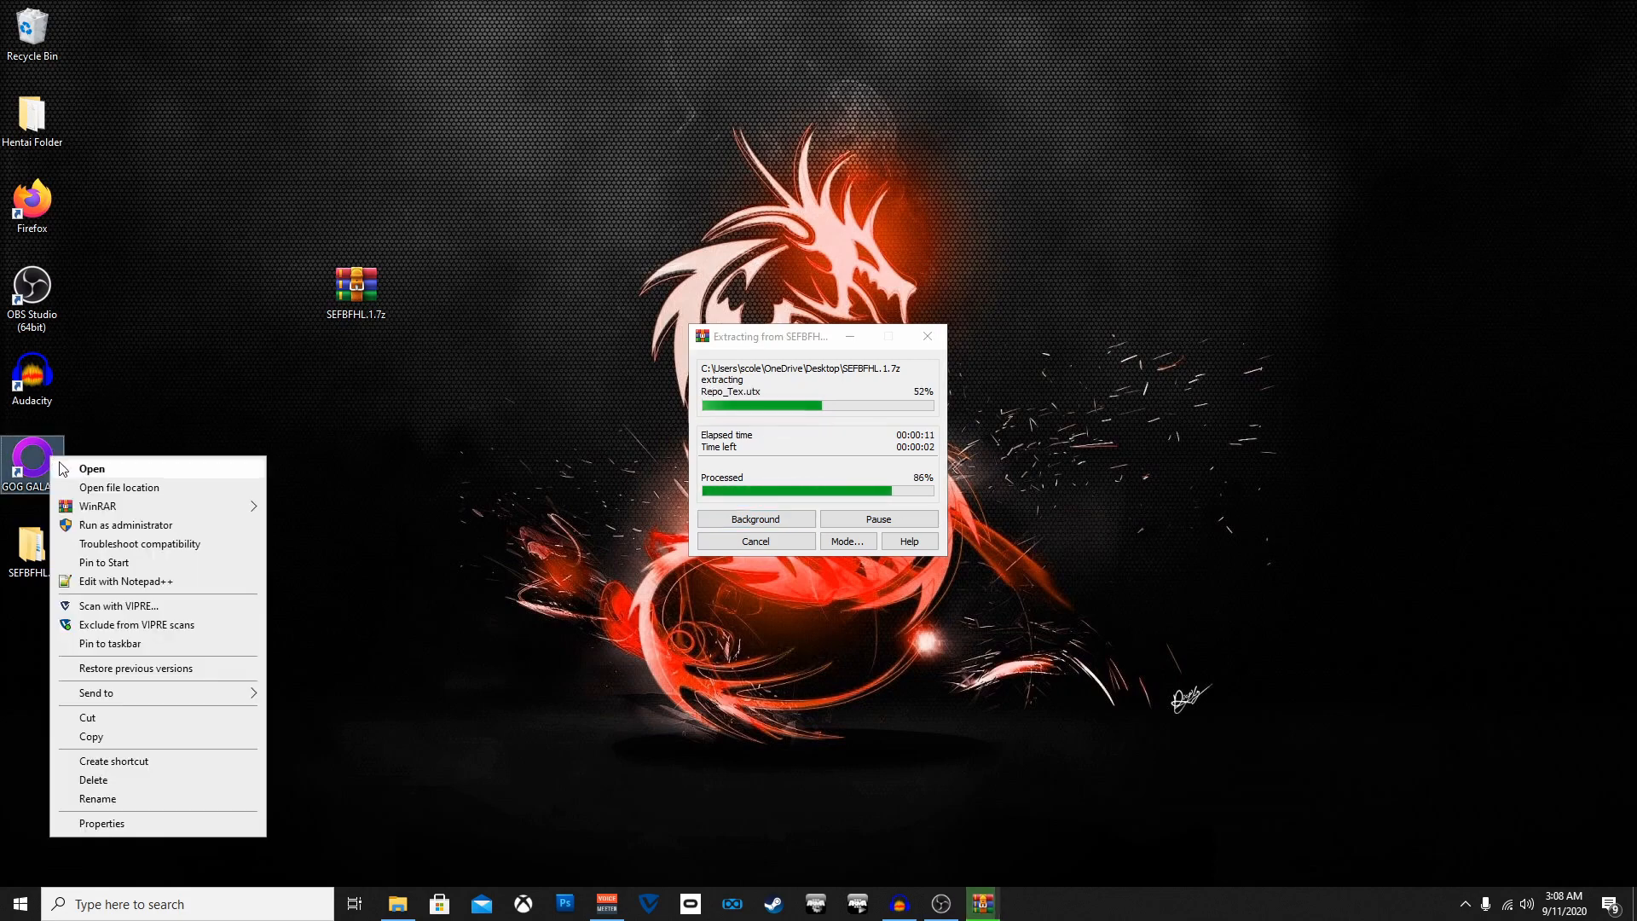
left_click(119, 486)
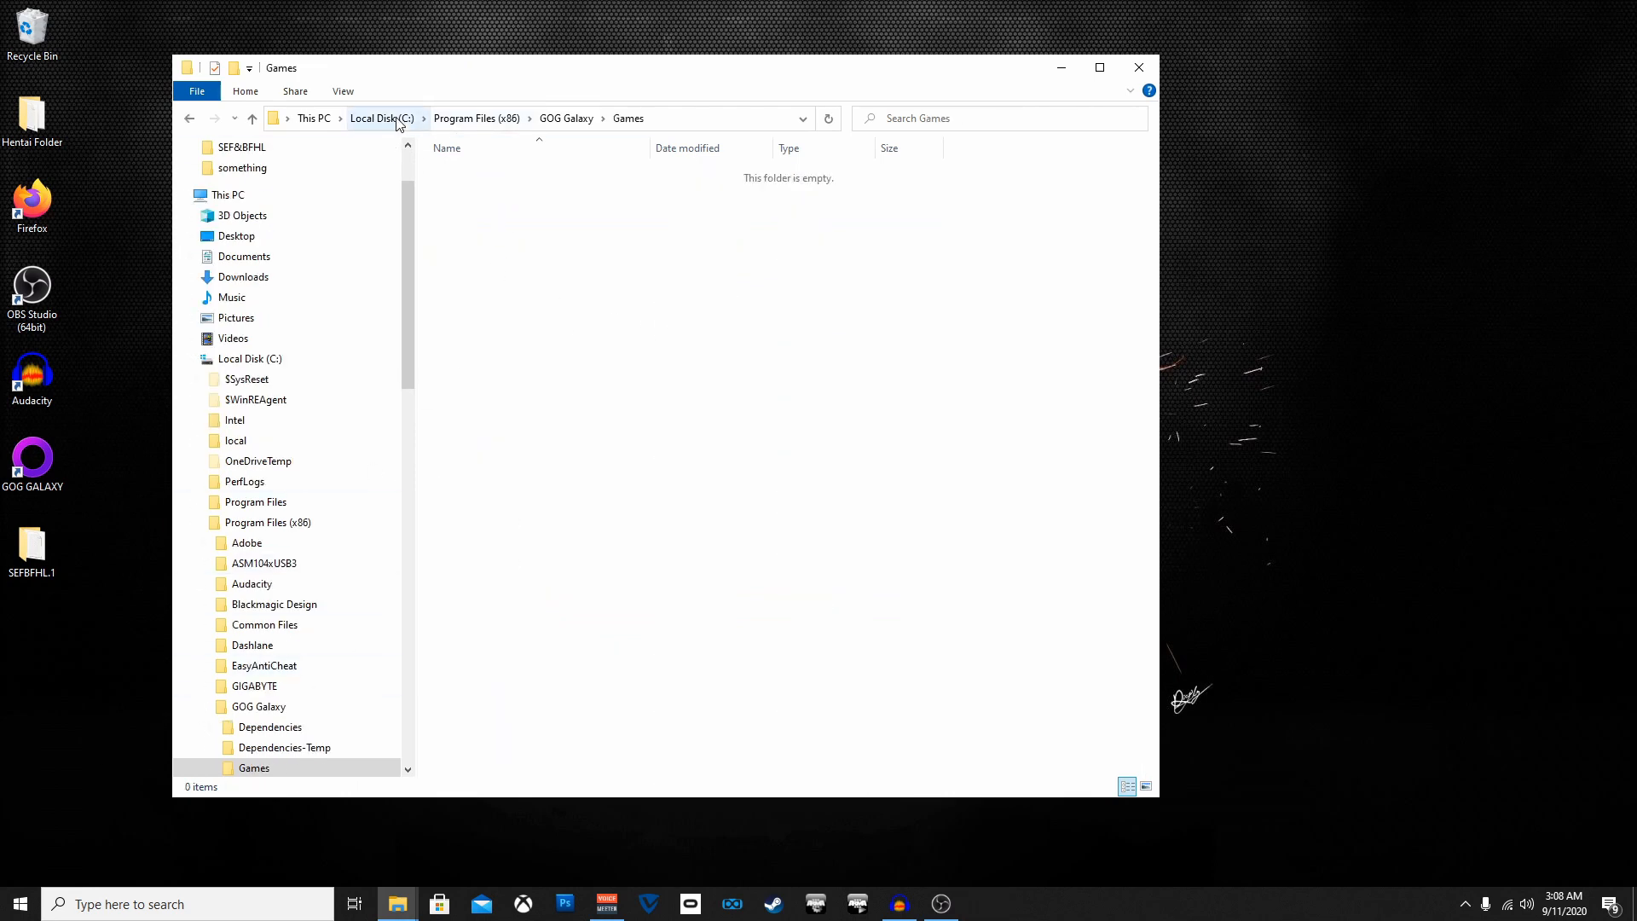
- Inspect SEF&BFHL inside the SEFBFHL.1 folder, then drag SEF&BFHL onto the desktop
left_click(1138, 66)
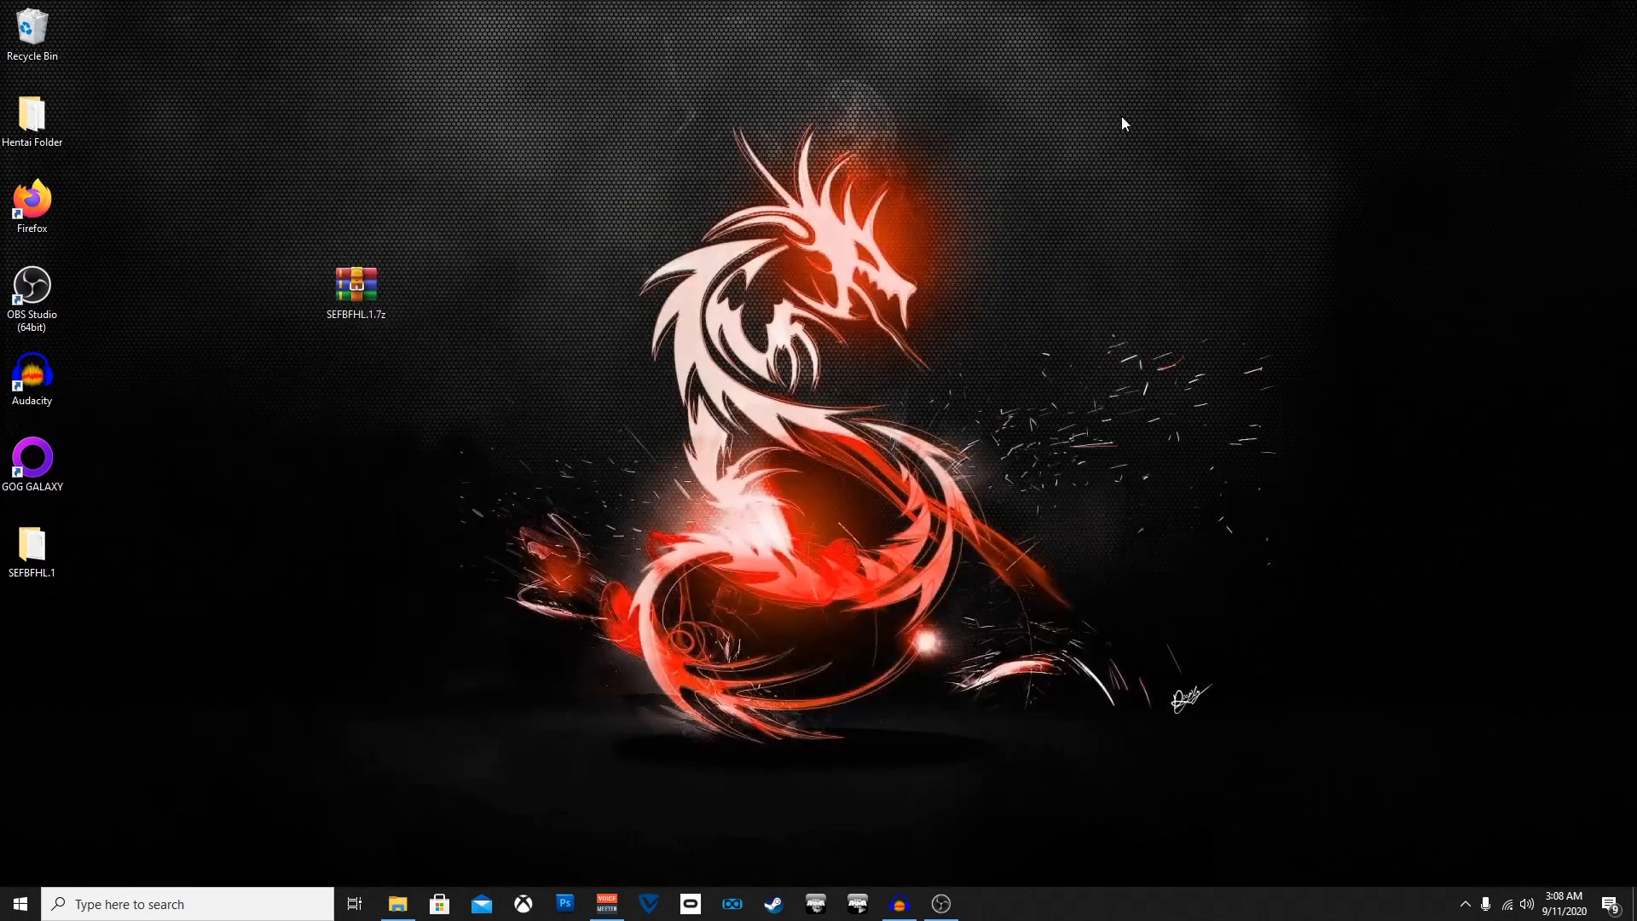
mouse_move(32, 543)
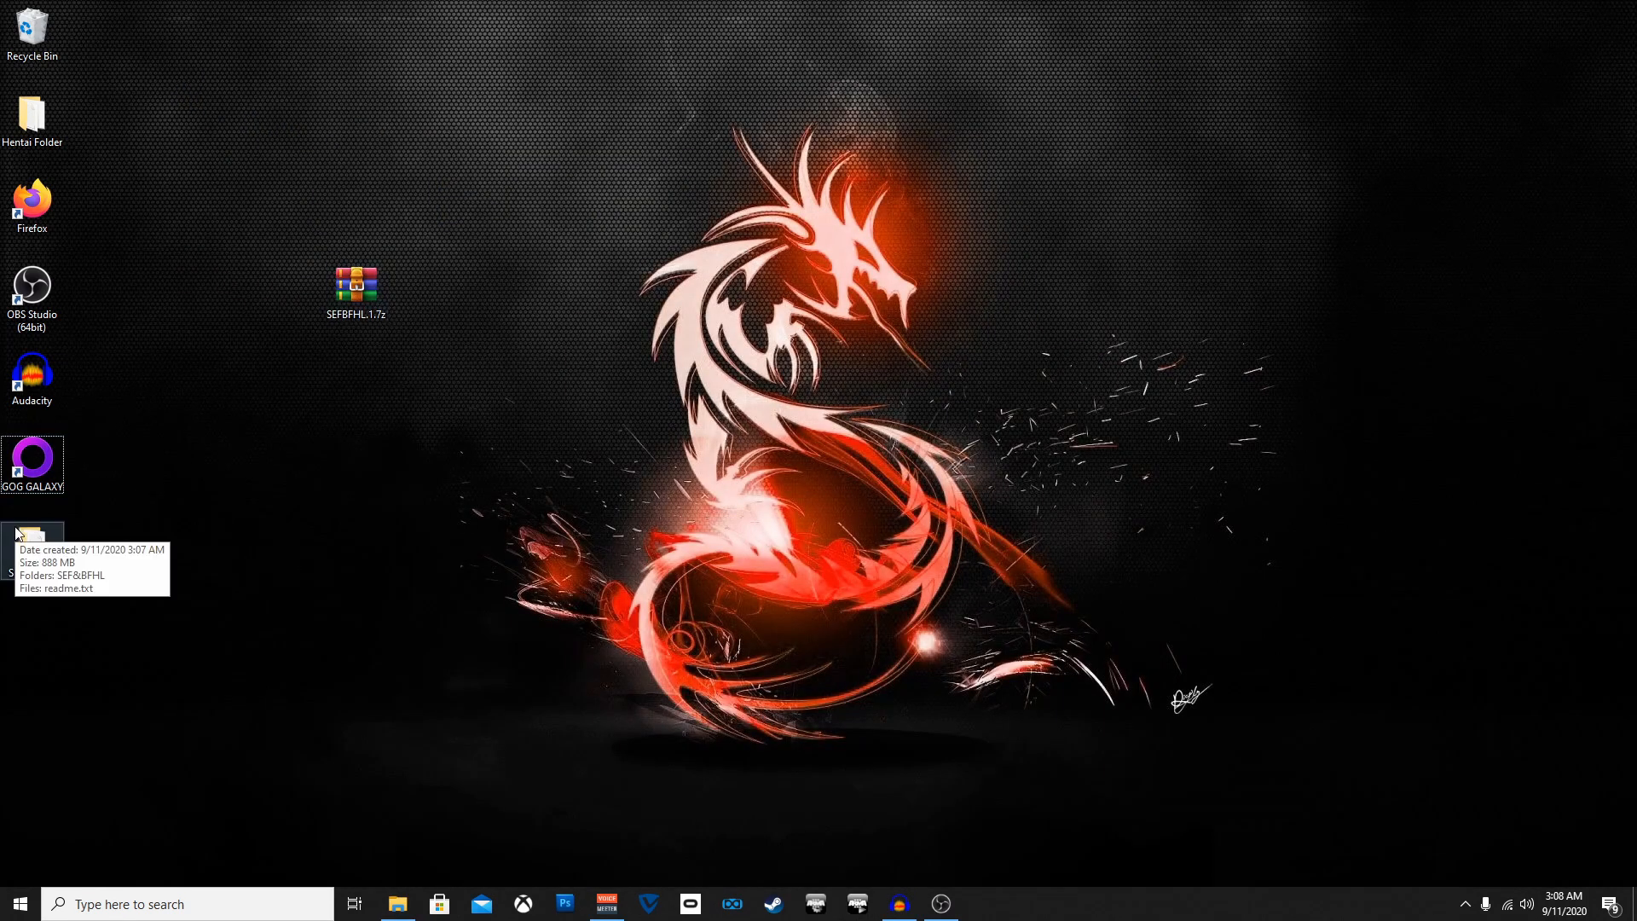
double_click(32, 535)
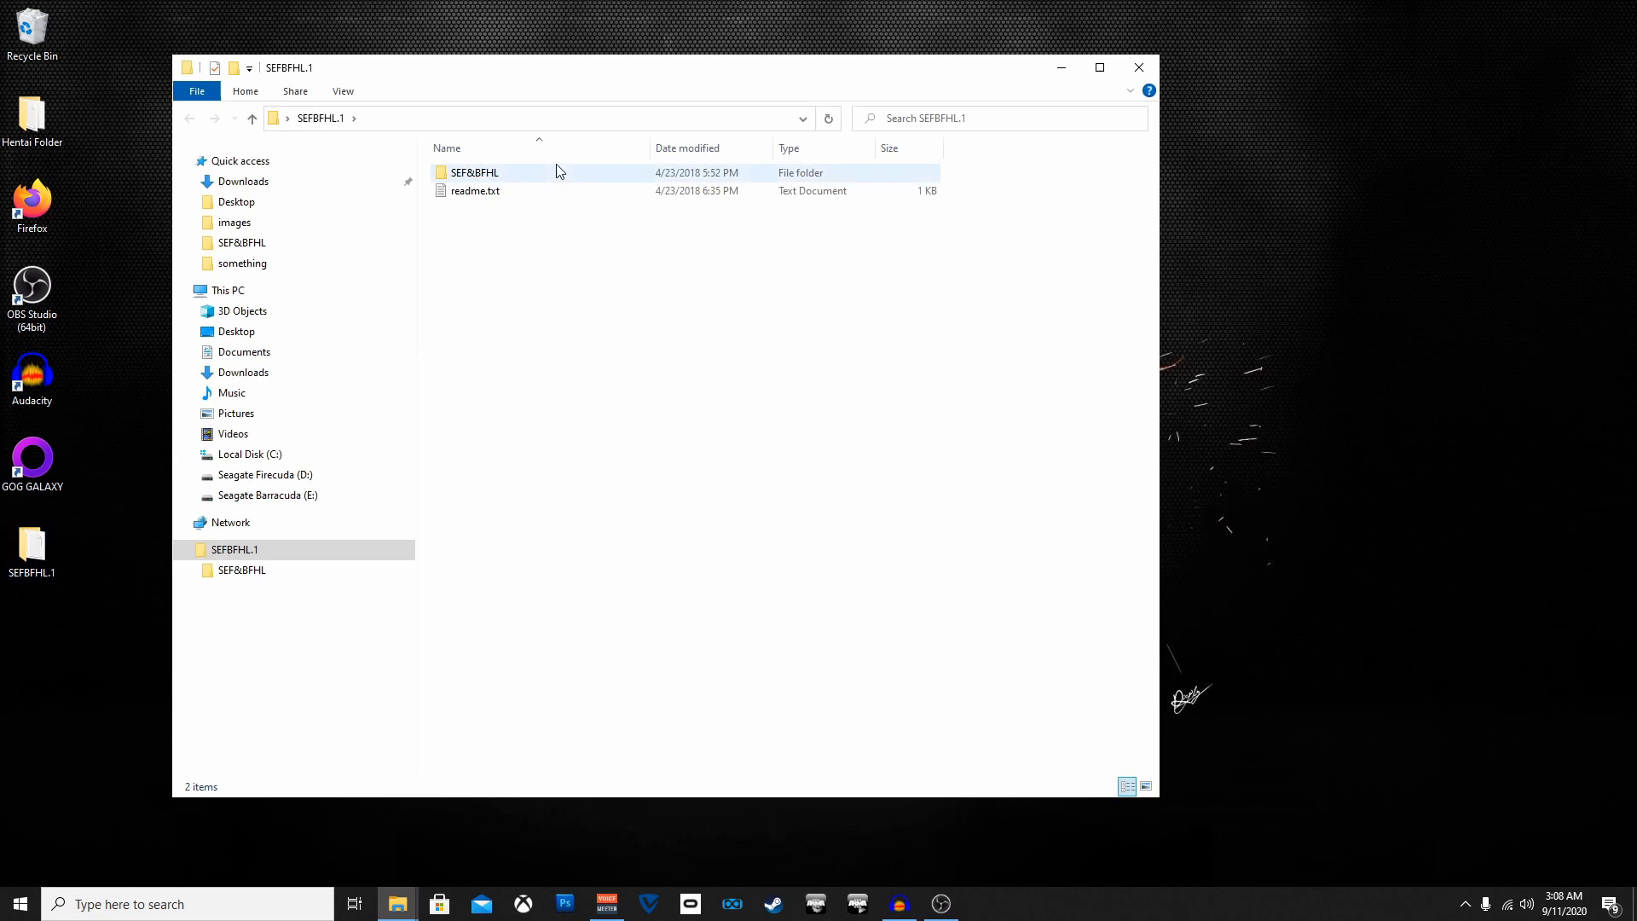
left_click(475, 172)
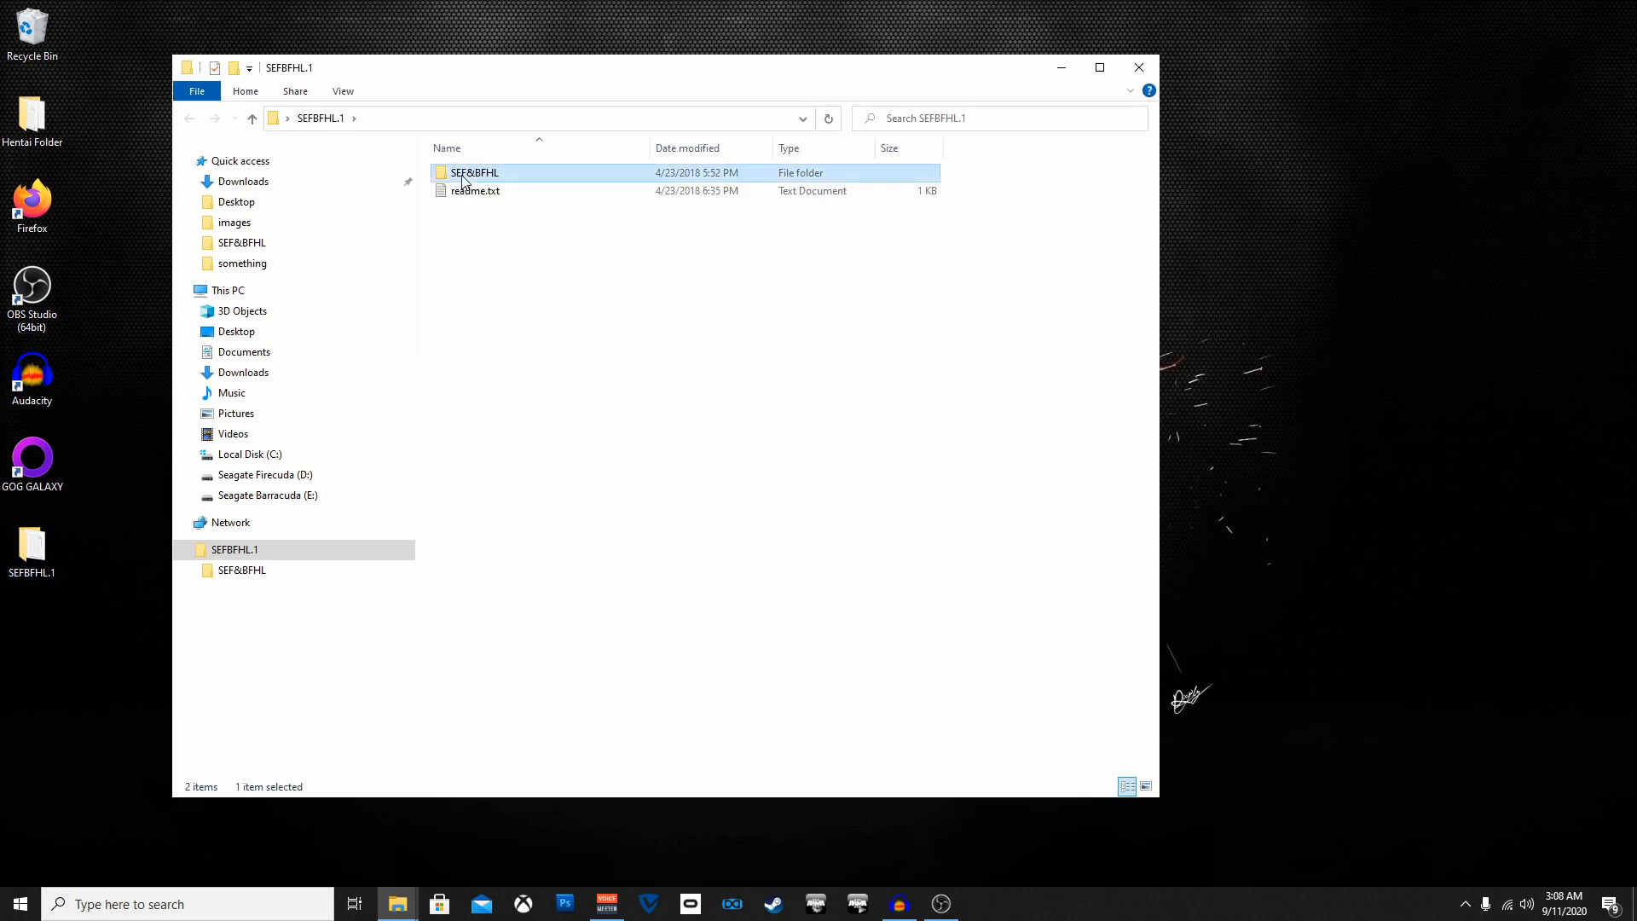
double_click(474, 173)
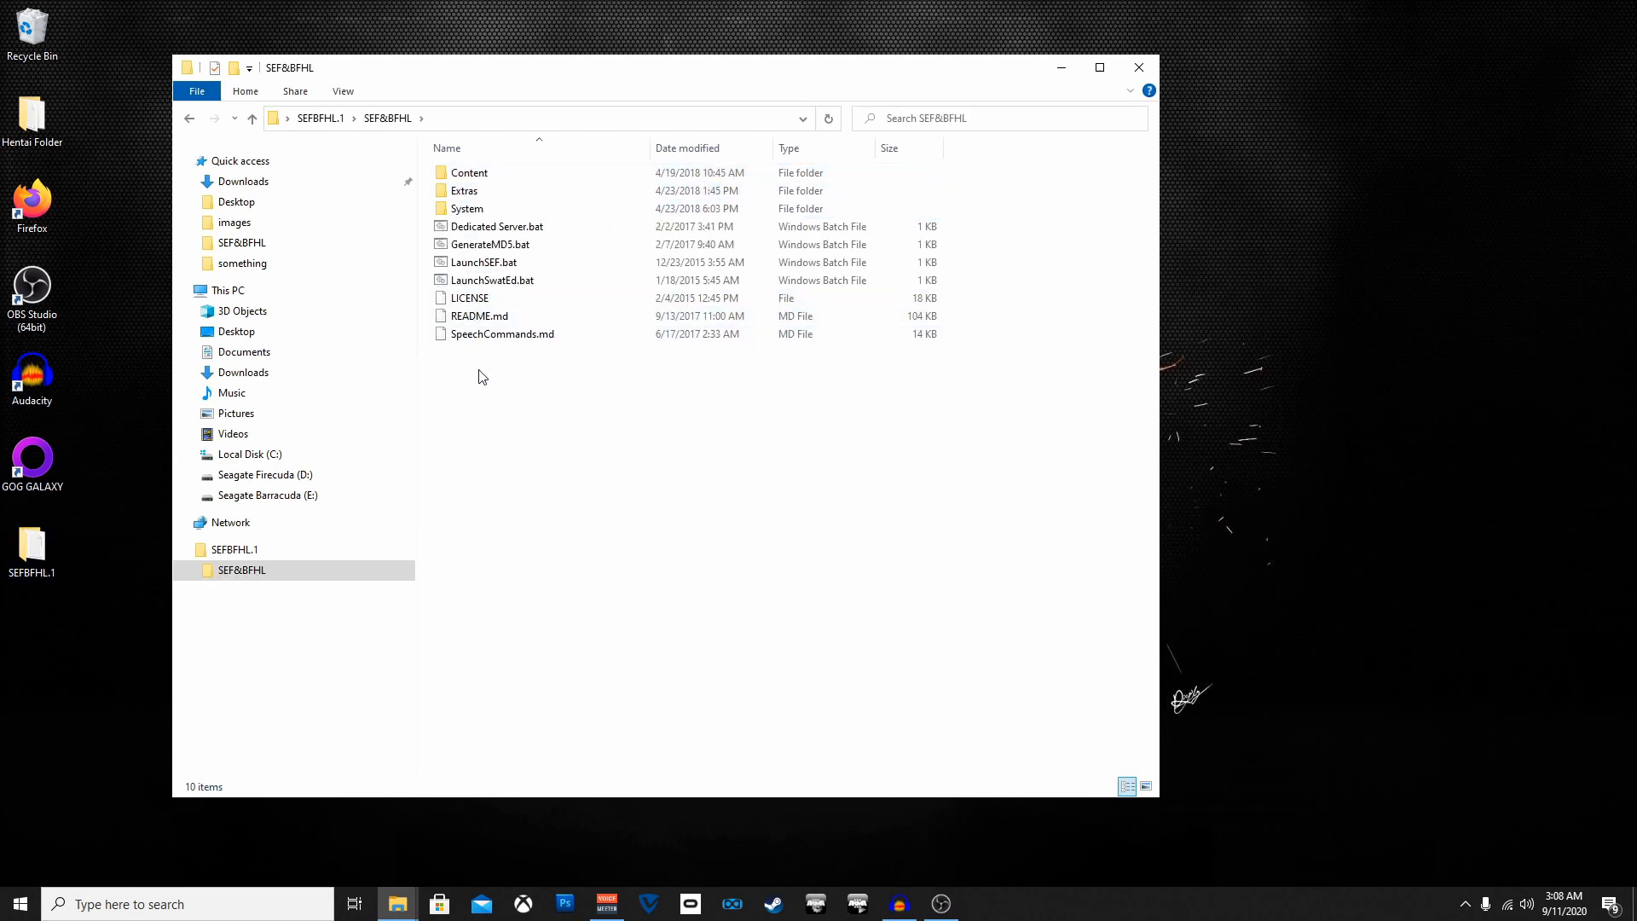
left_click(233, 549)
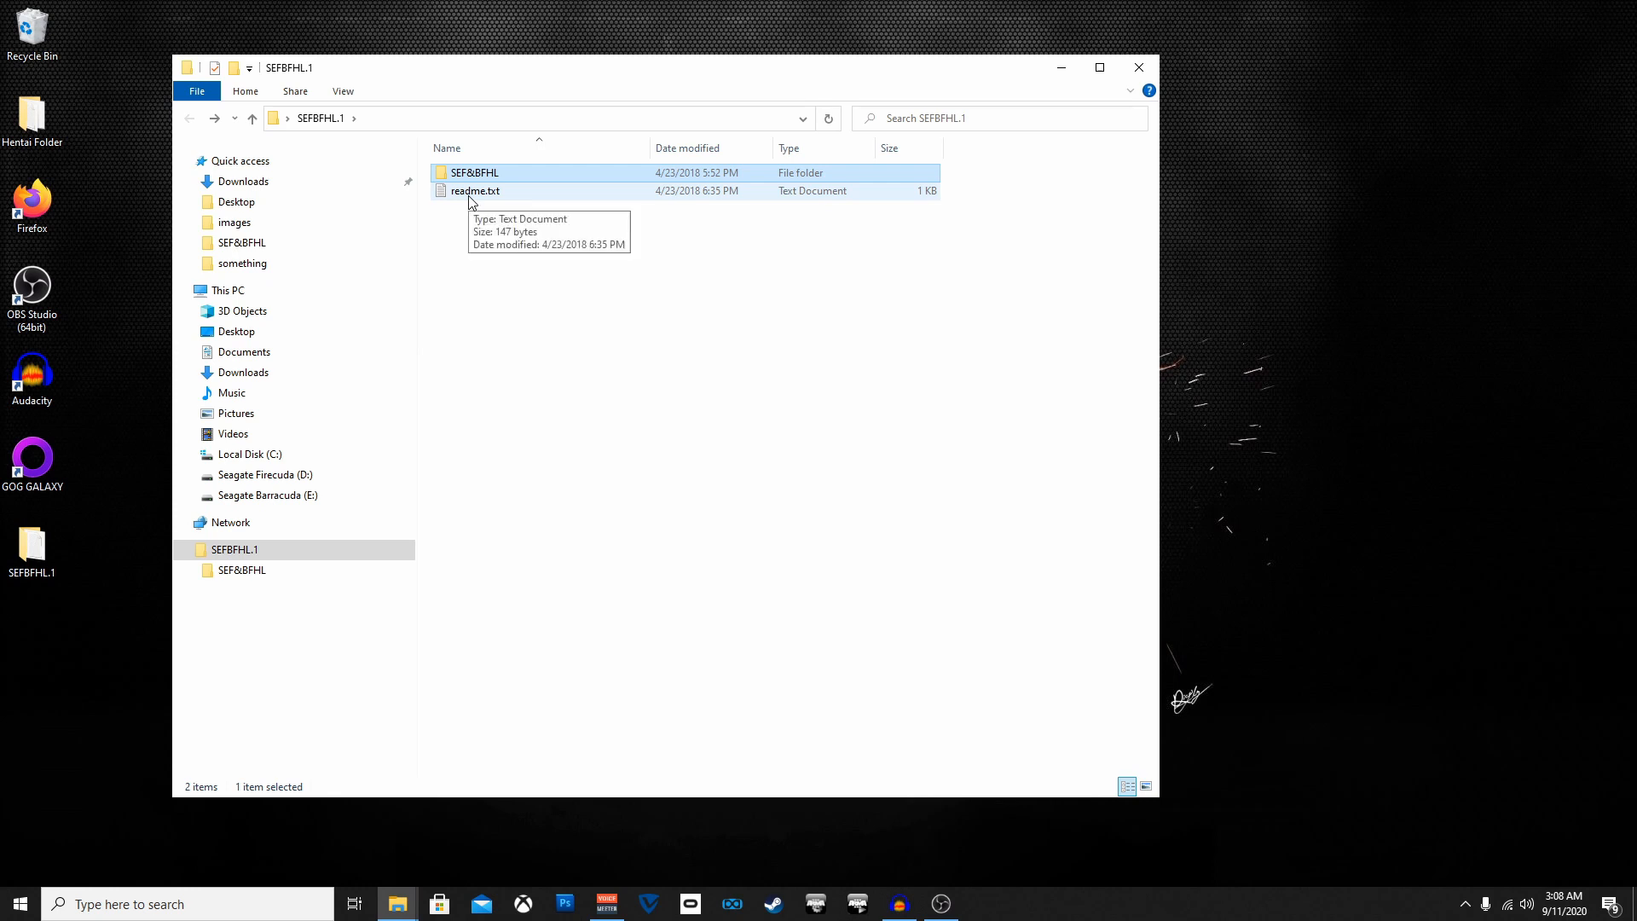
mouse_move(522, 139)
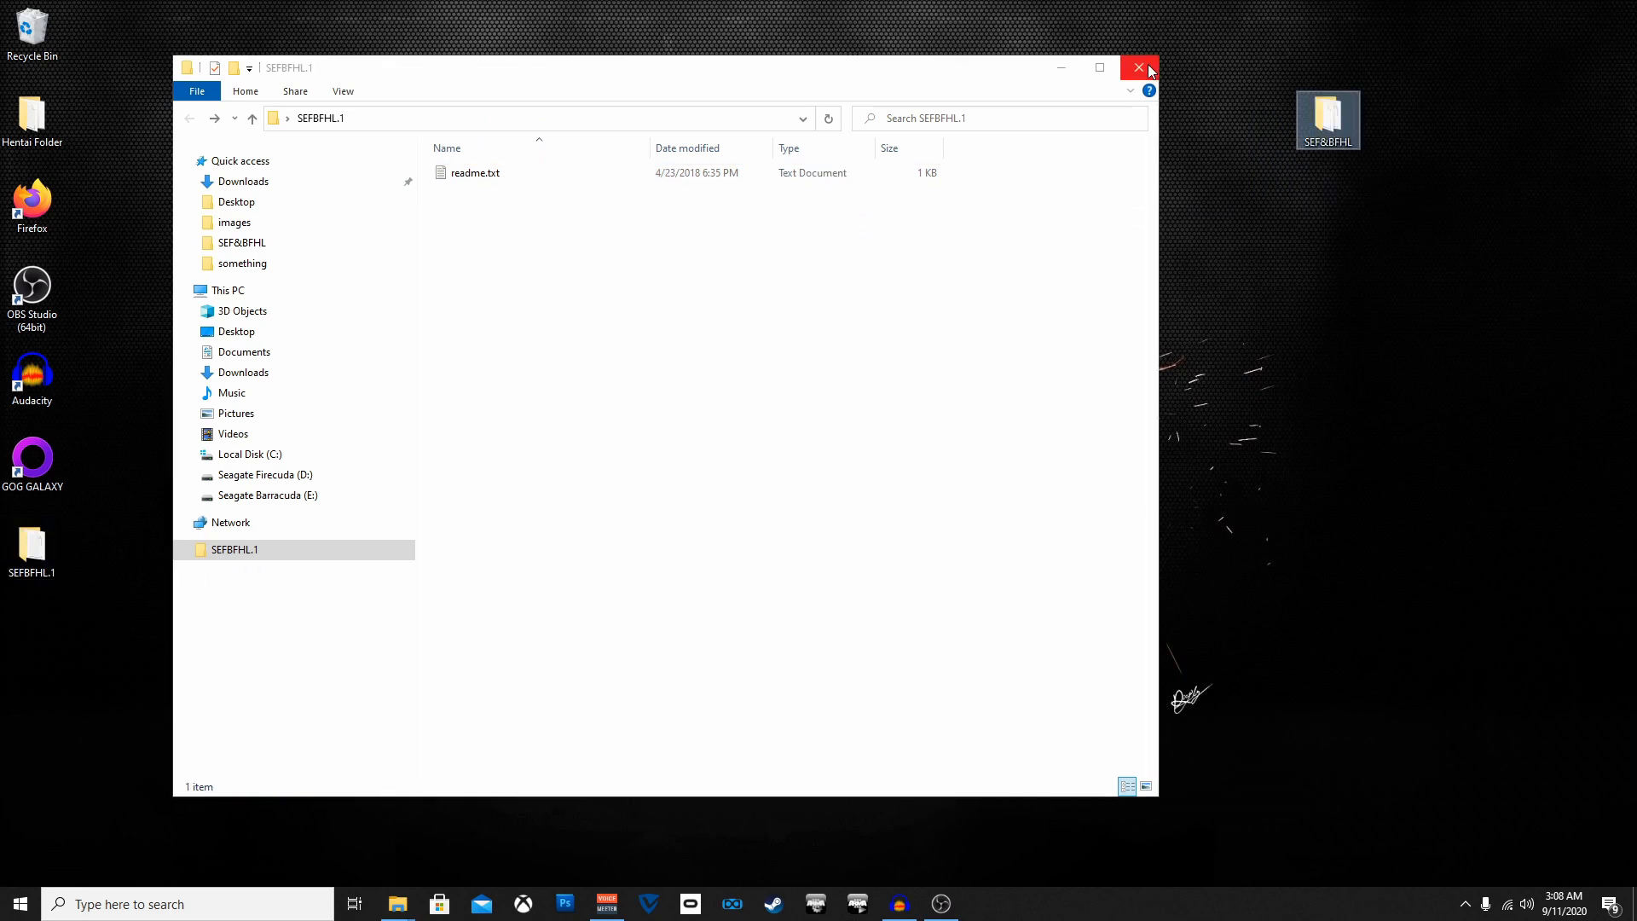
left_click(1138, 66)
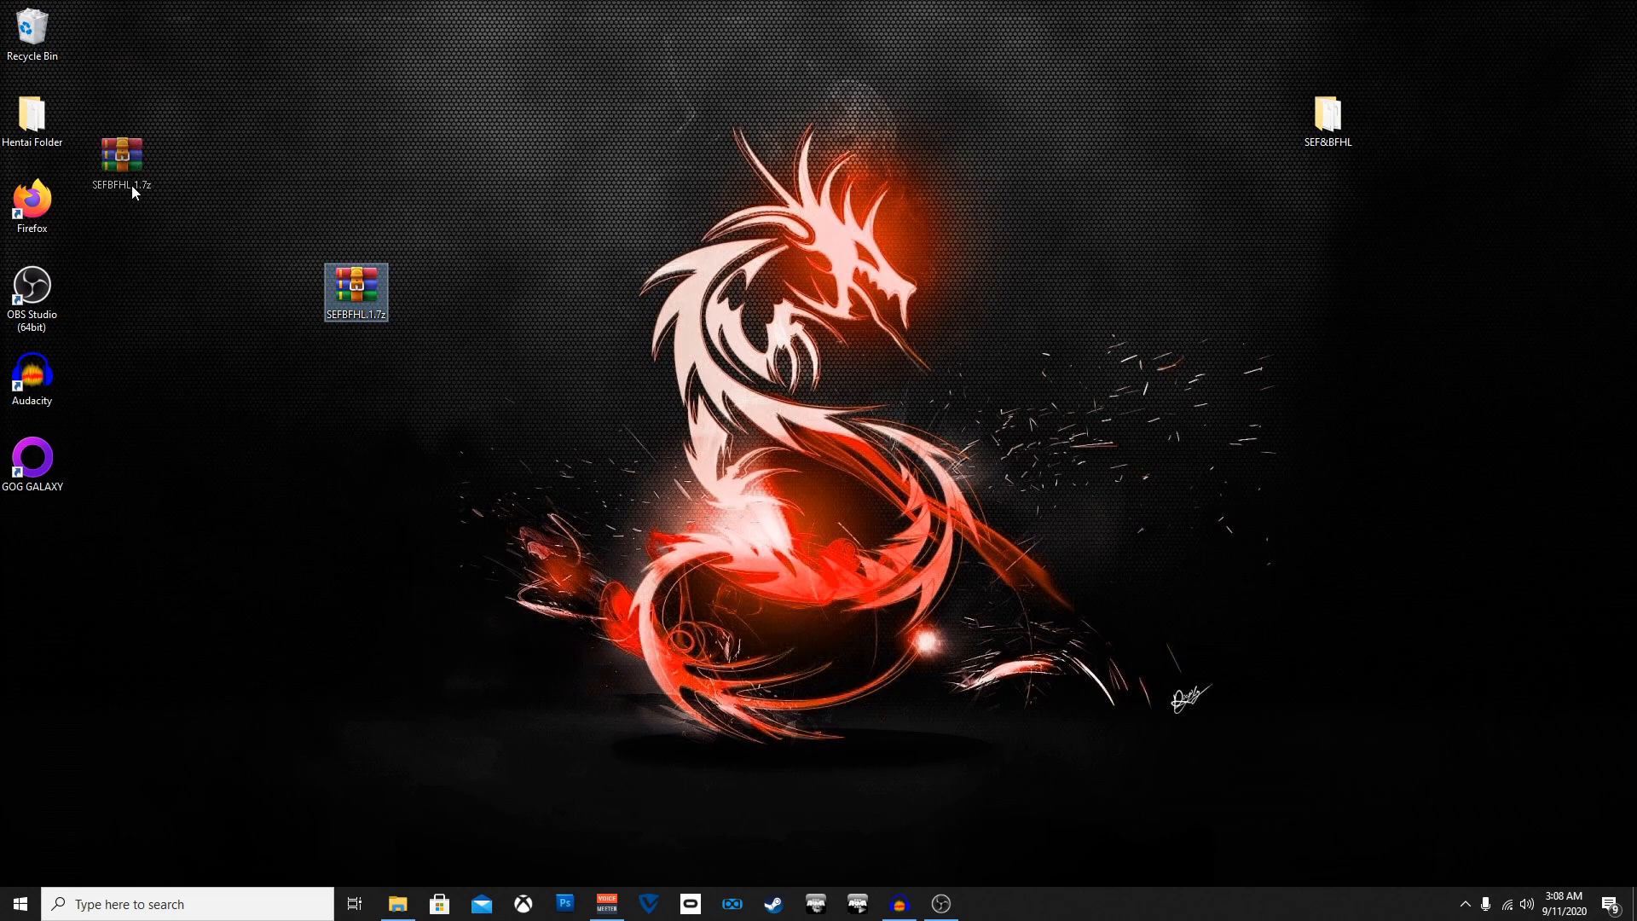
left_click_drag(354, 293, 162, 31)
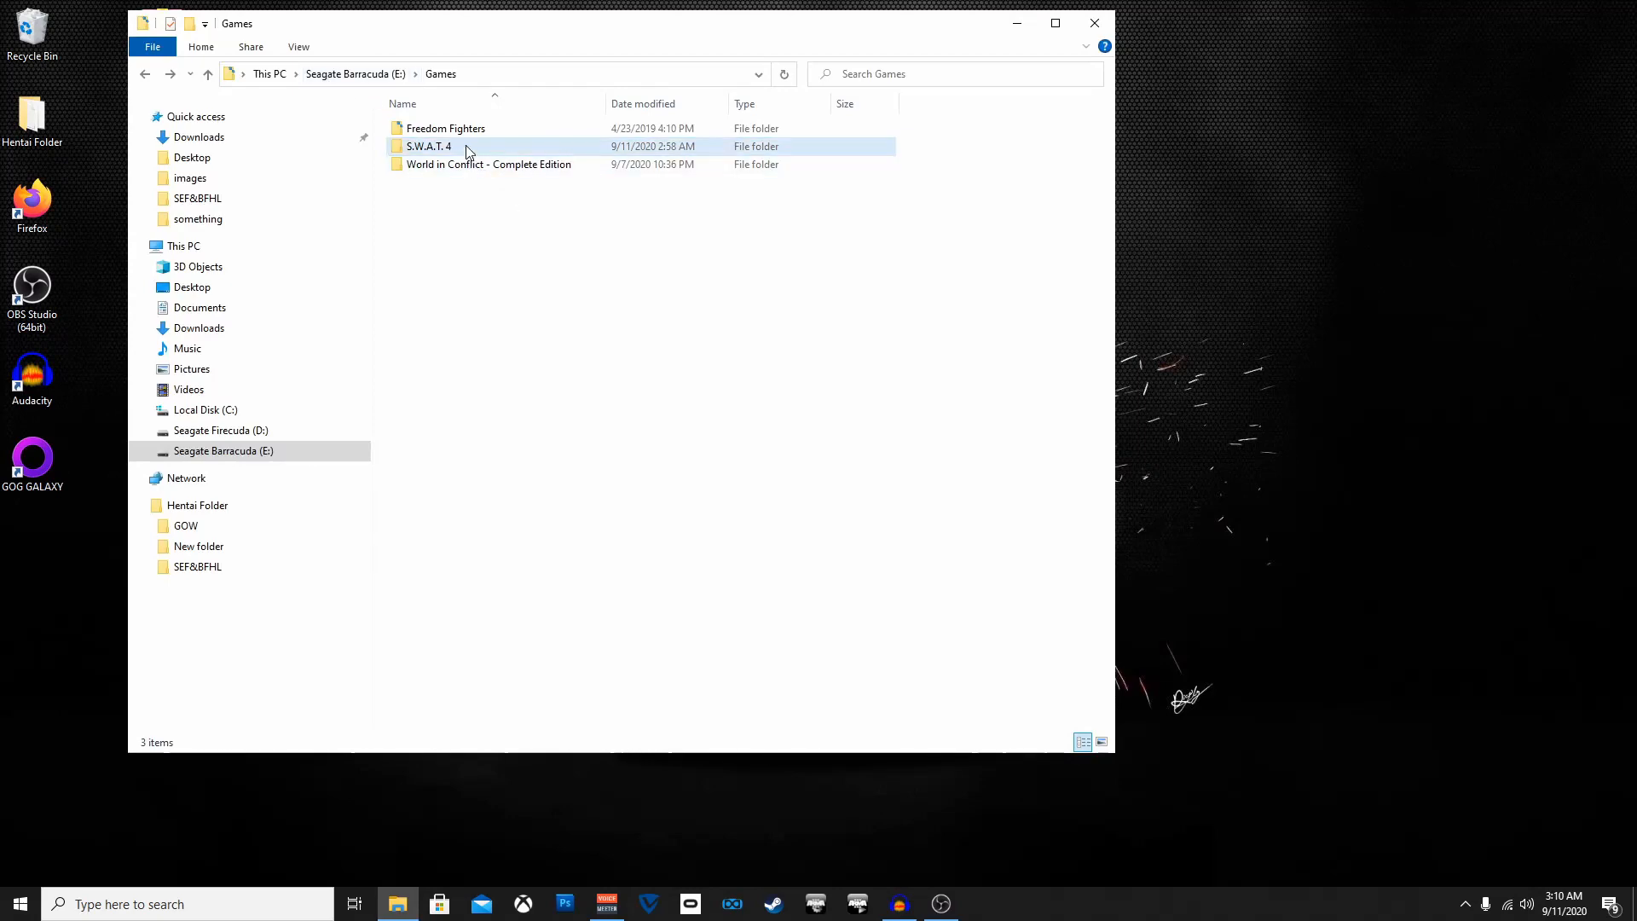
- Open E:\Games\S.W.A.T. 4 and place the SEF&BFHL folder there (44 items)
double_click(428, 146)
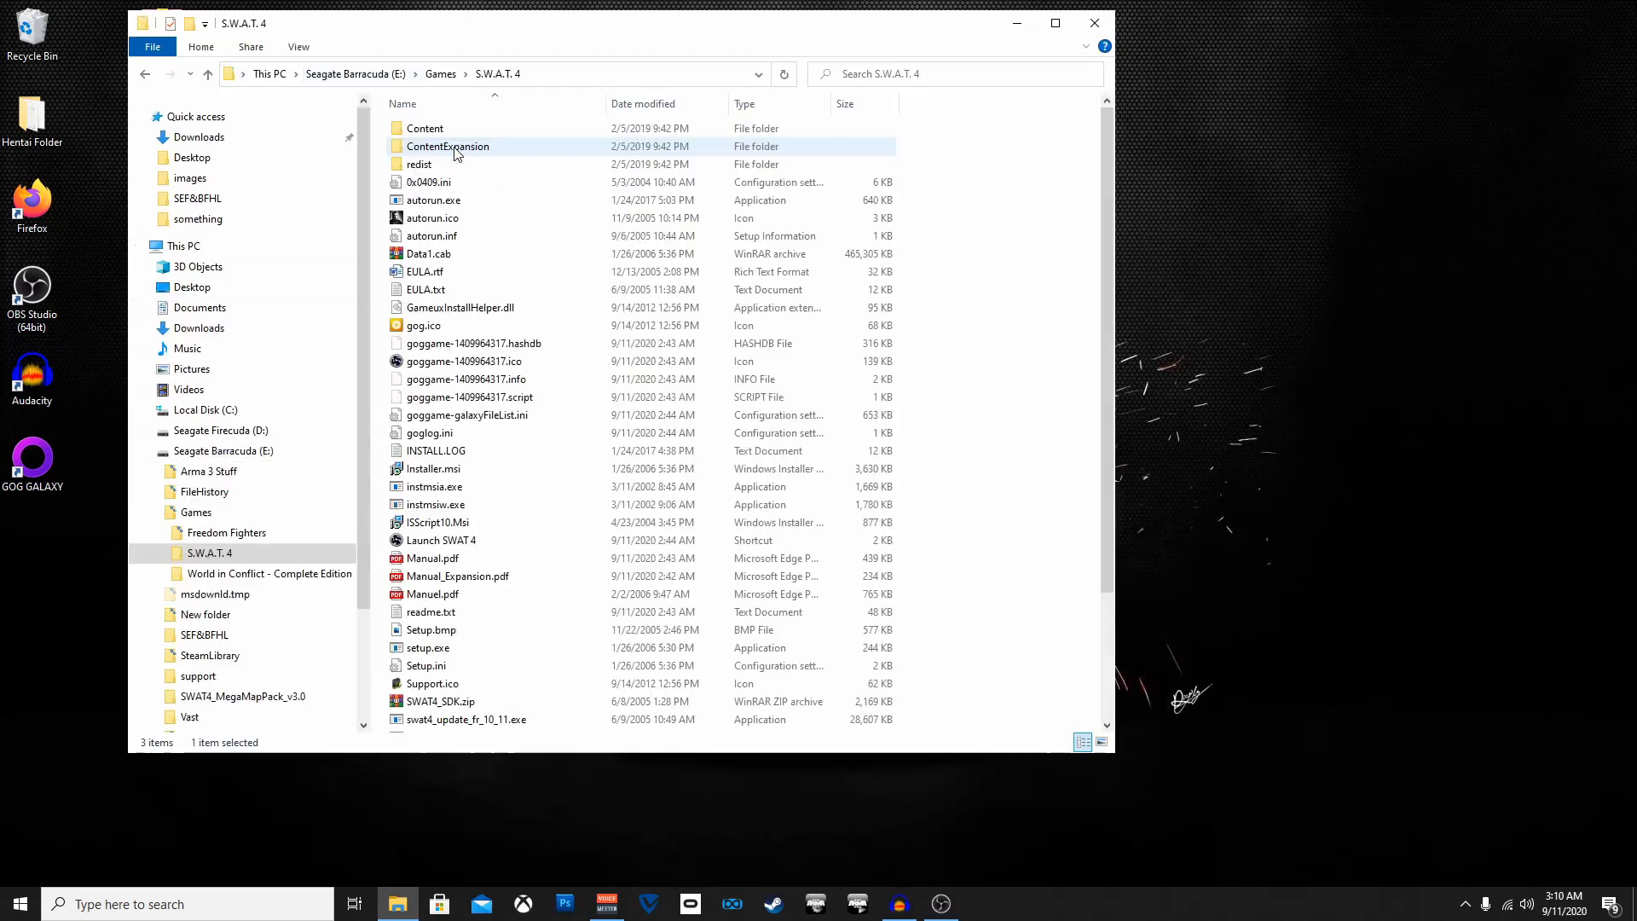
scroll("down", 3)
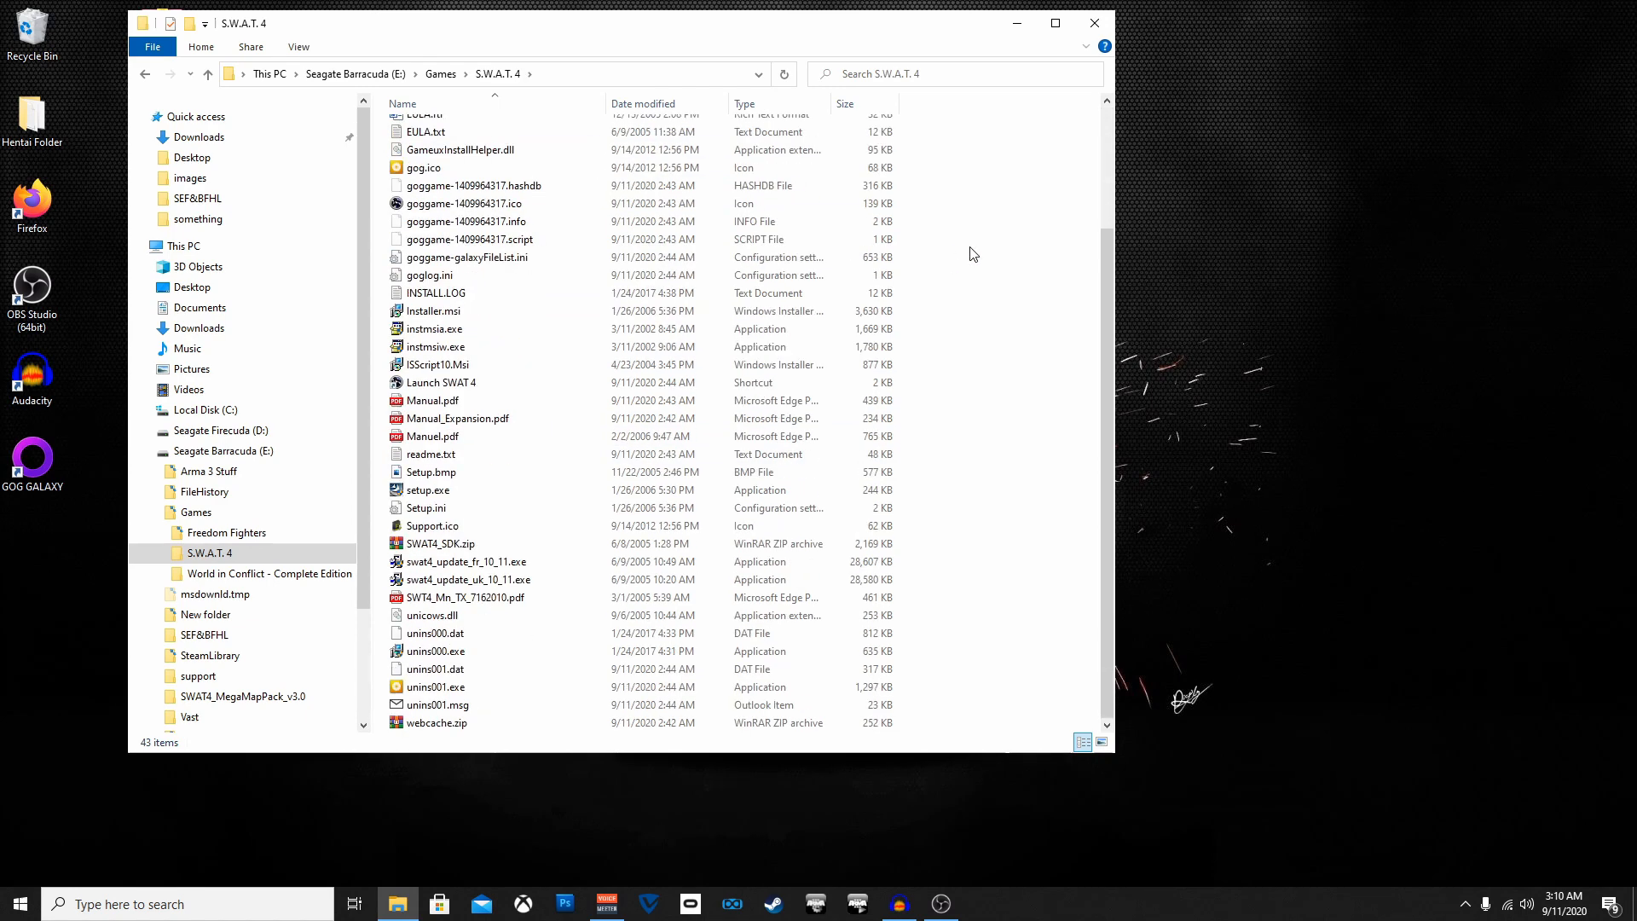
scroll("up", 3)
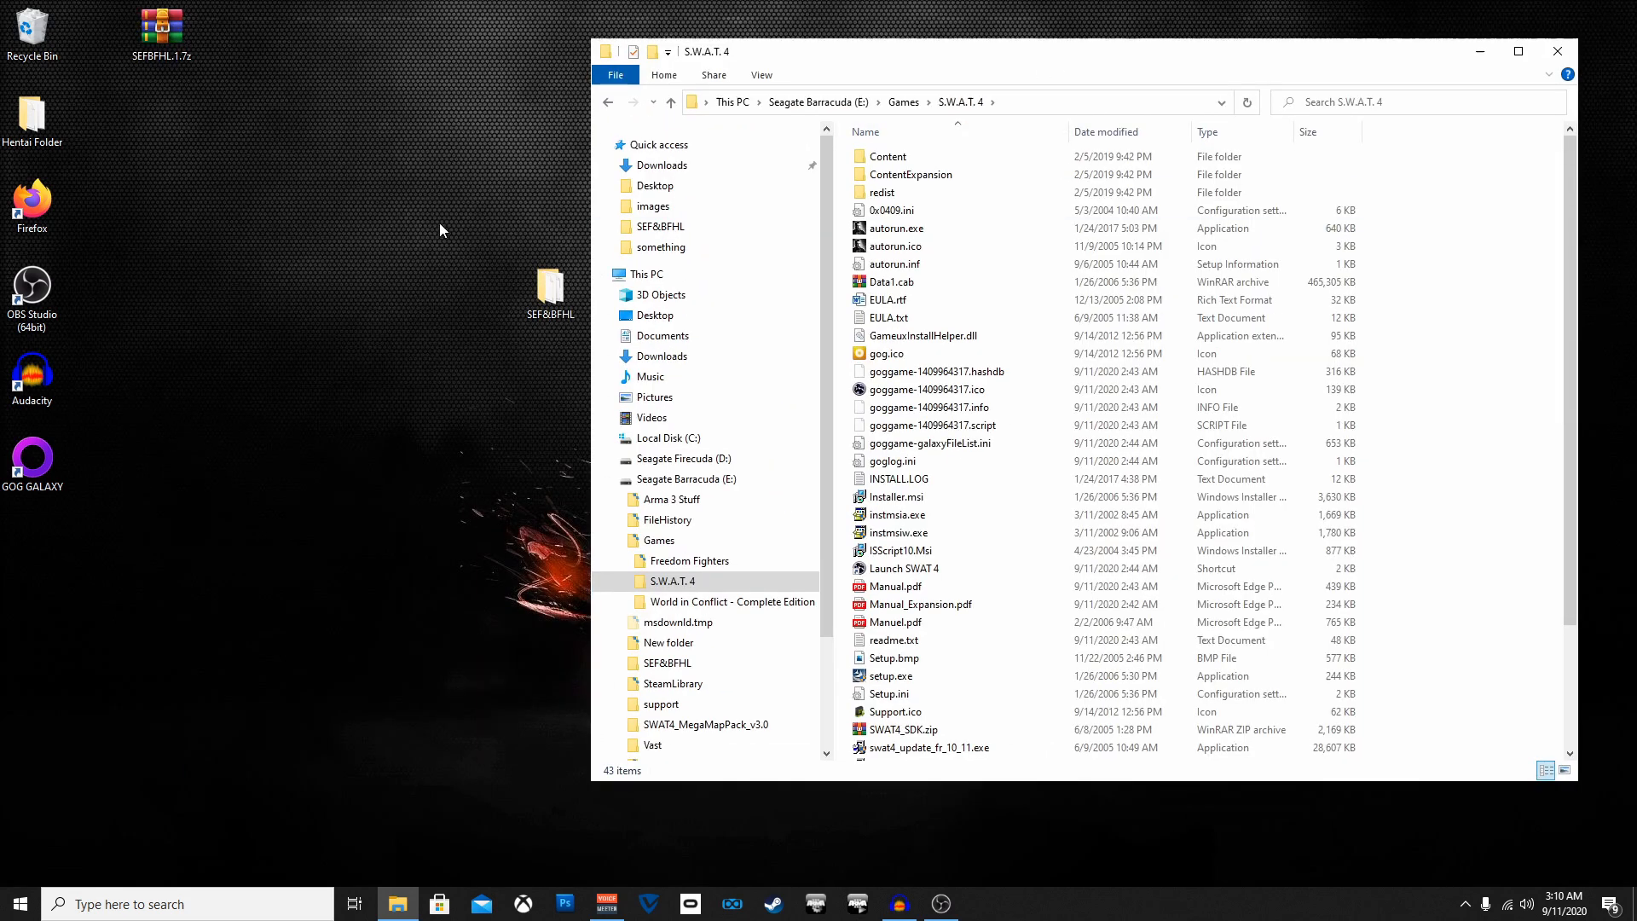
mouse_move(409, 396)
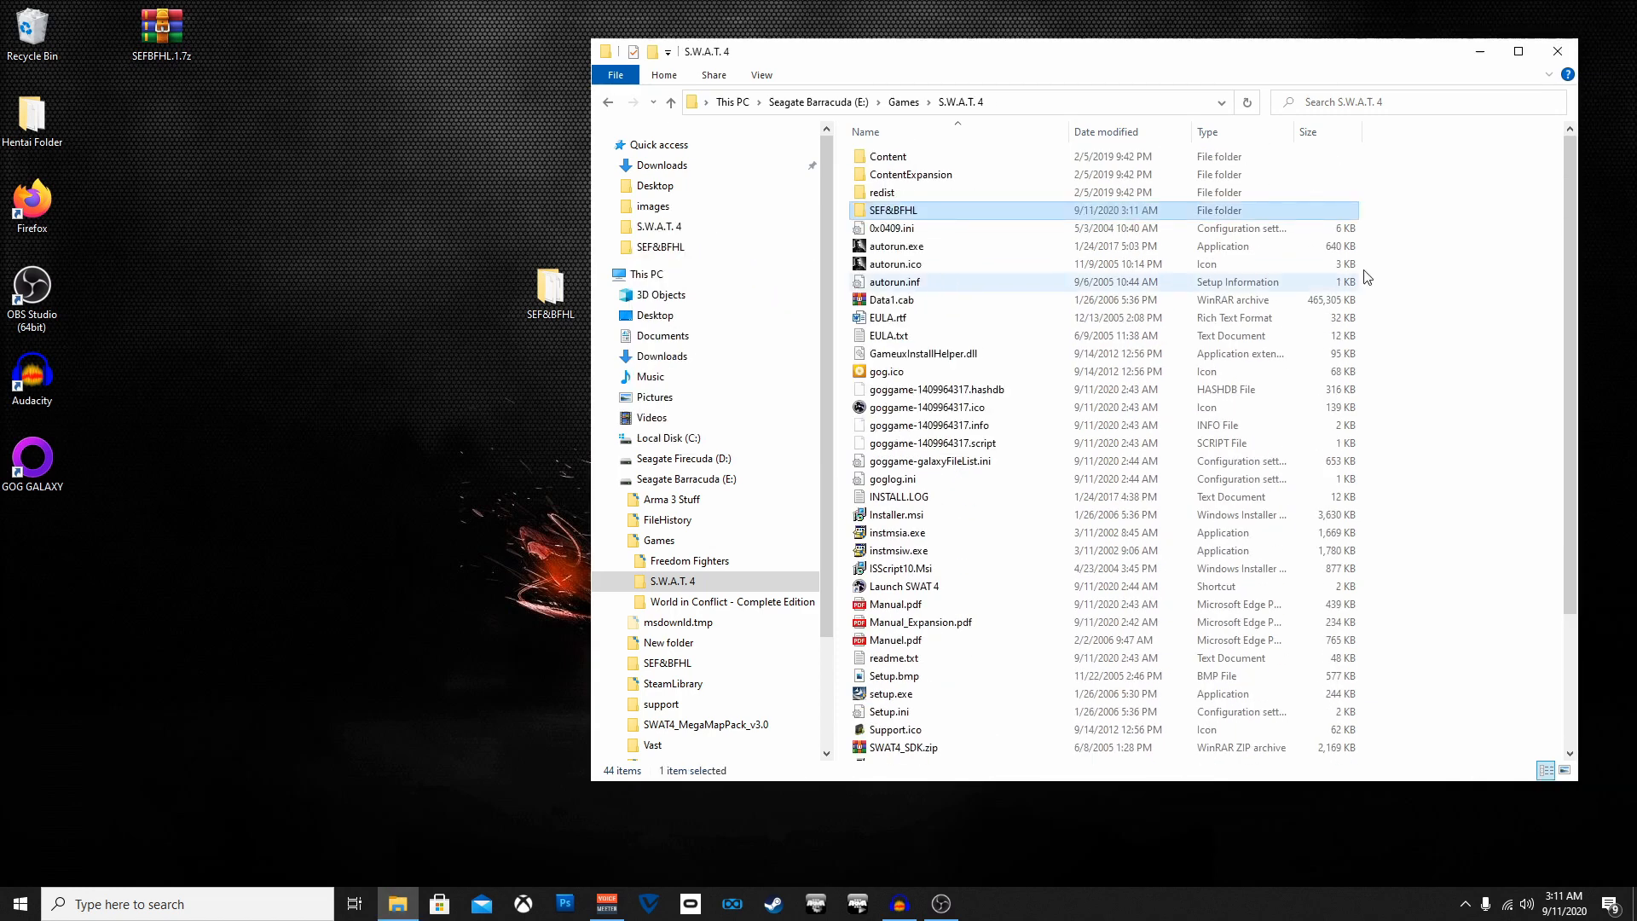
mouse_move(934, 227)
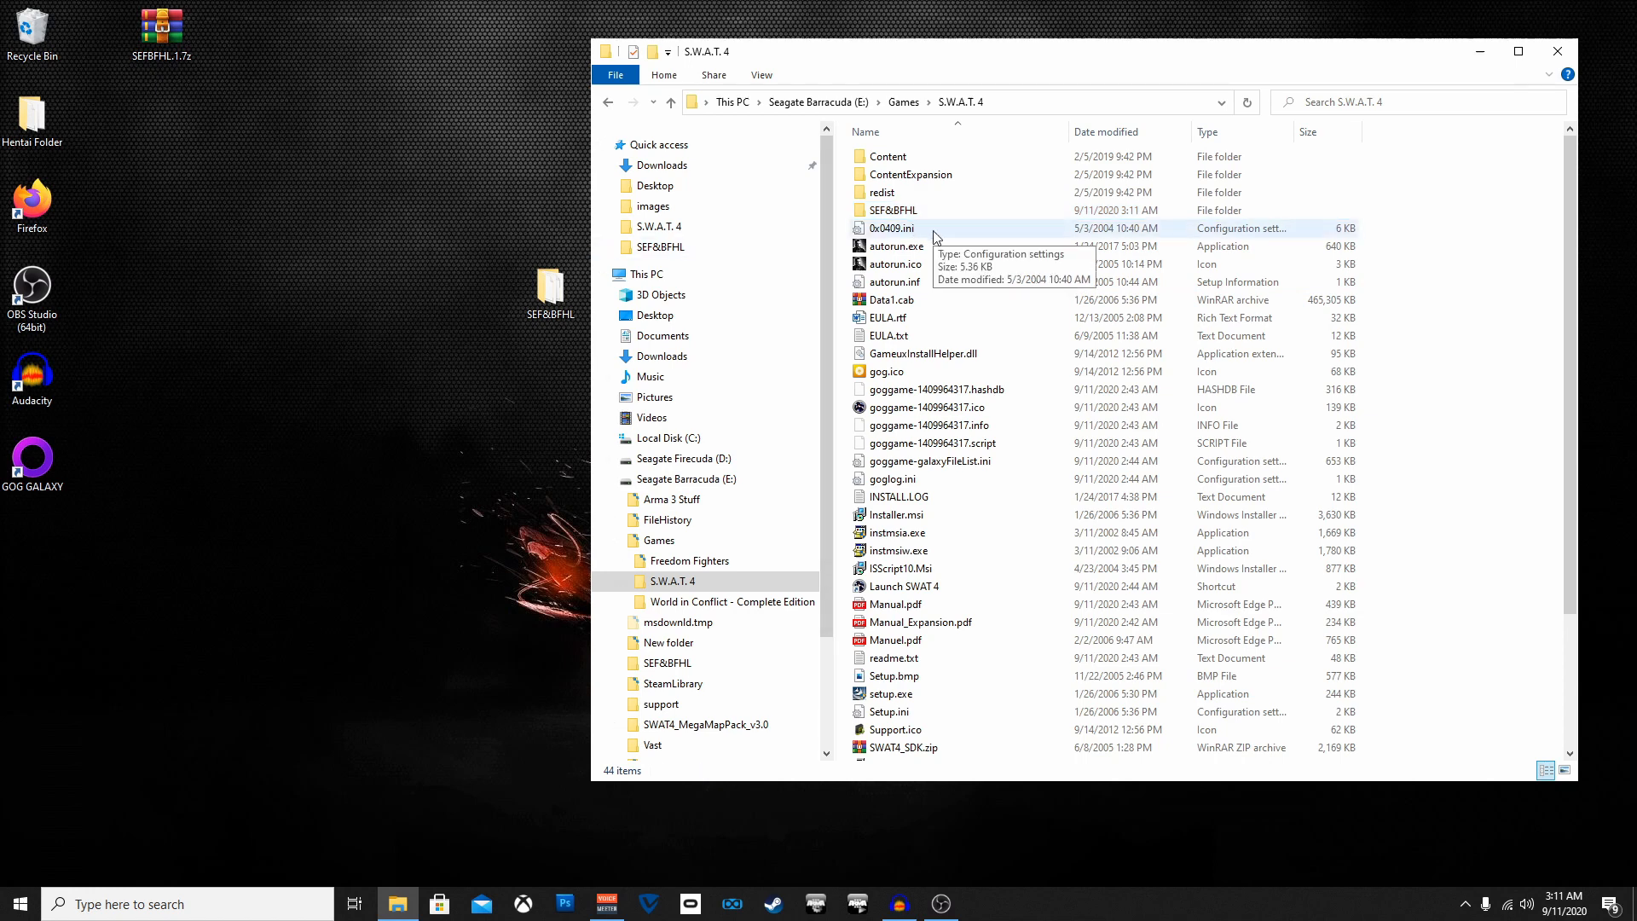
mouse_move(930, 228)
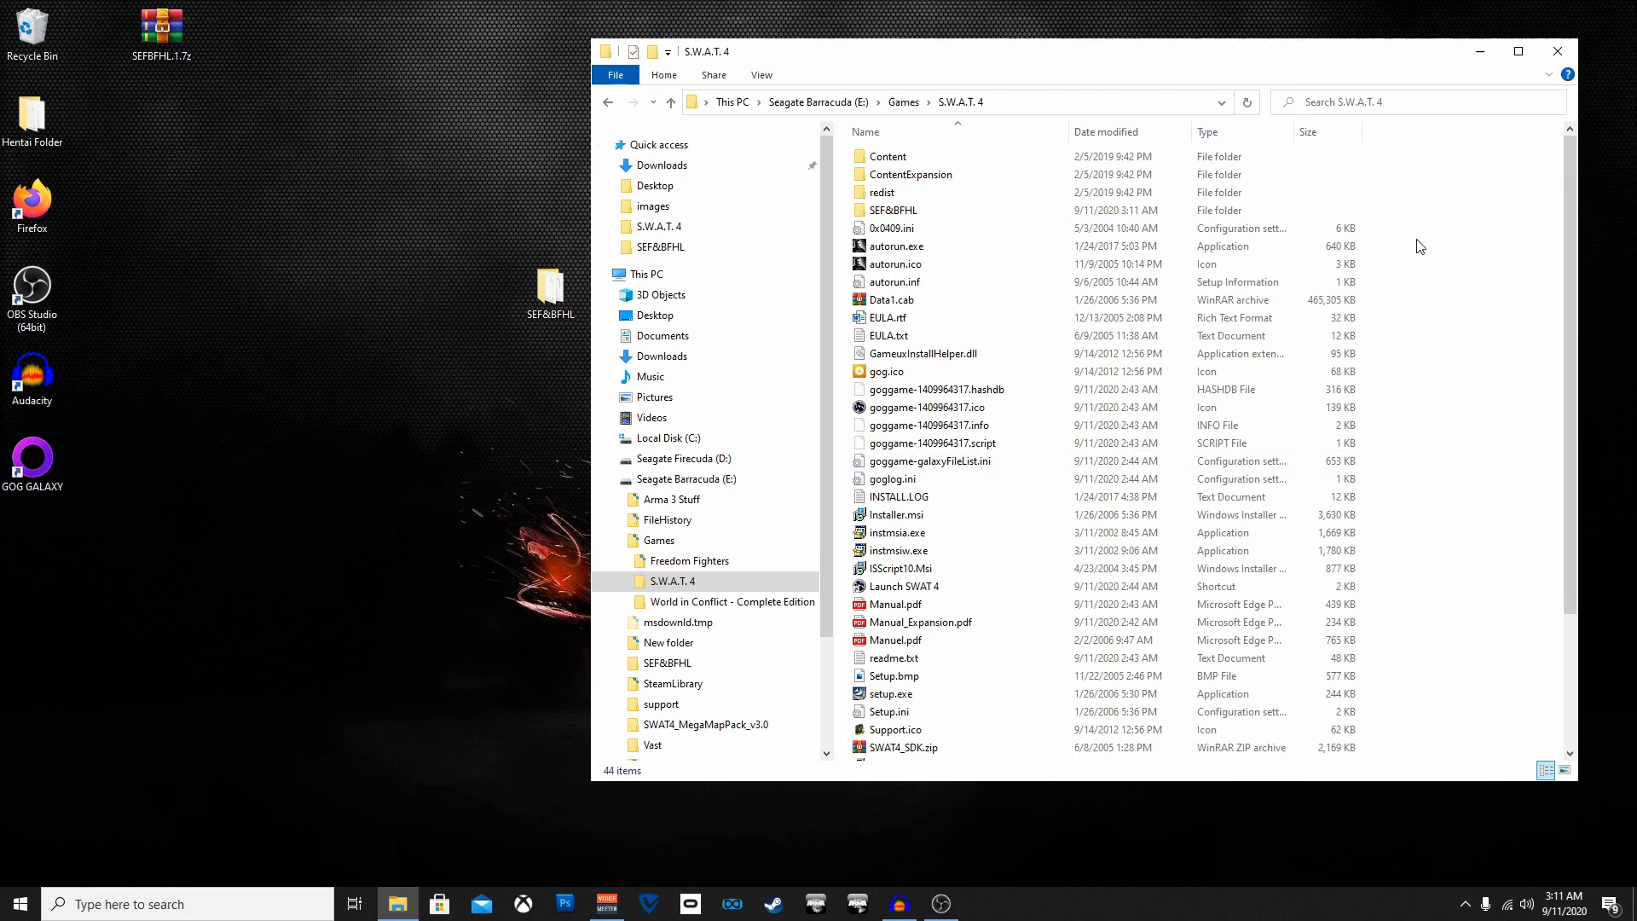
left_click(892, 209)
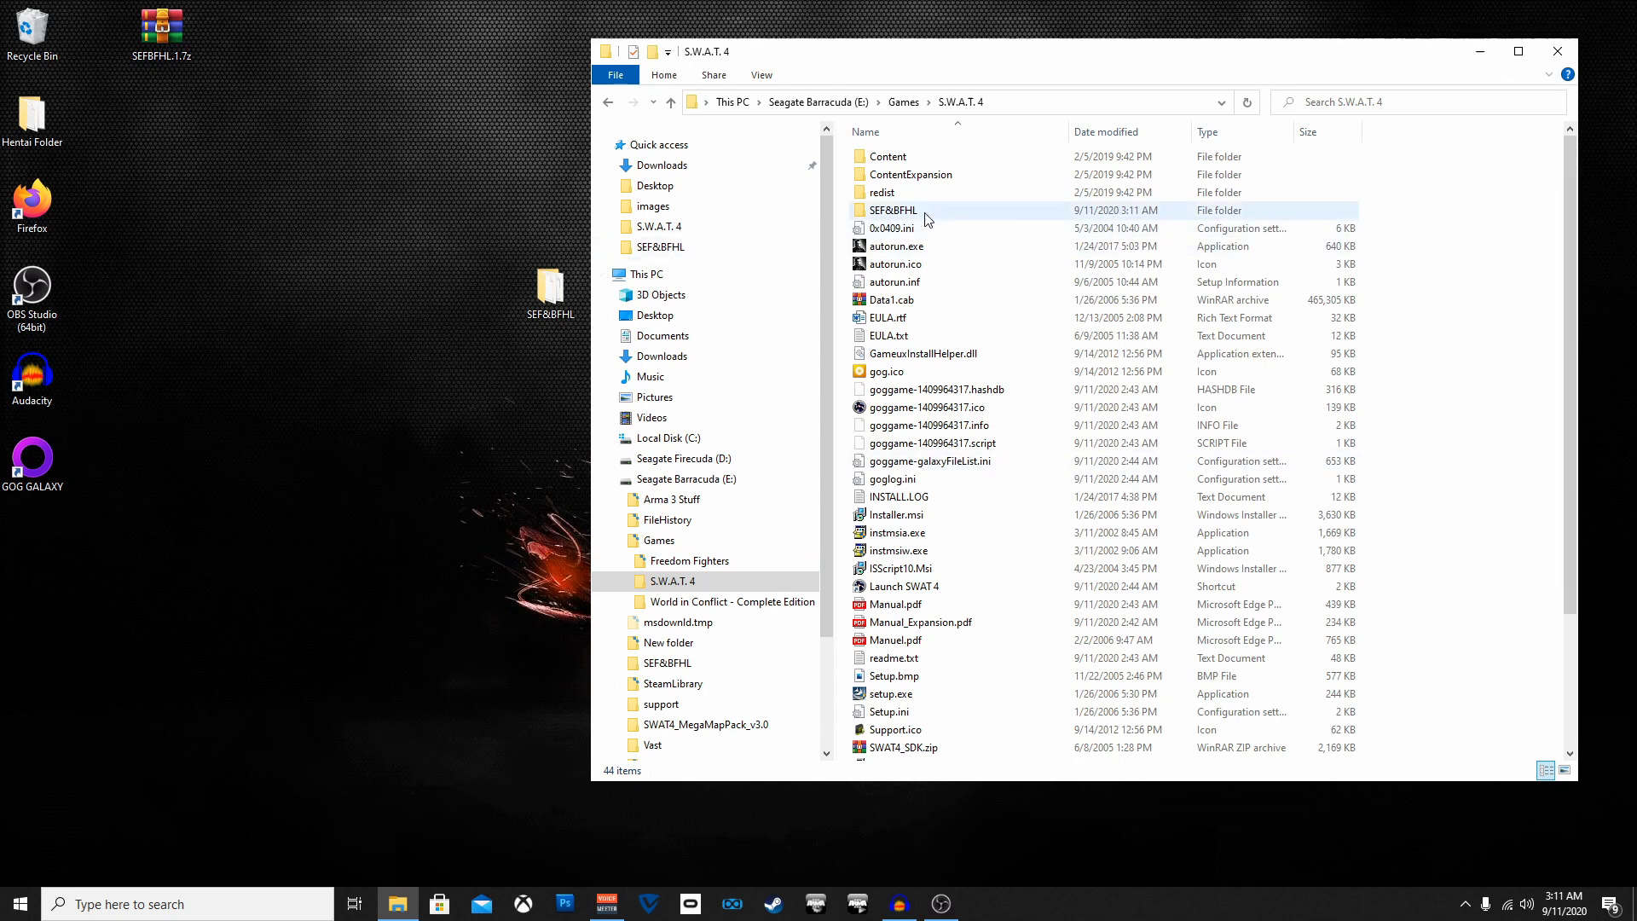
- Open SEF&BFHL, then its Extras folder, and select Swat4X.exe
double_click(892, 210)
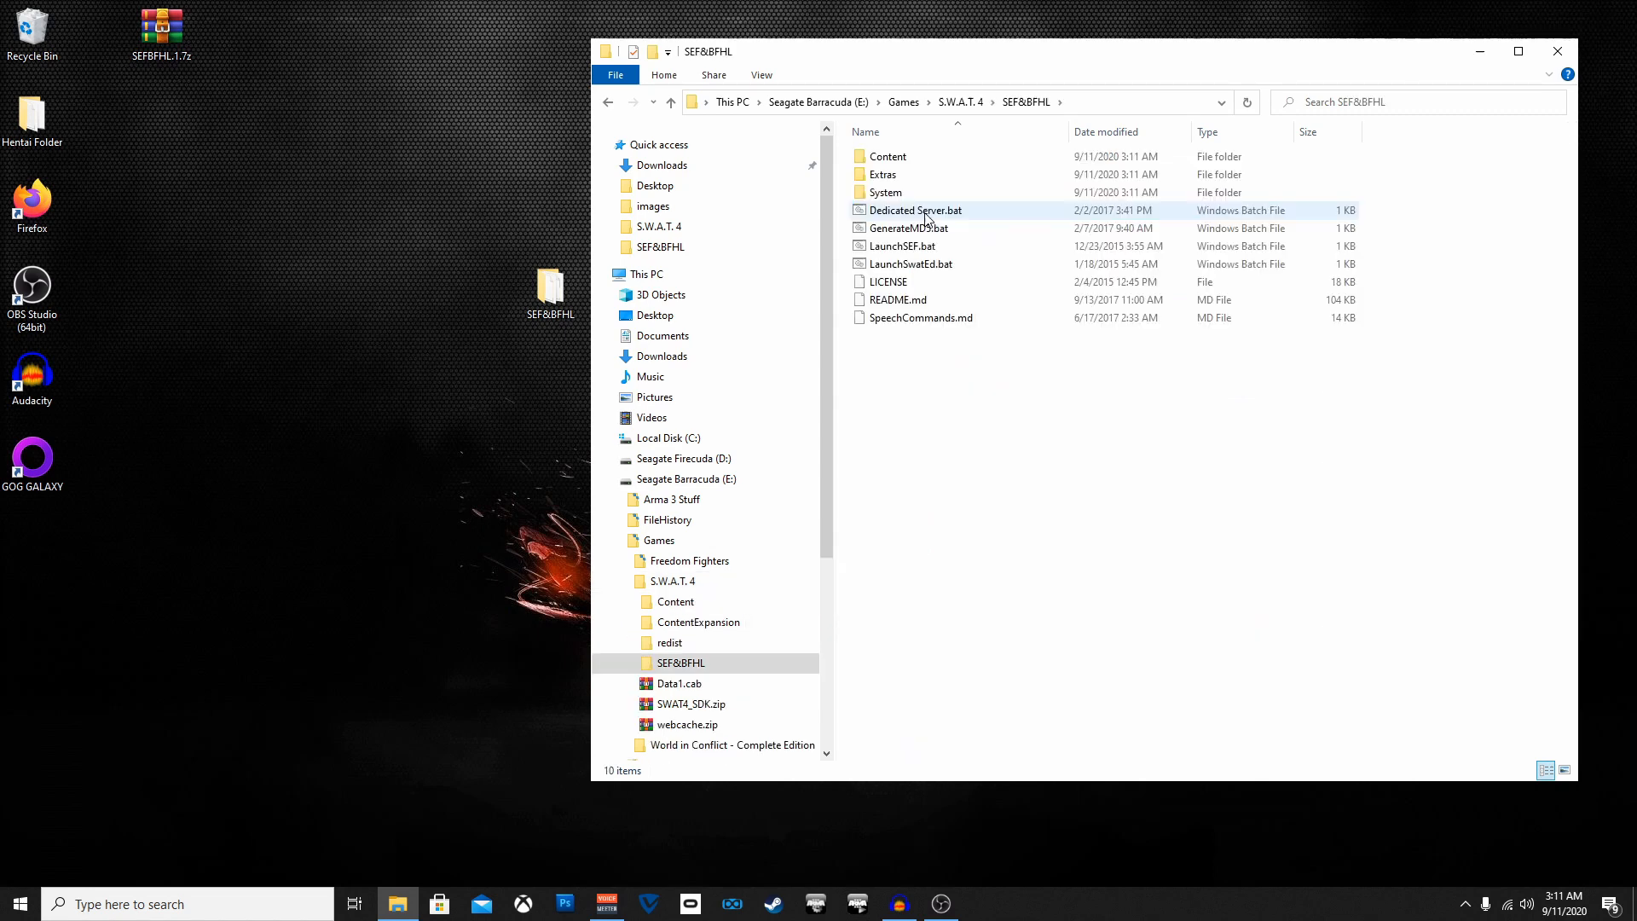
mouse_move(1036, 112)
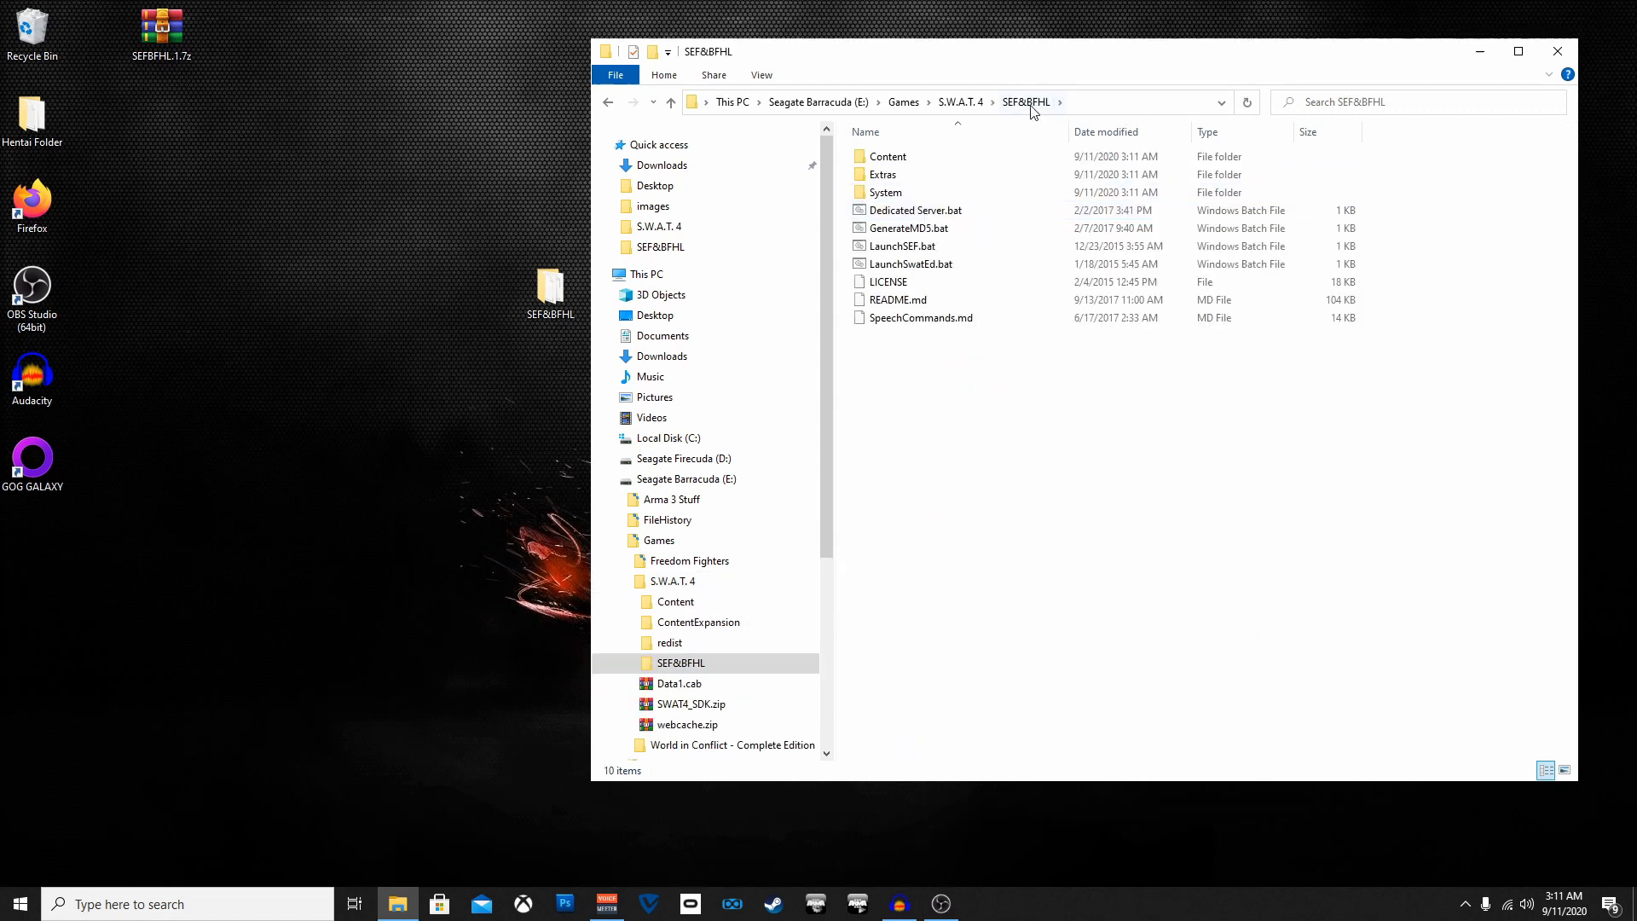
mouse_move(916, 177)
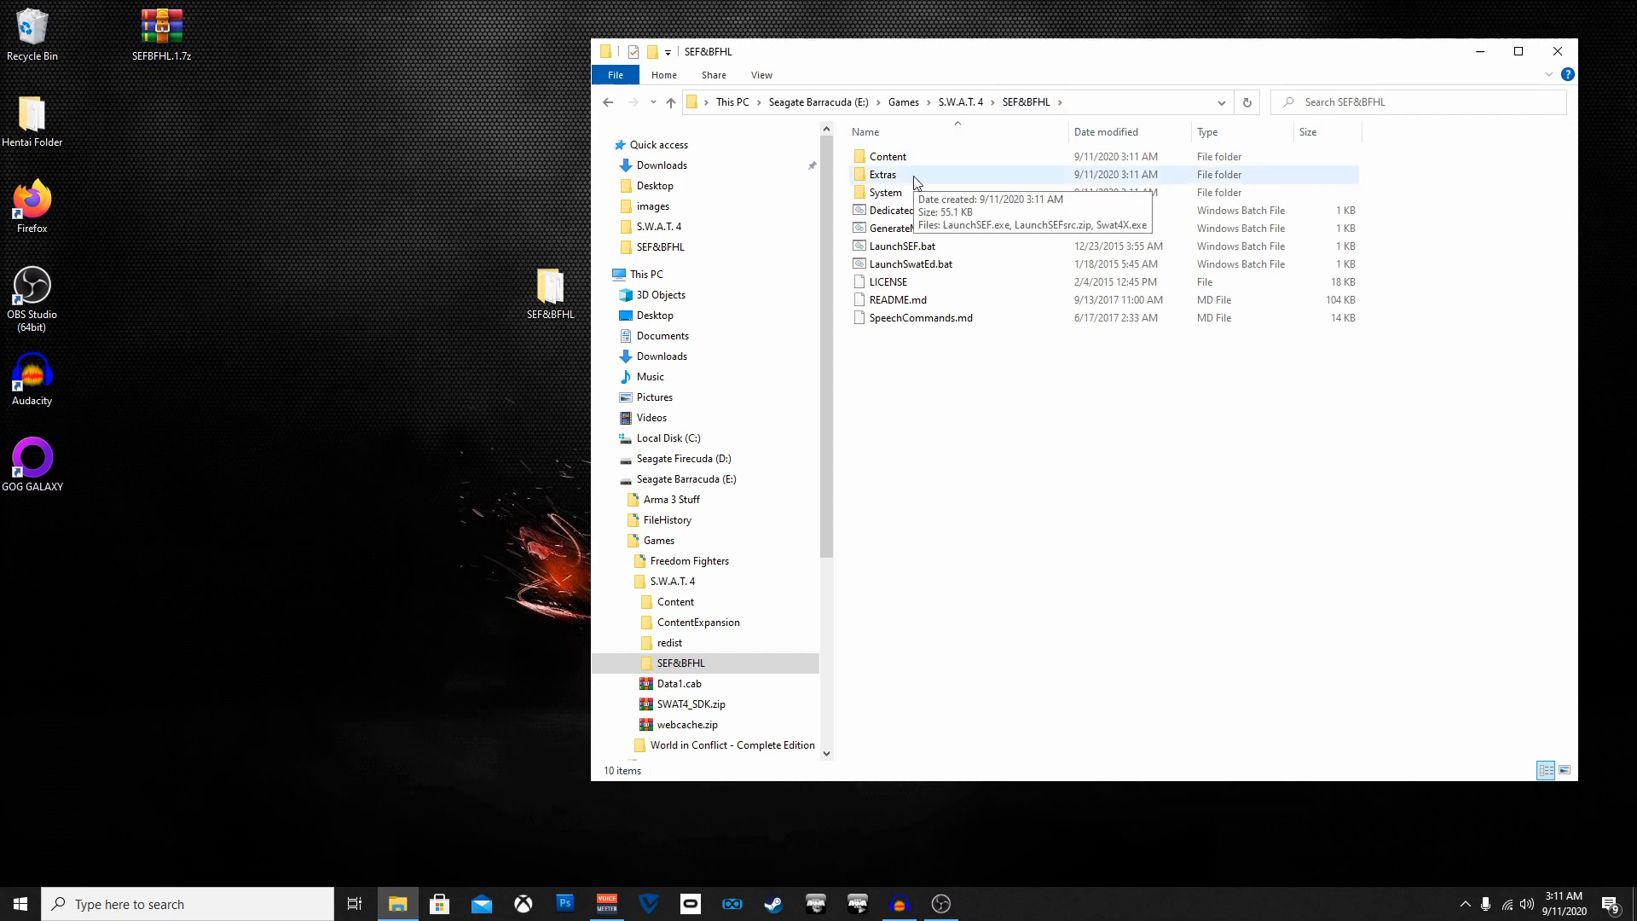
double_click(882, 173)
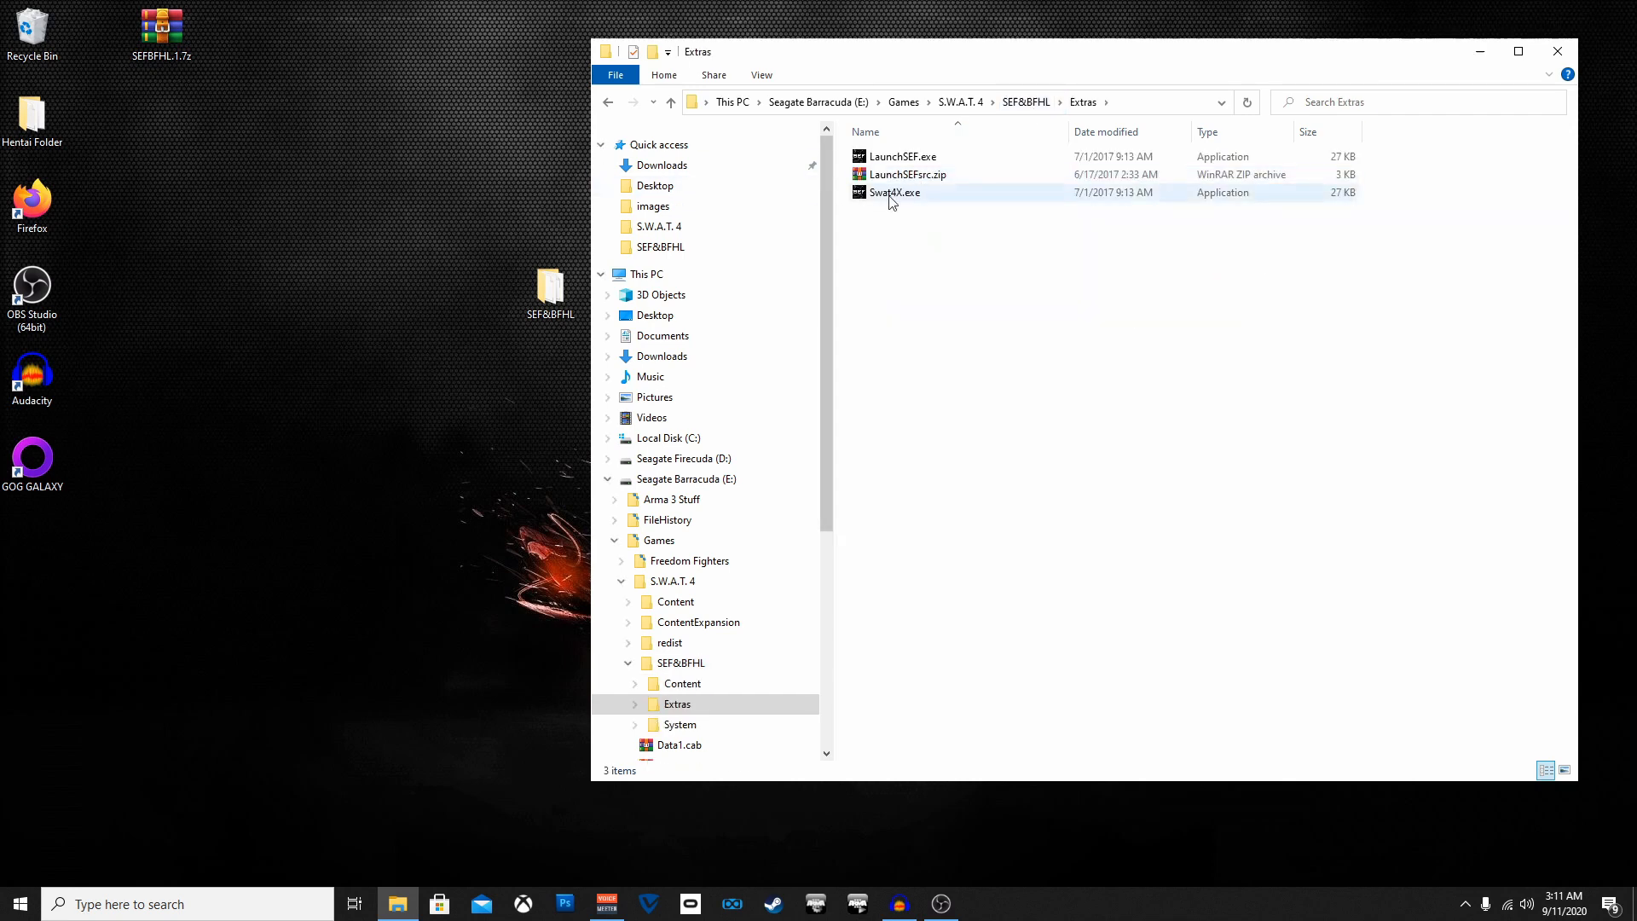
mouse_move(904, 206)
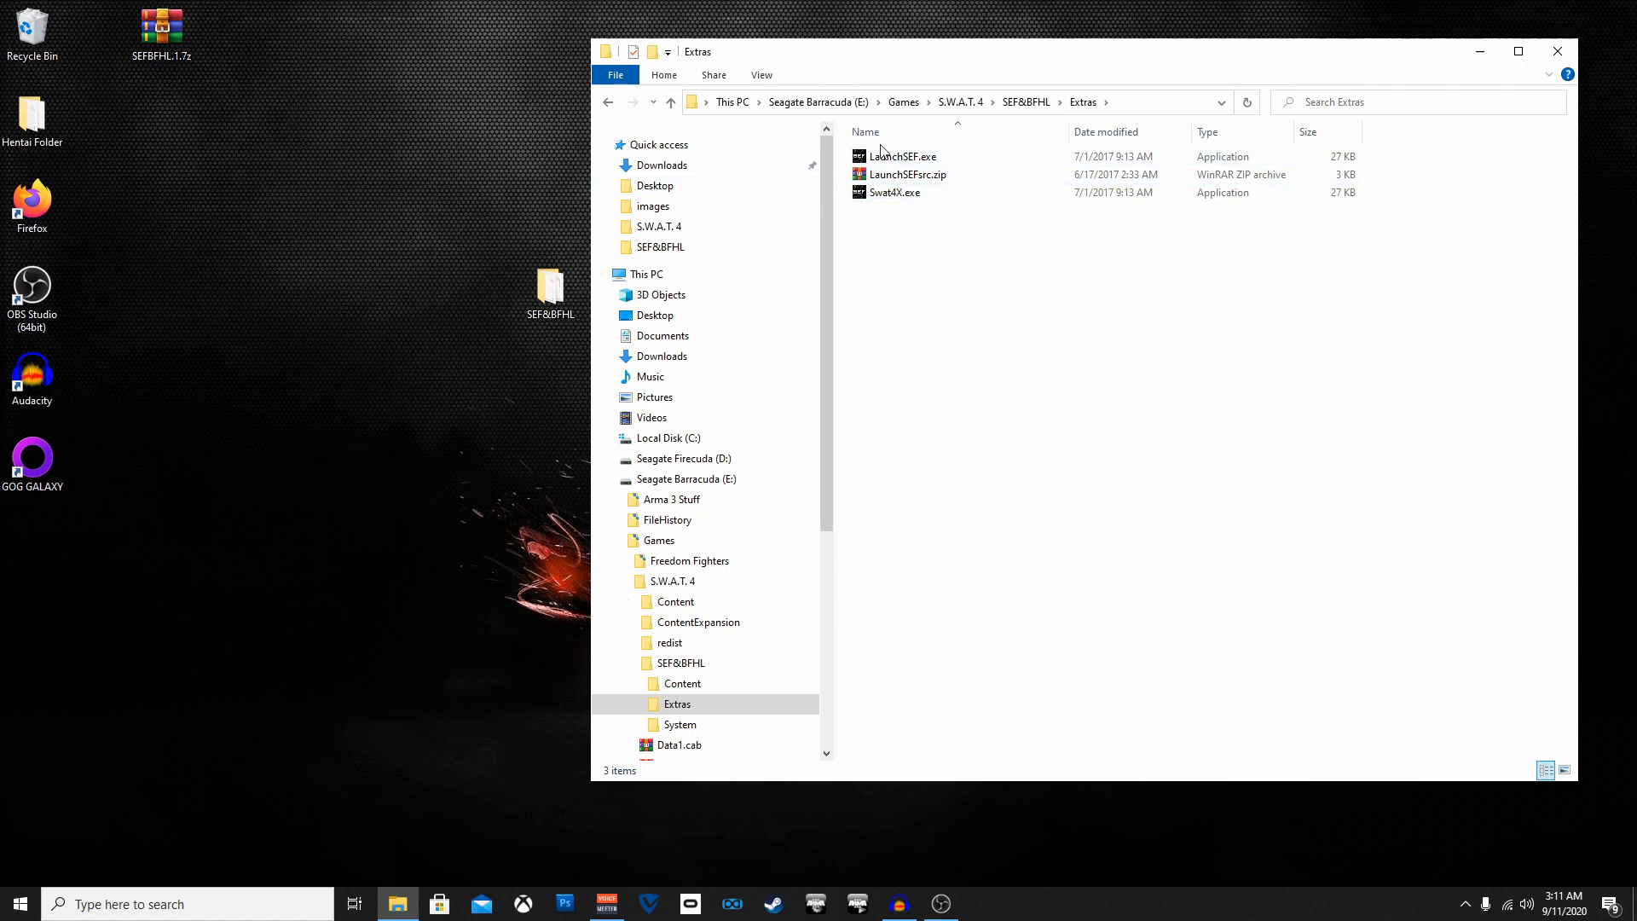
mouse_move(903, 157)
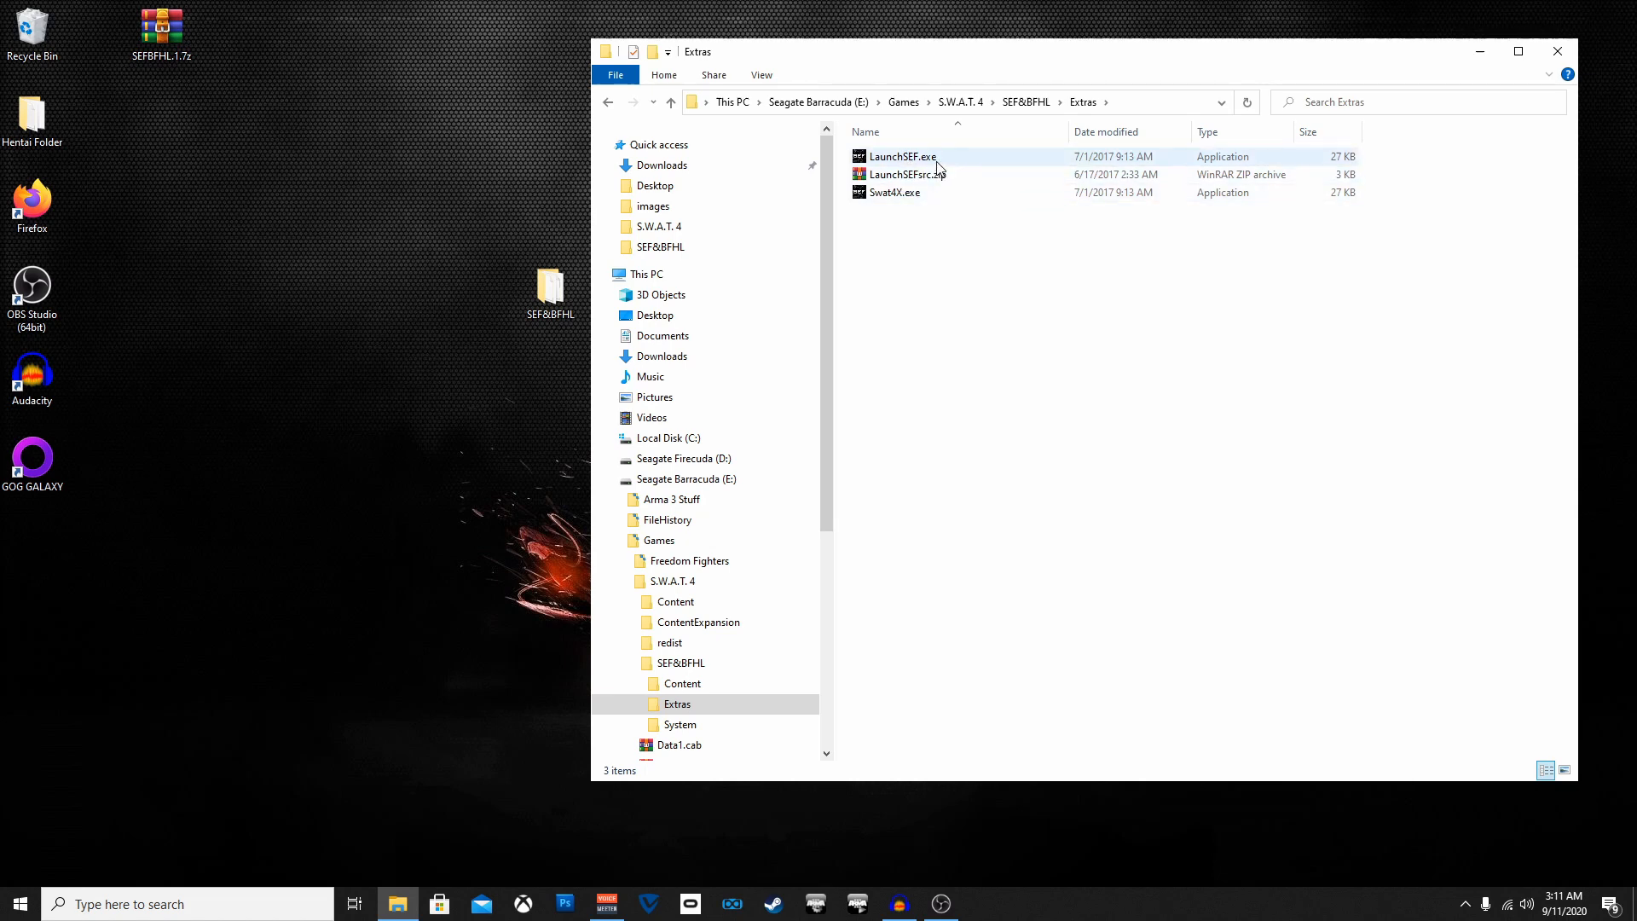
left_click(886, 274)
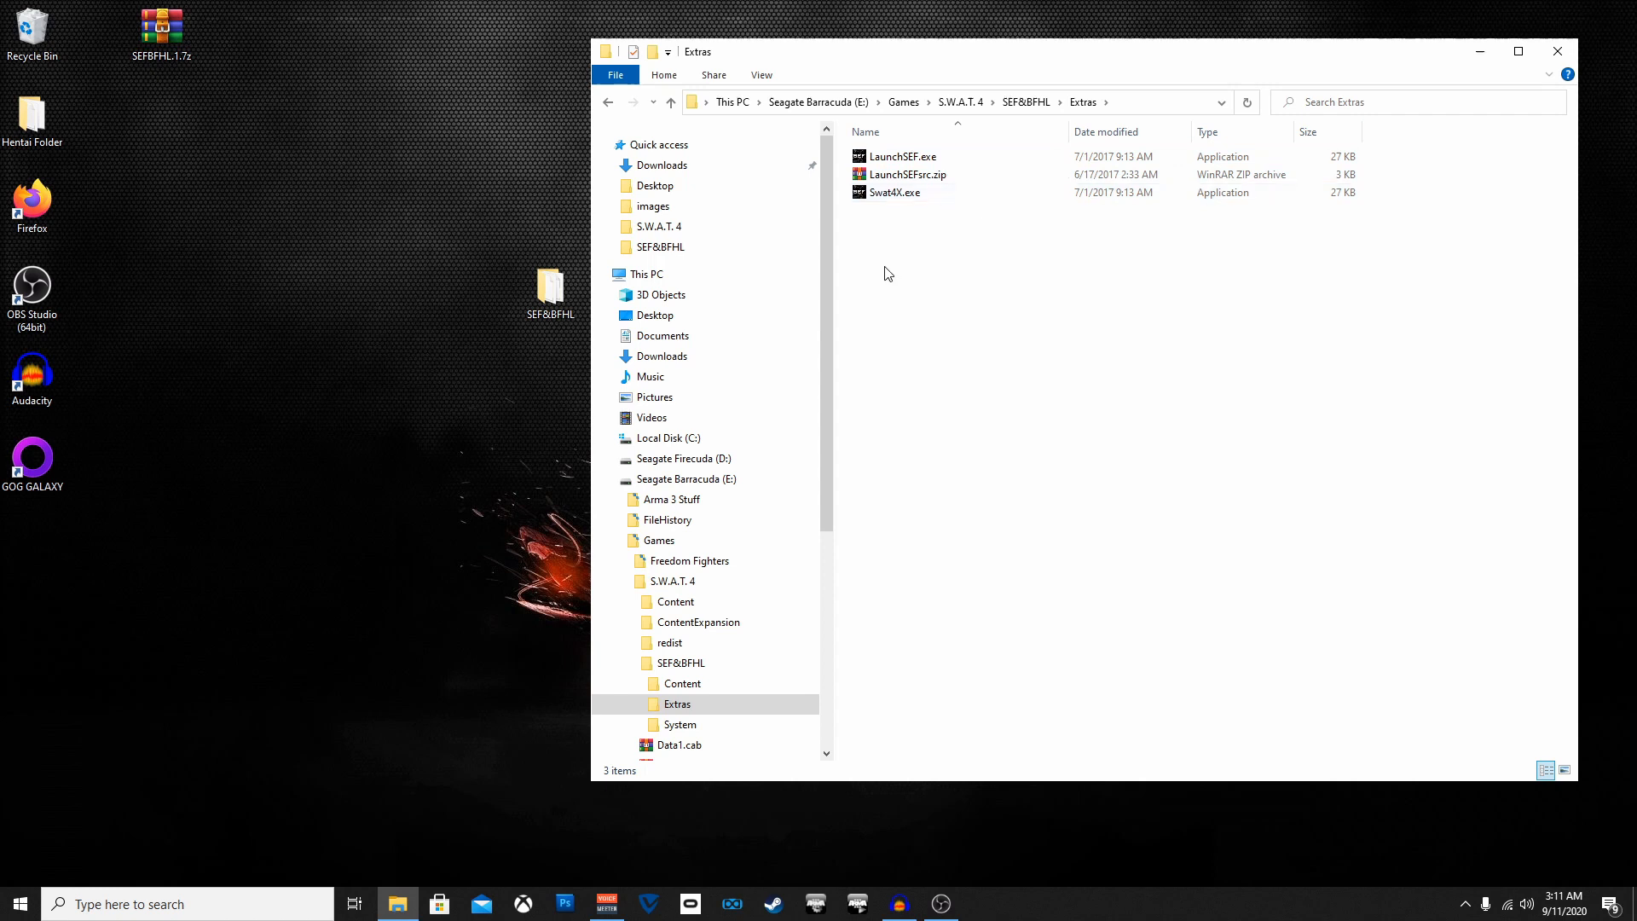
mouse_move(944, 228)
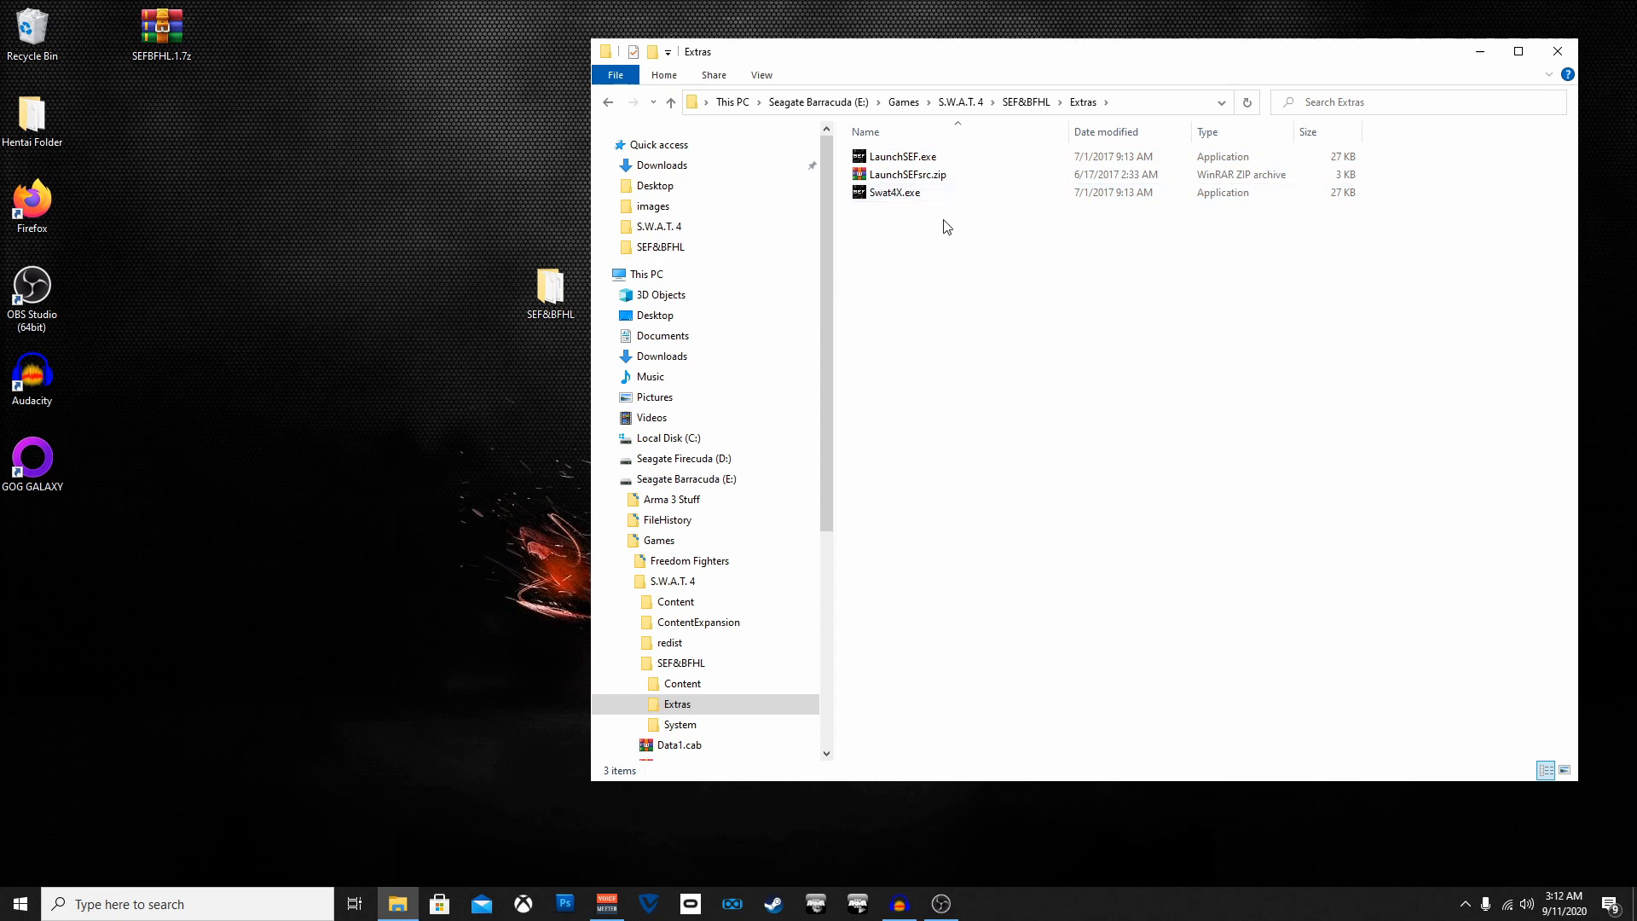
left_click(894, 192)
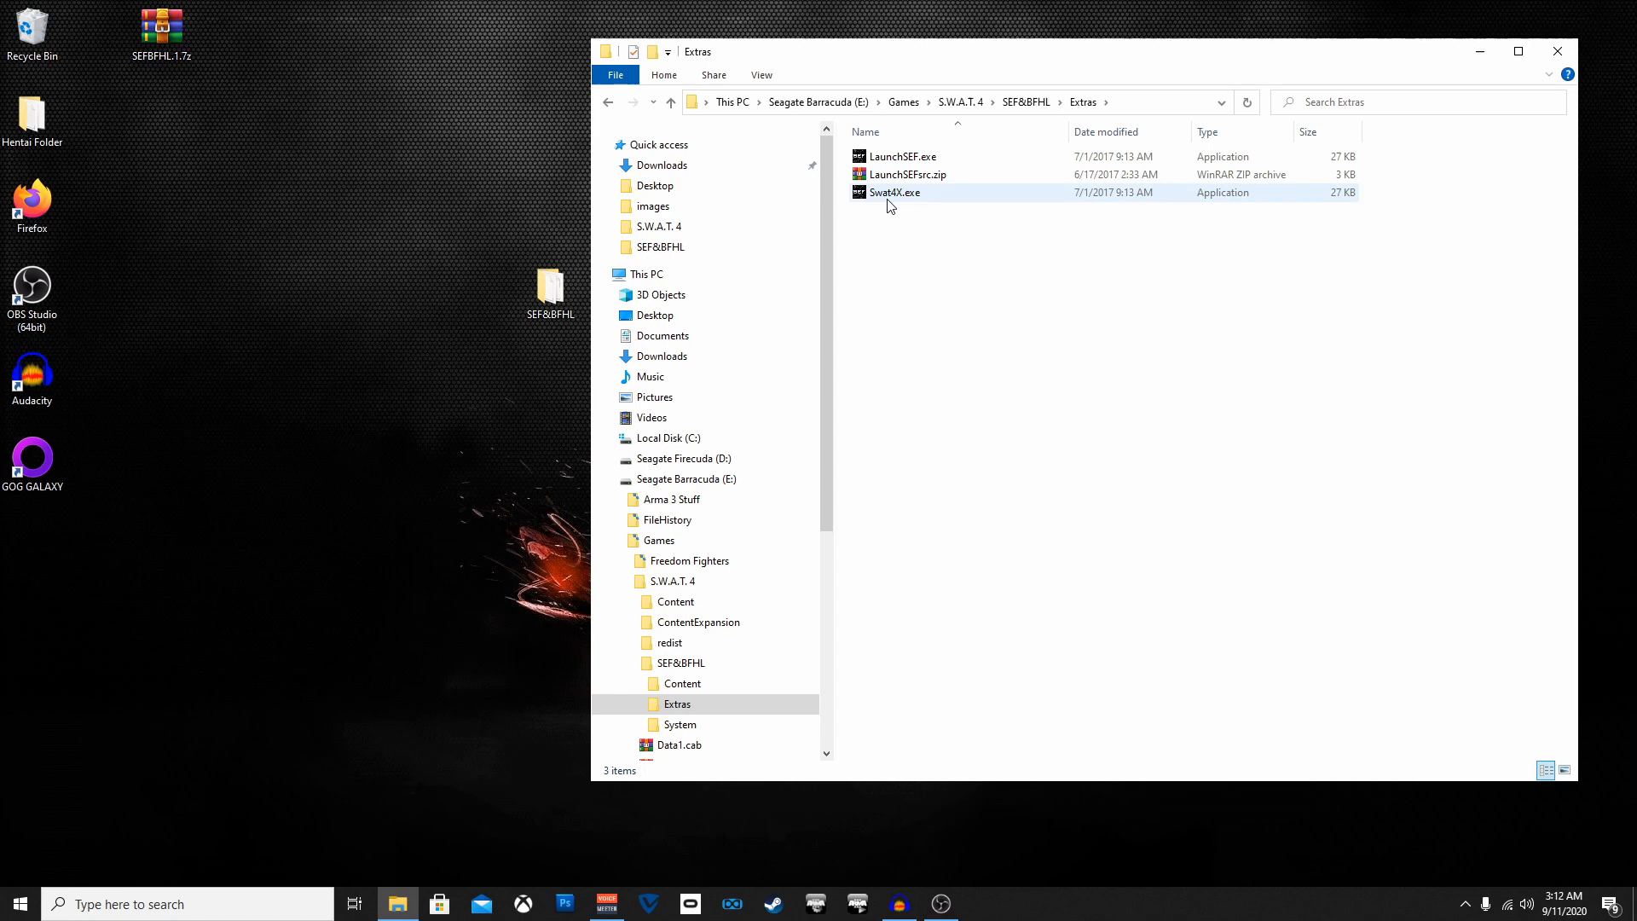
mouse_move(902, 204)
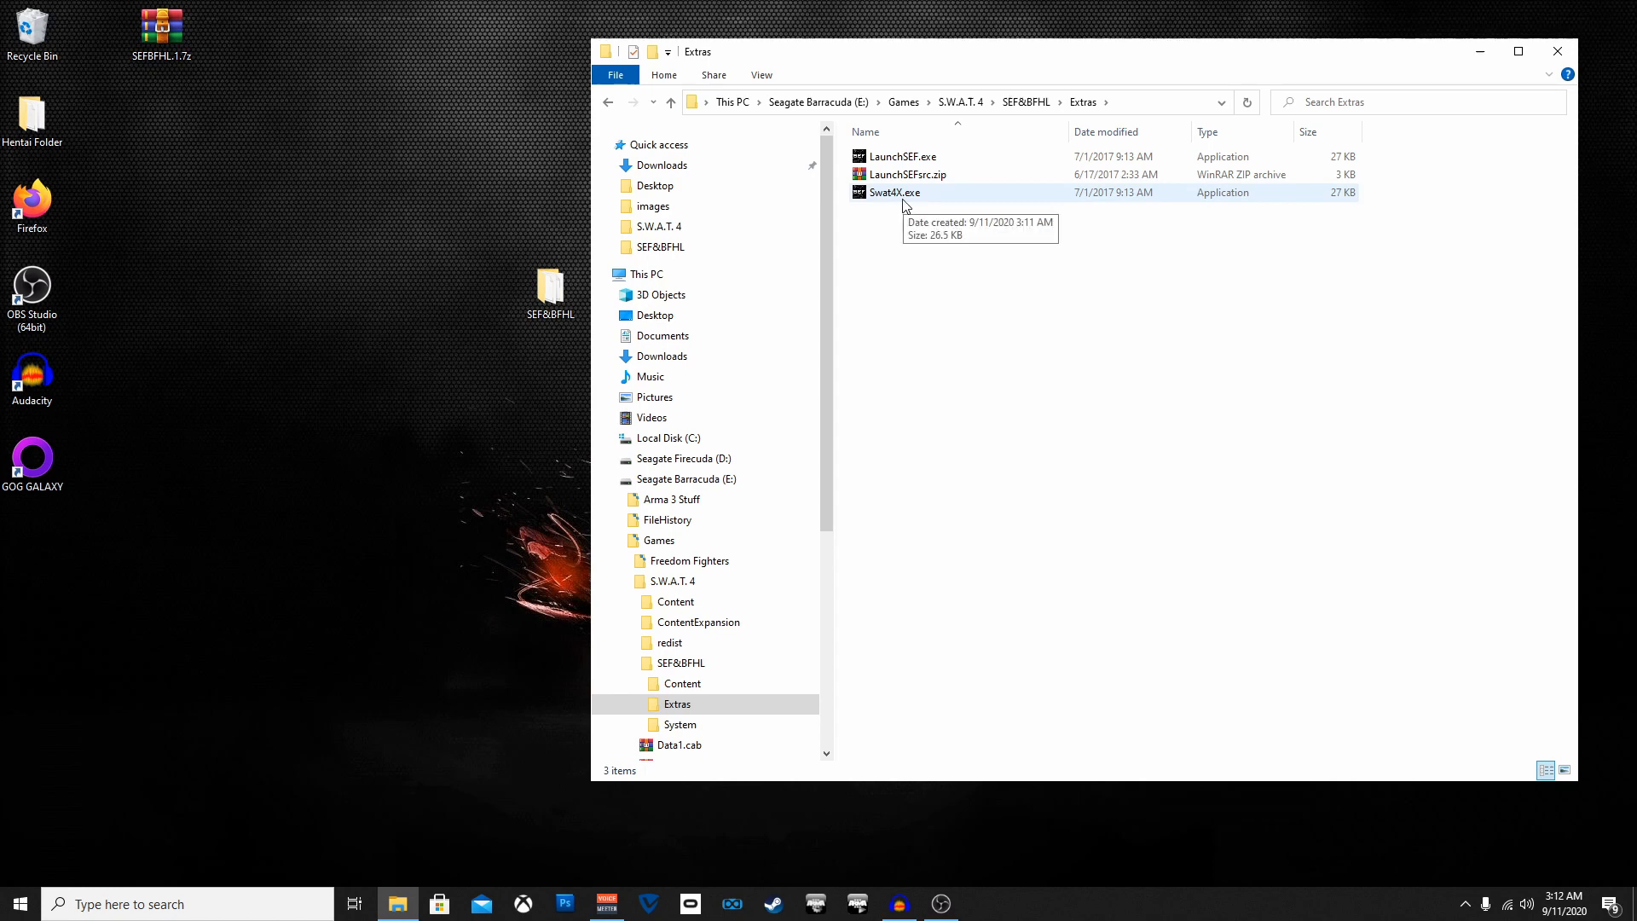
- Send Swat4X.exe to the desktop as a shortcut
right_click(893, 192)
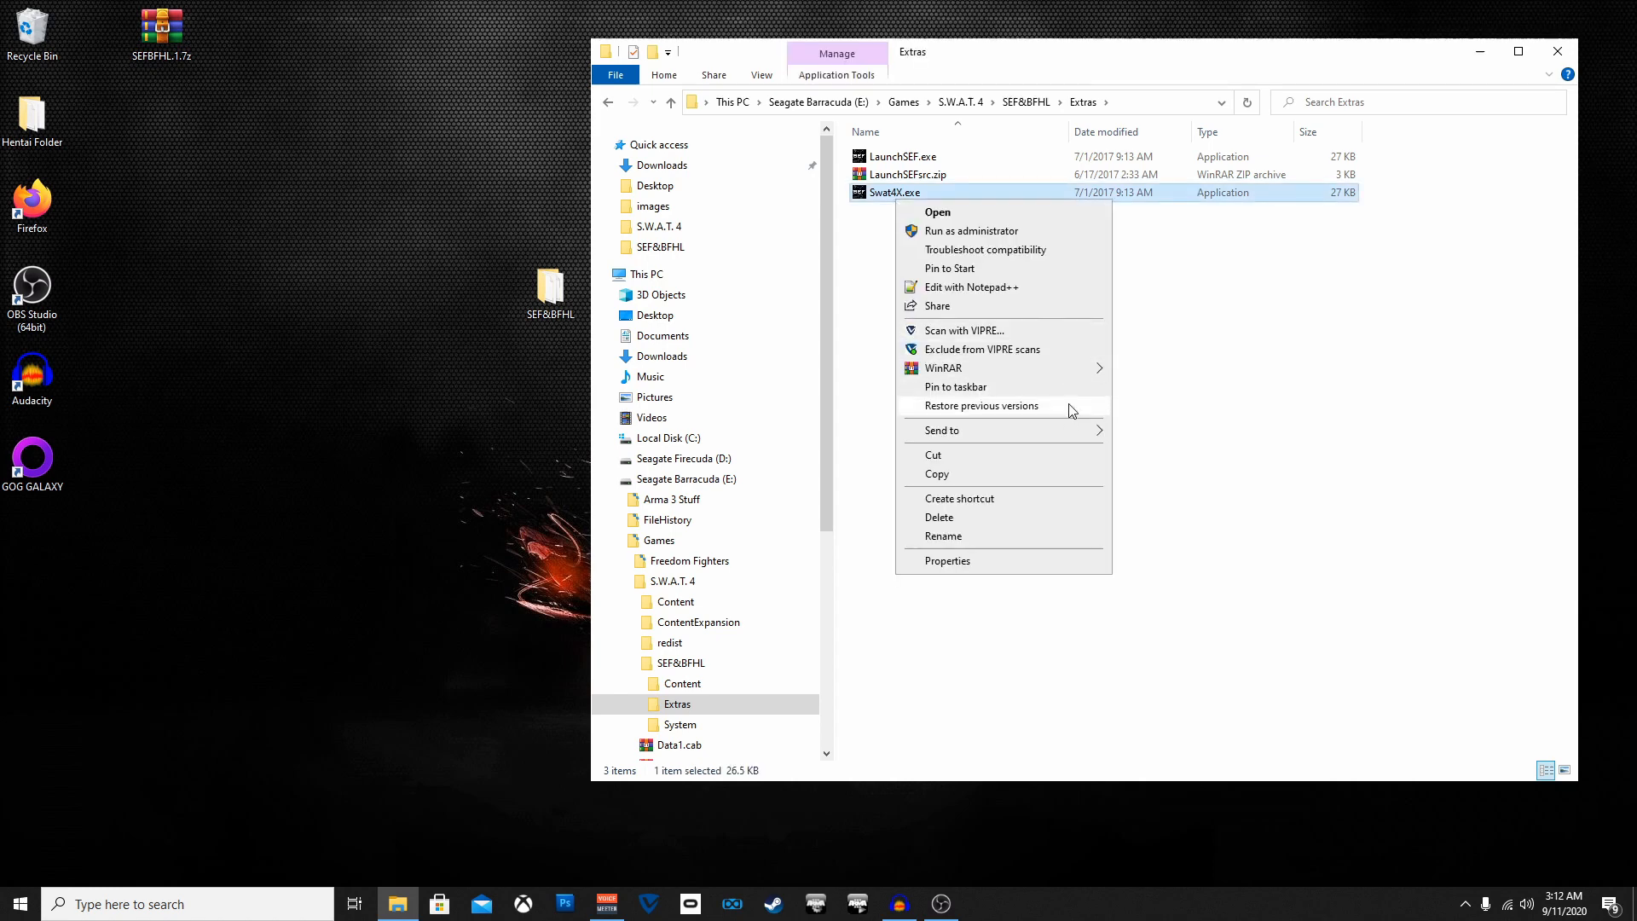
left_click(958, 498)
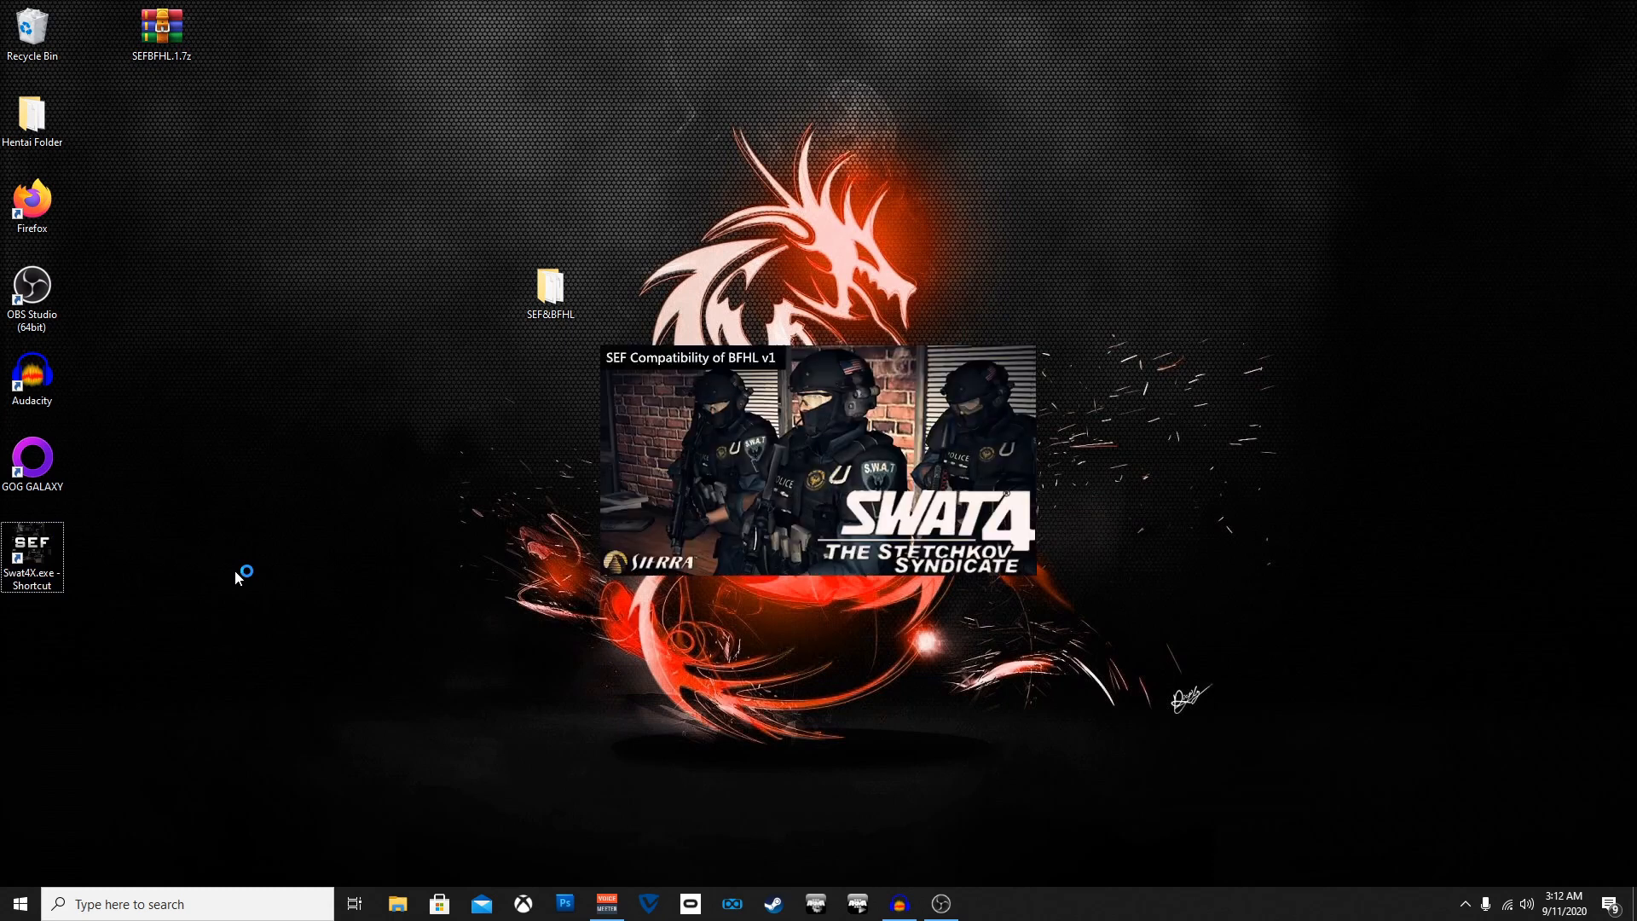
mouse_move(202, 504)
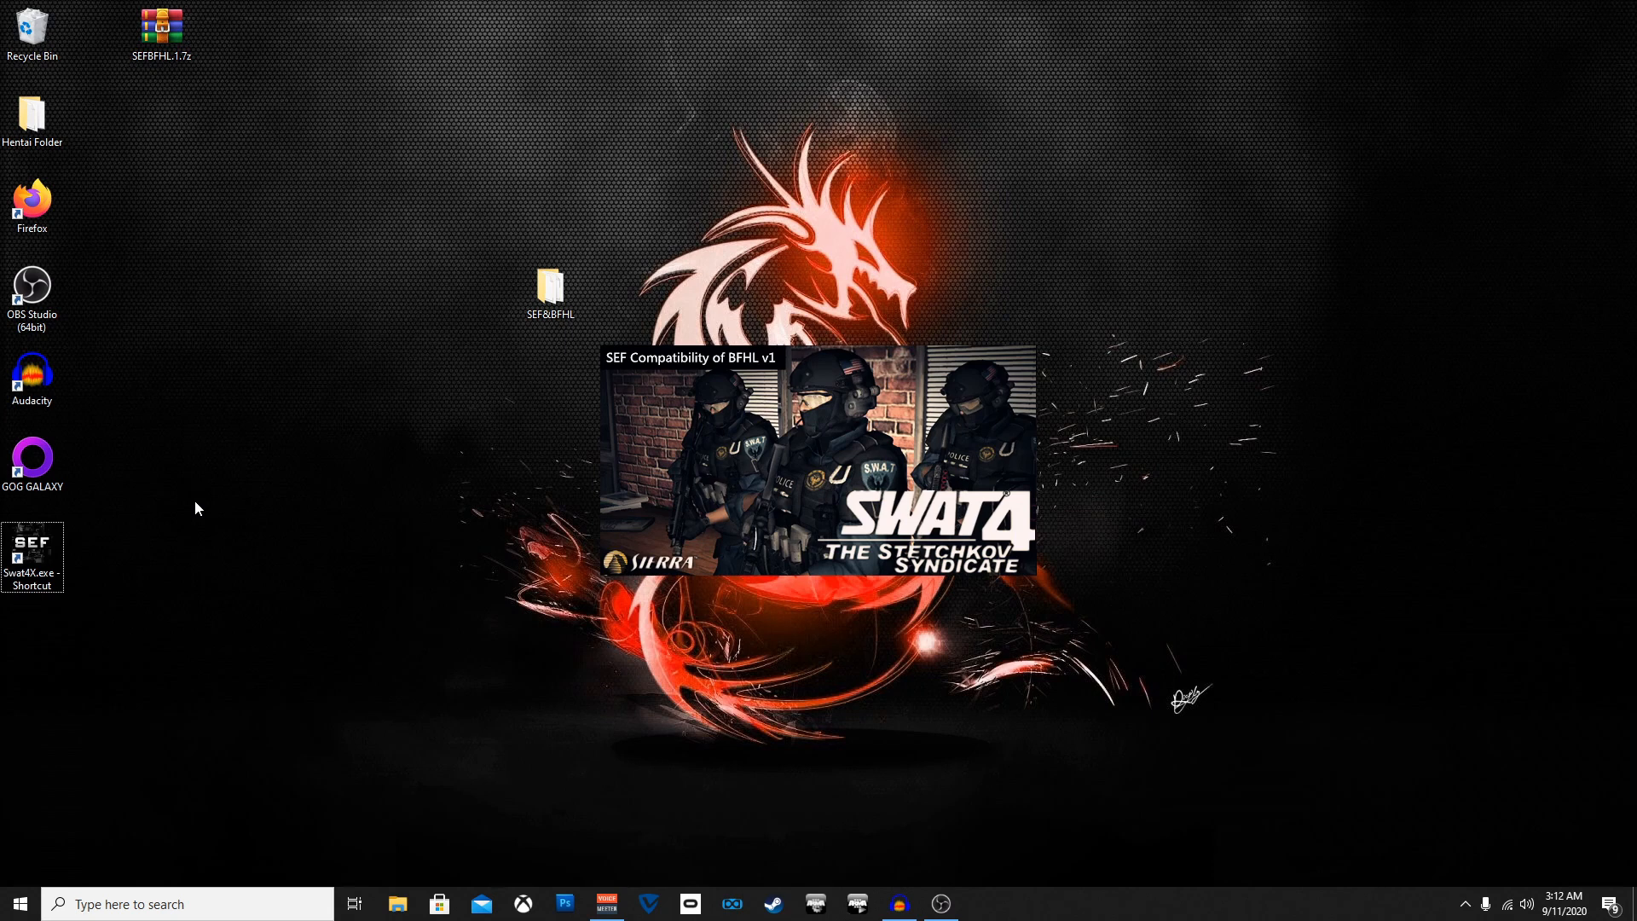
mouse_move(89, 457)
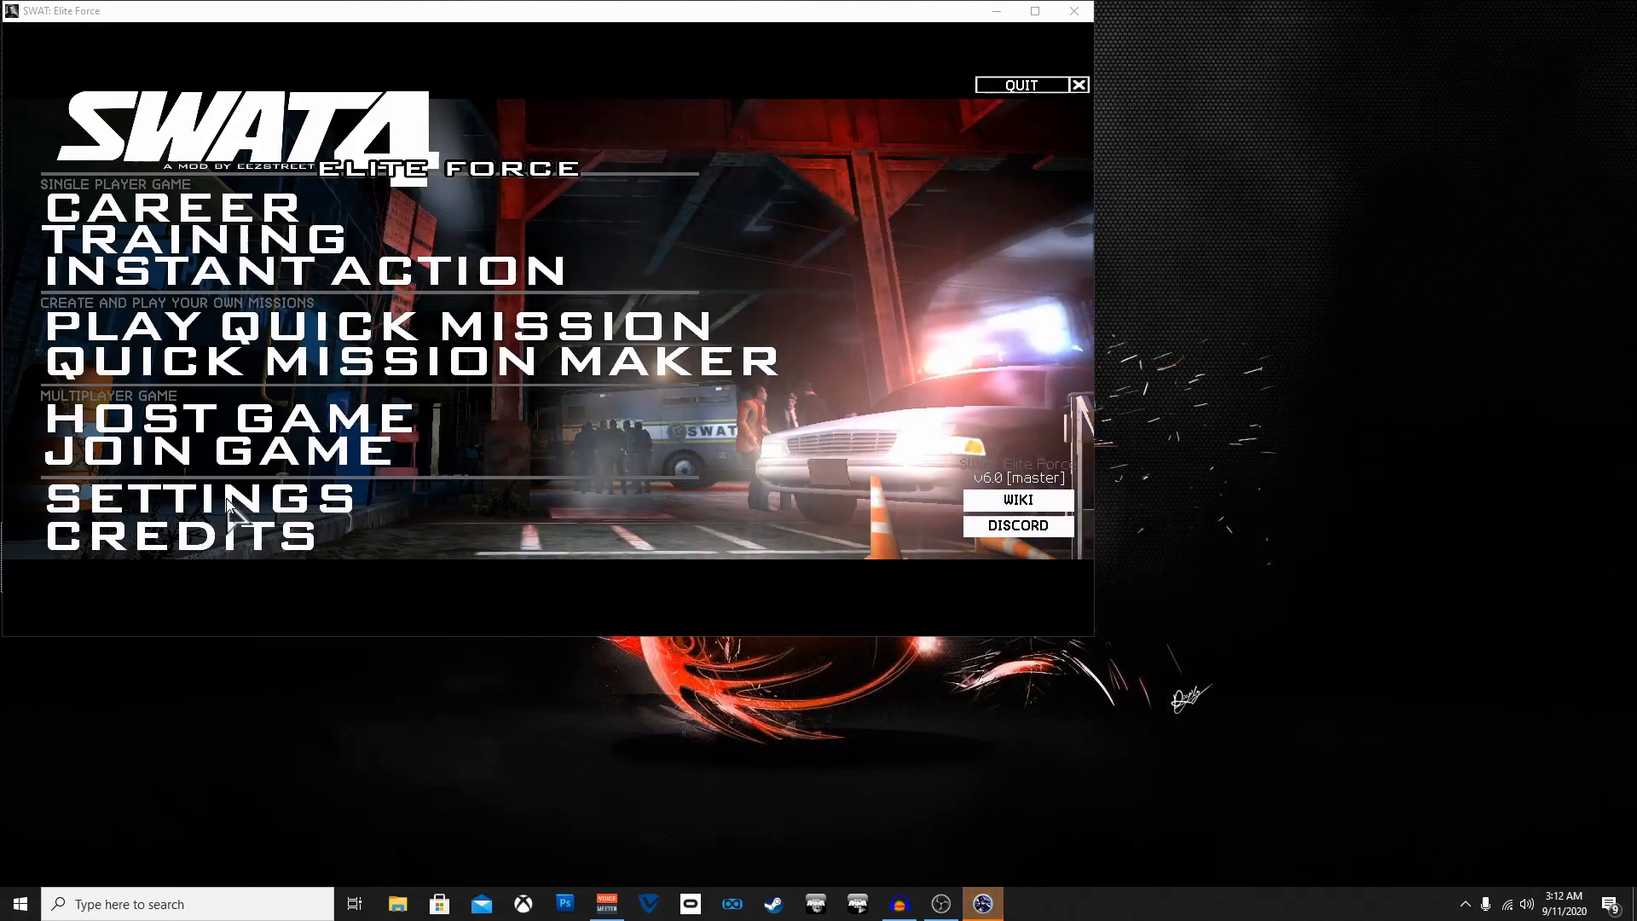
- In Settings > Video Settings, set Screen Resolution to 1920x1080
left_click(192, 499)
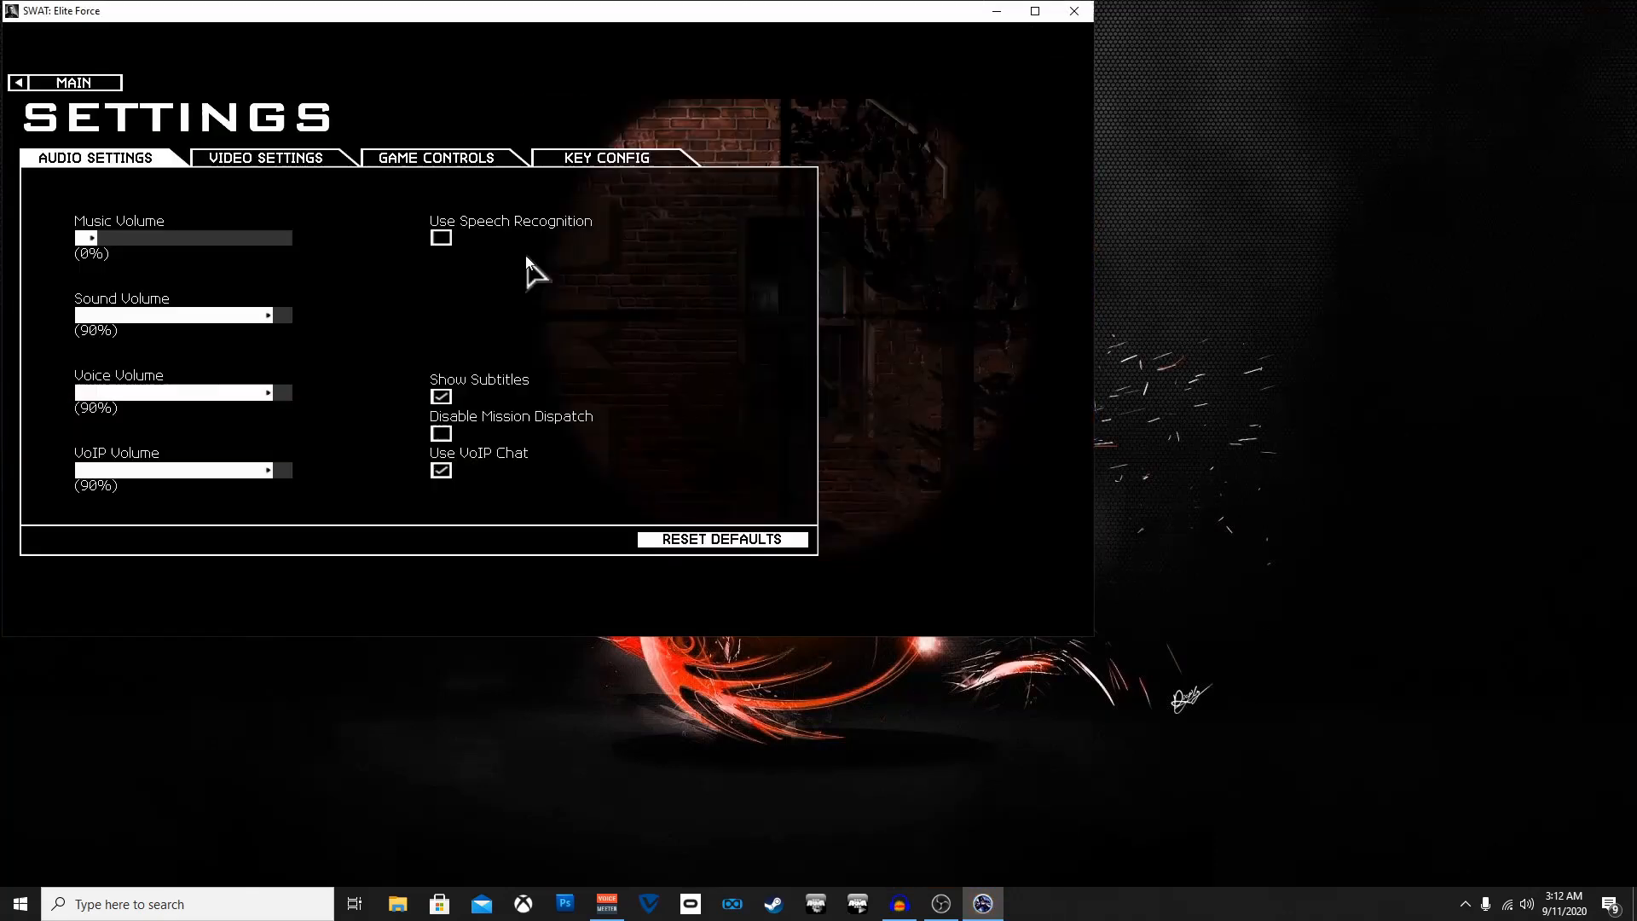
mouse_move(293, 183)
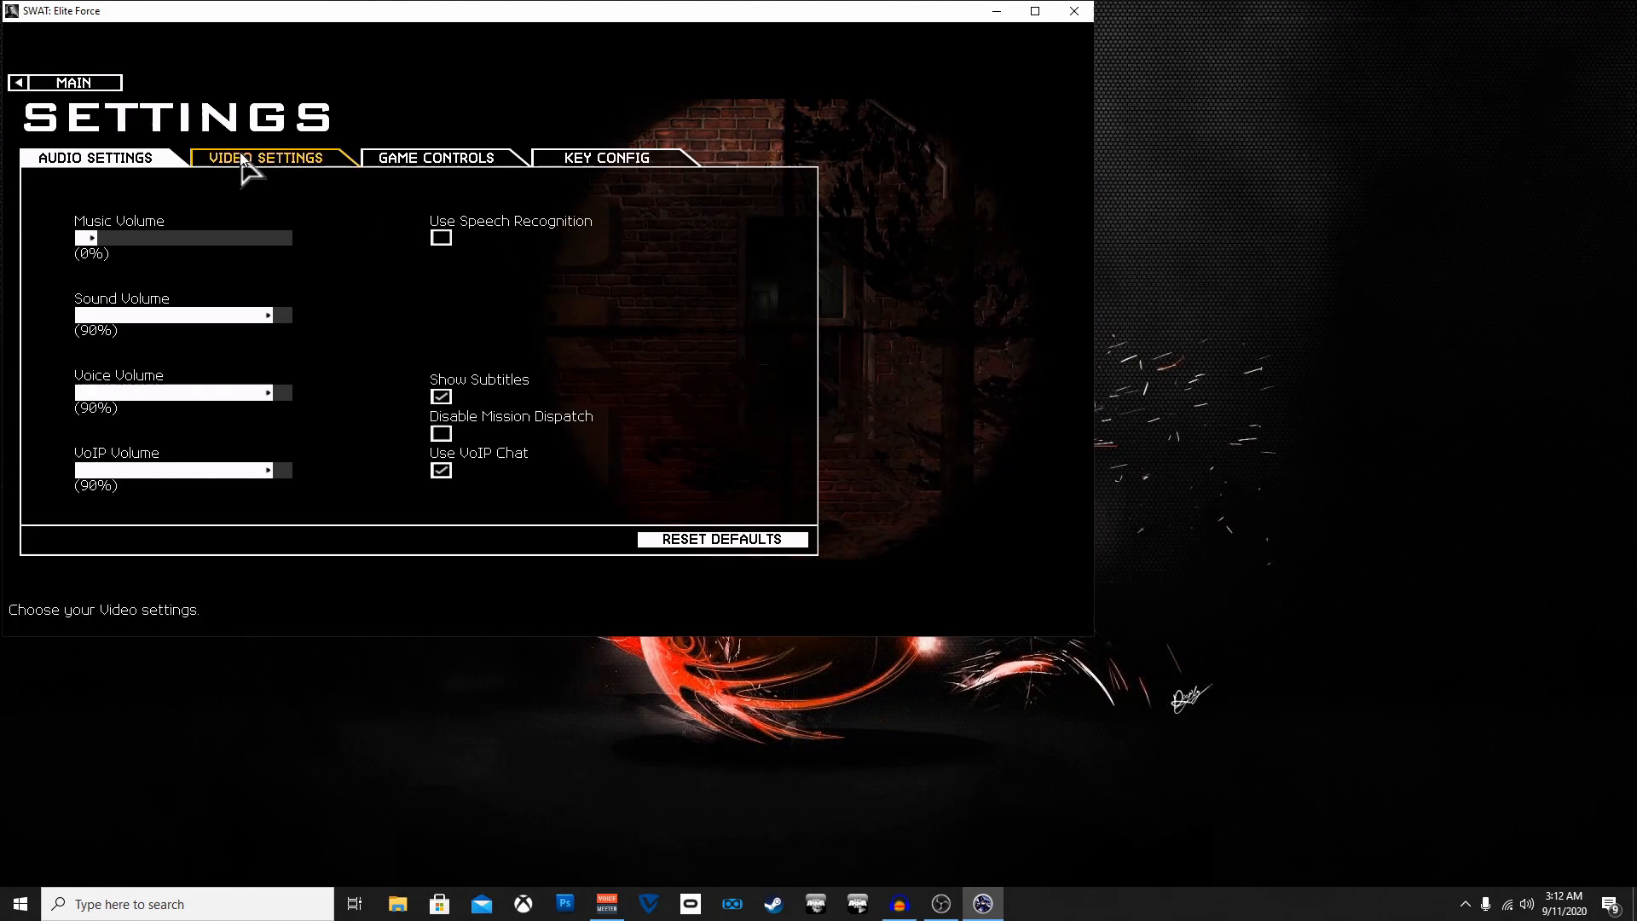
mouse_move(209, 174)
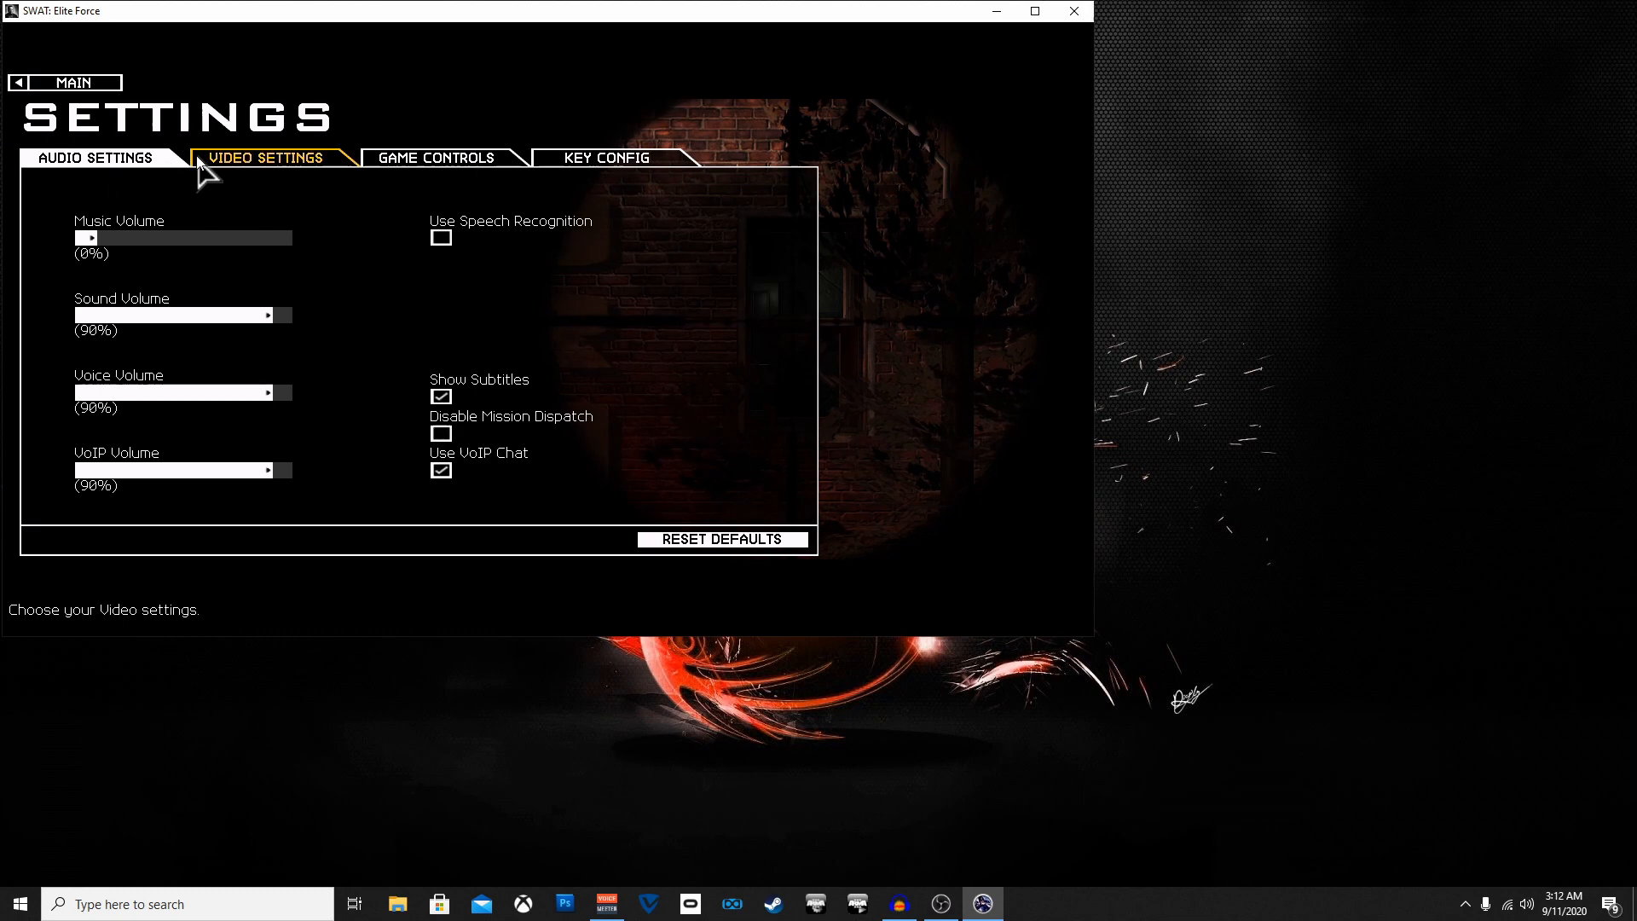
left_click(266, 158)
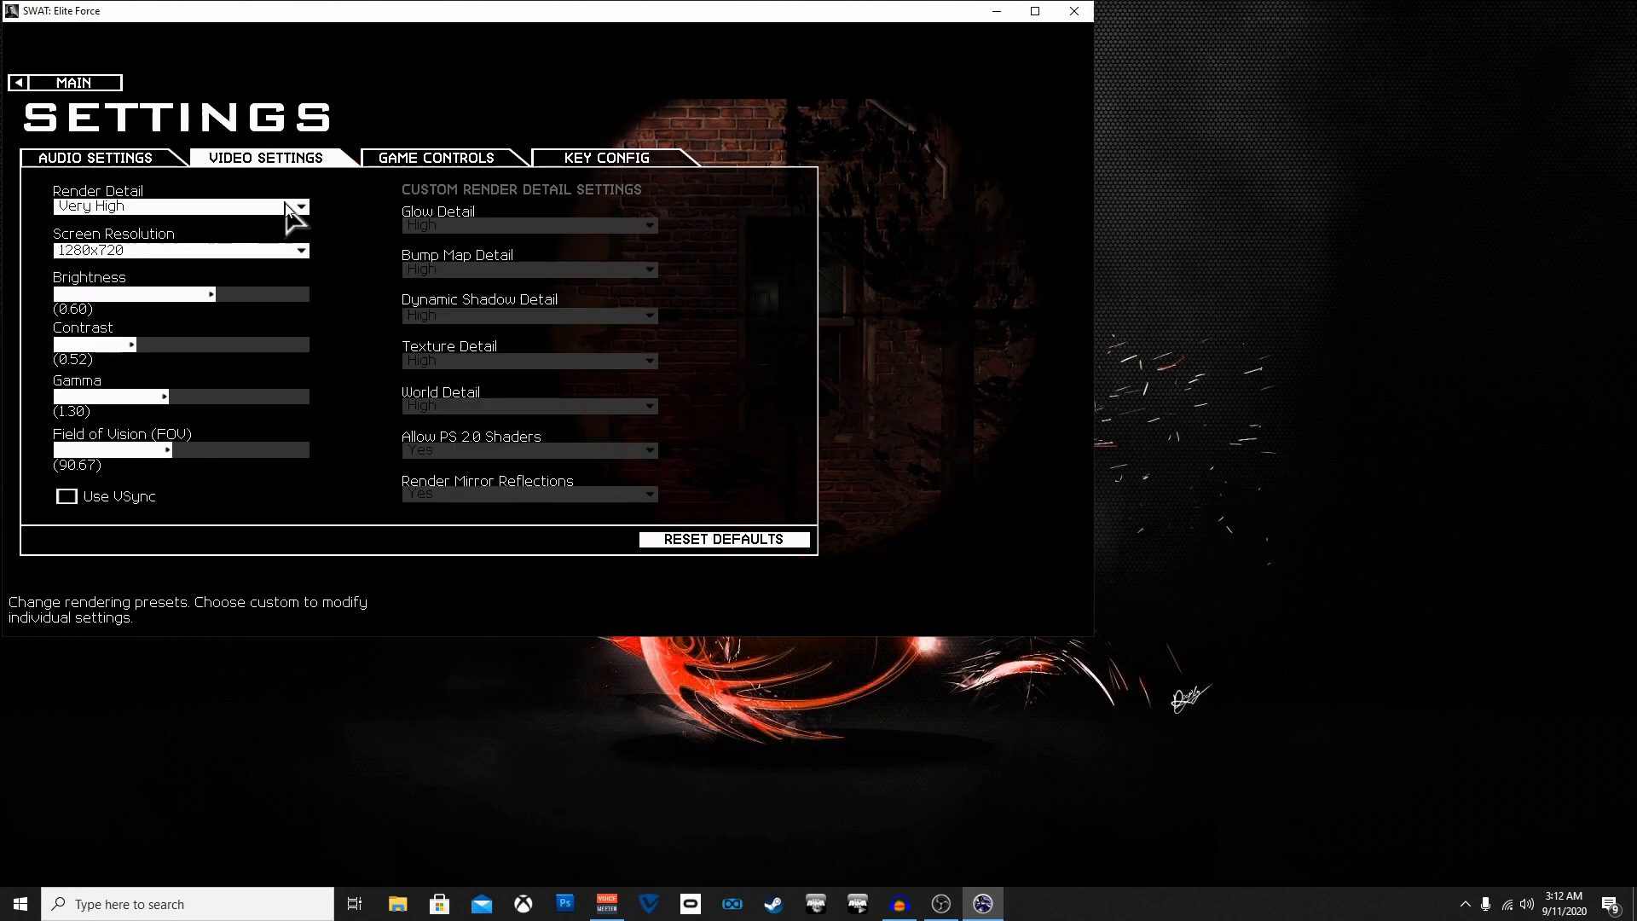
left_click(301, 250)
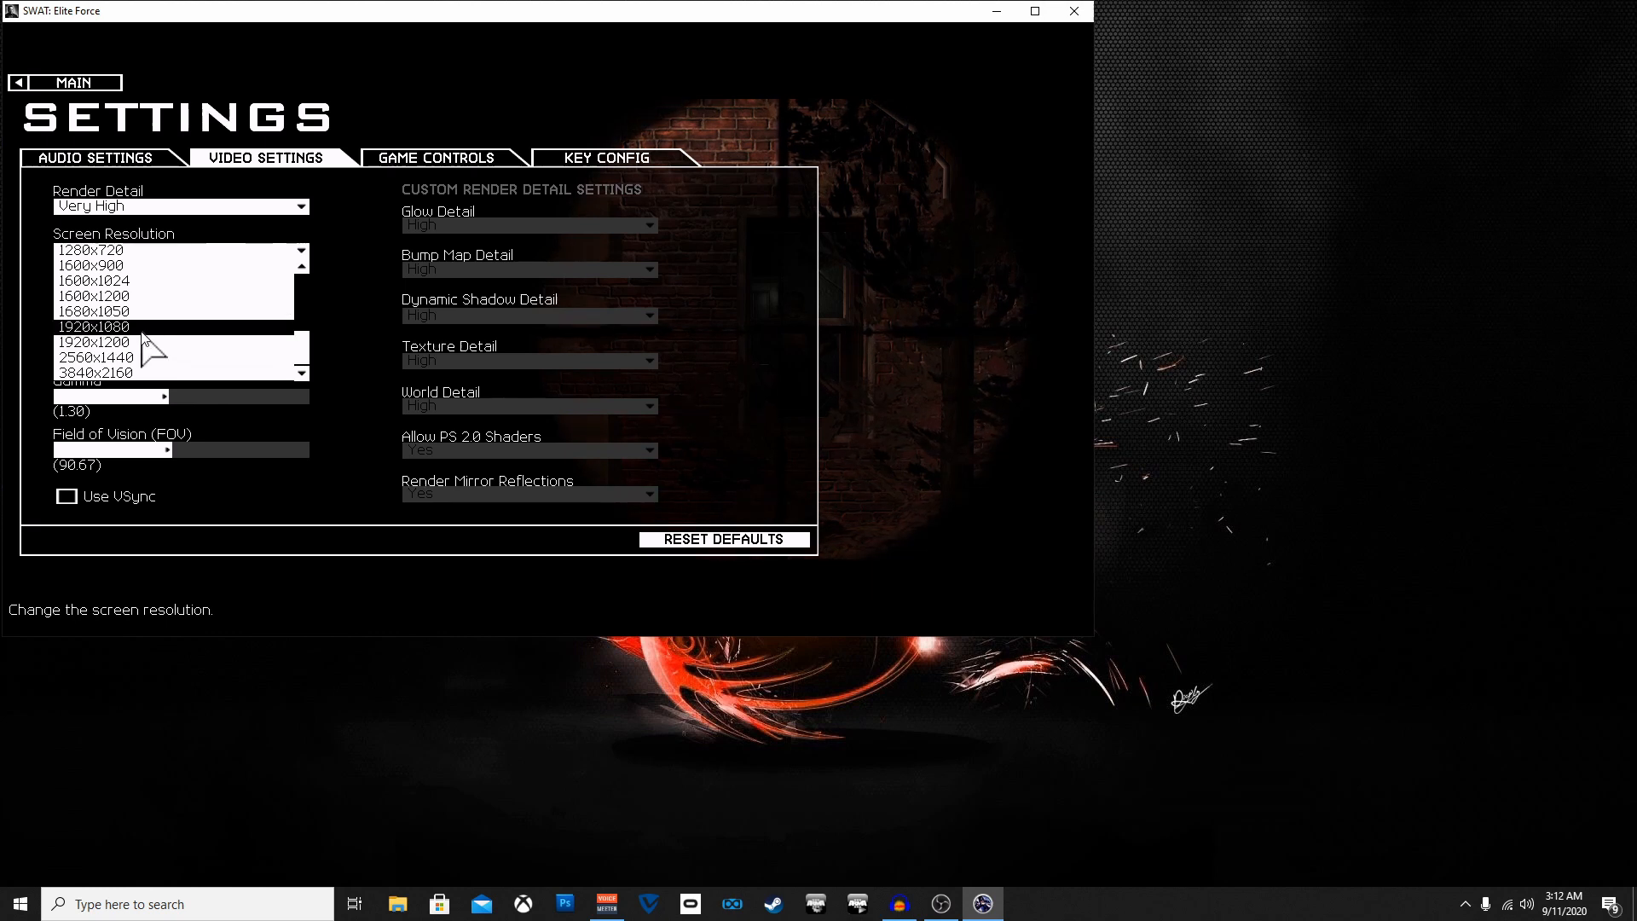
left_click(93, 326)
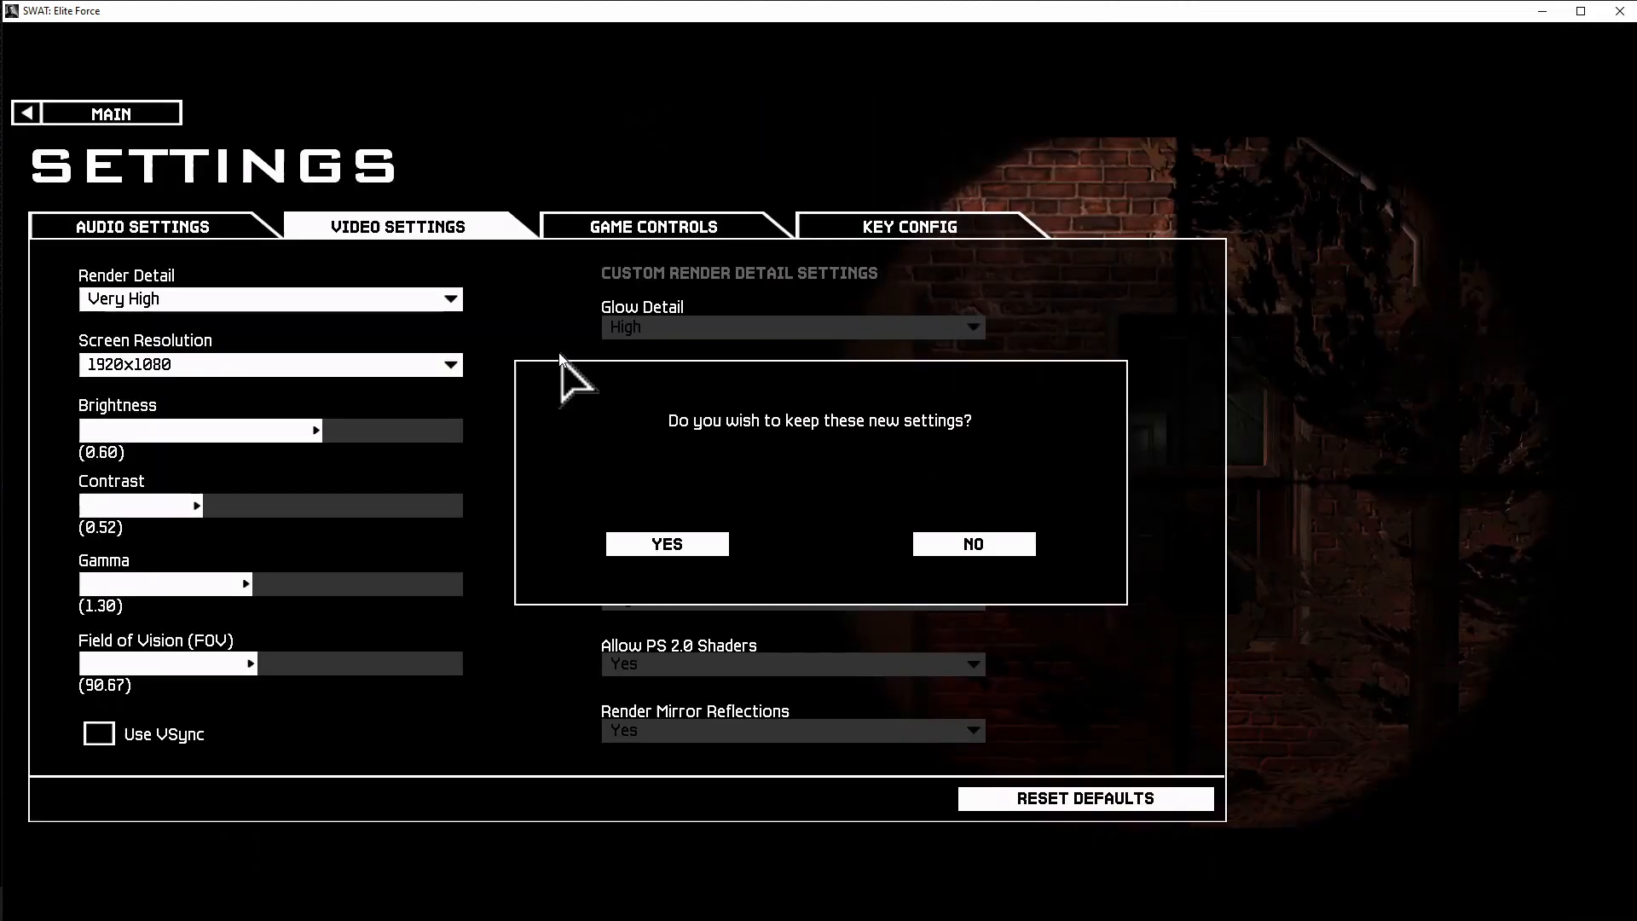
mouse_move(752, 408)
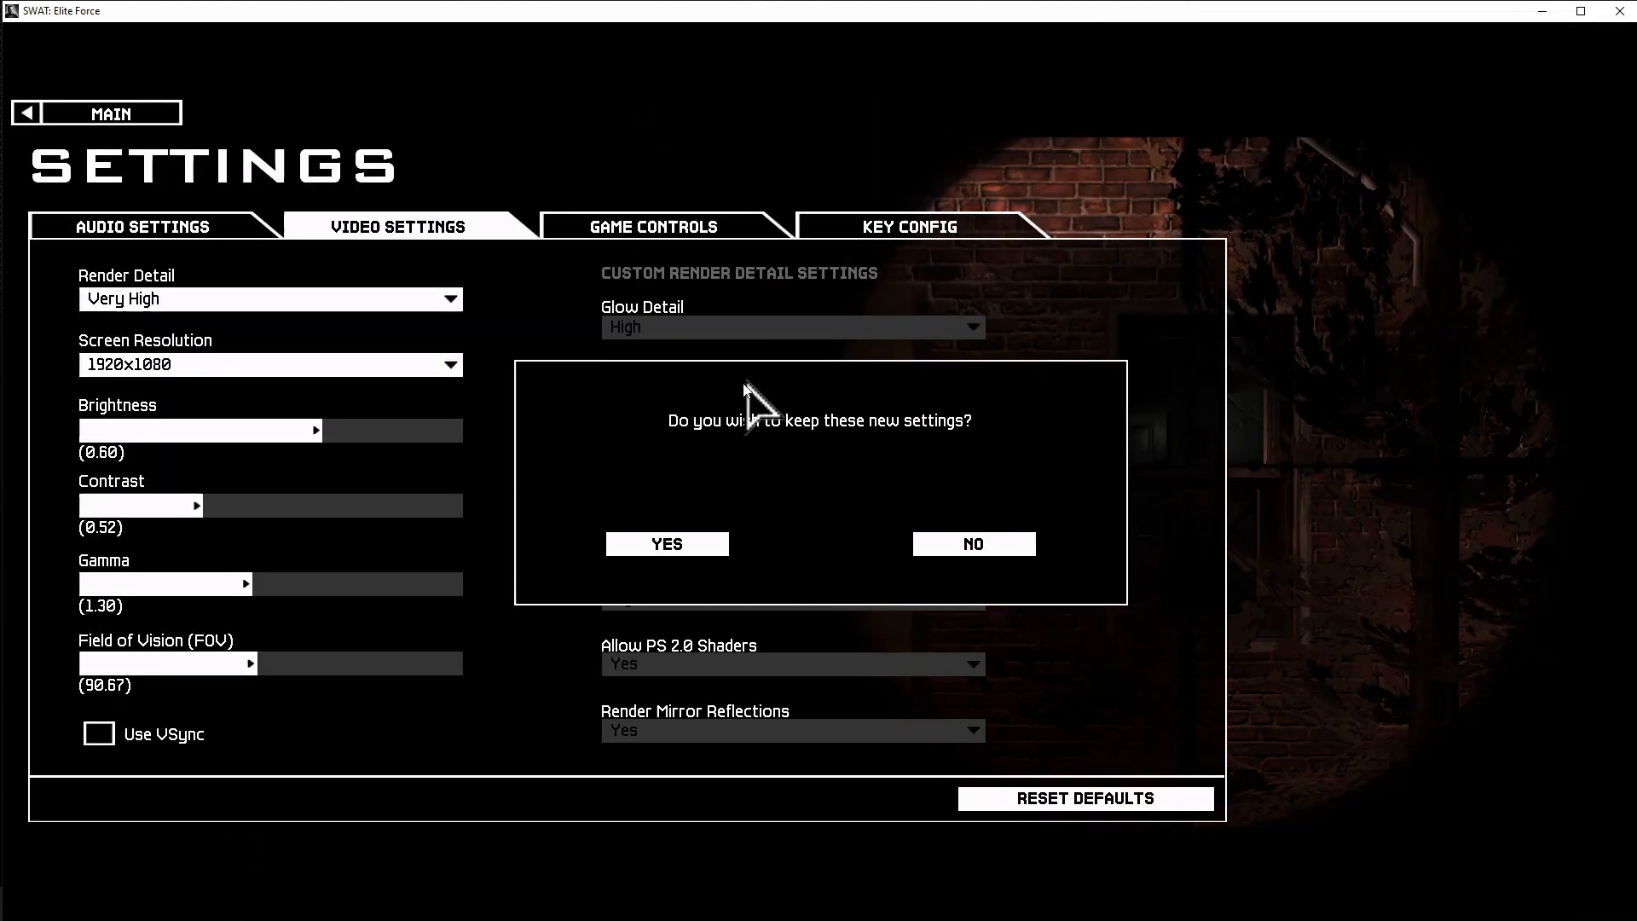
- Confirm keeping 1920x1080, pass through Audio settings, and return to the main menu
left_click(666, 543)
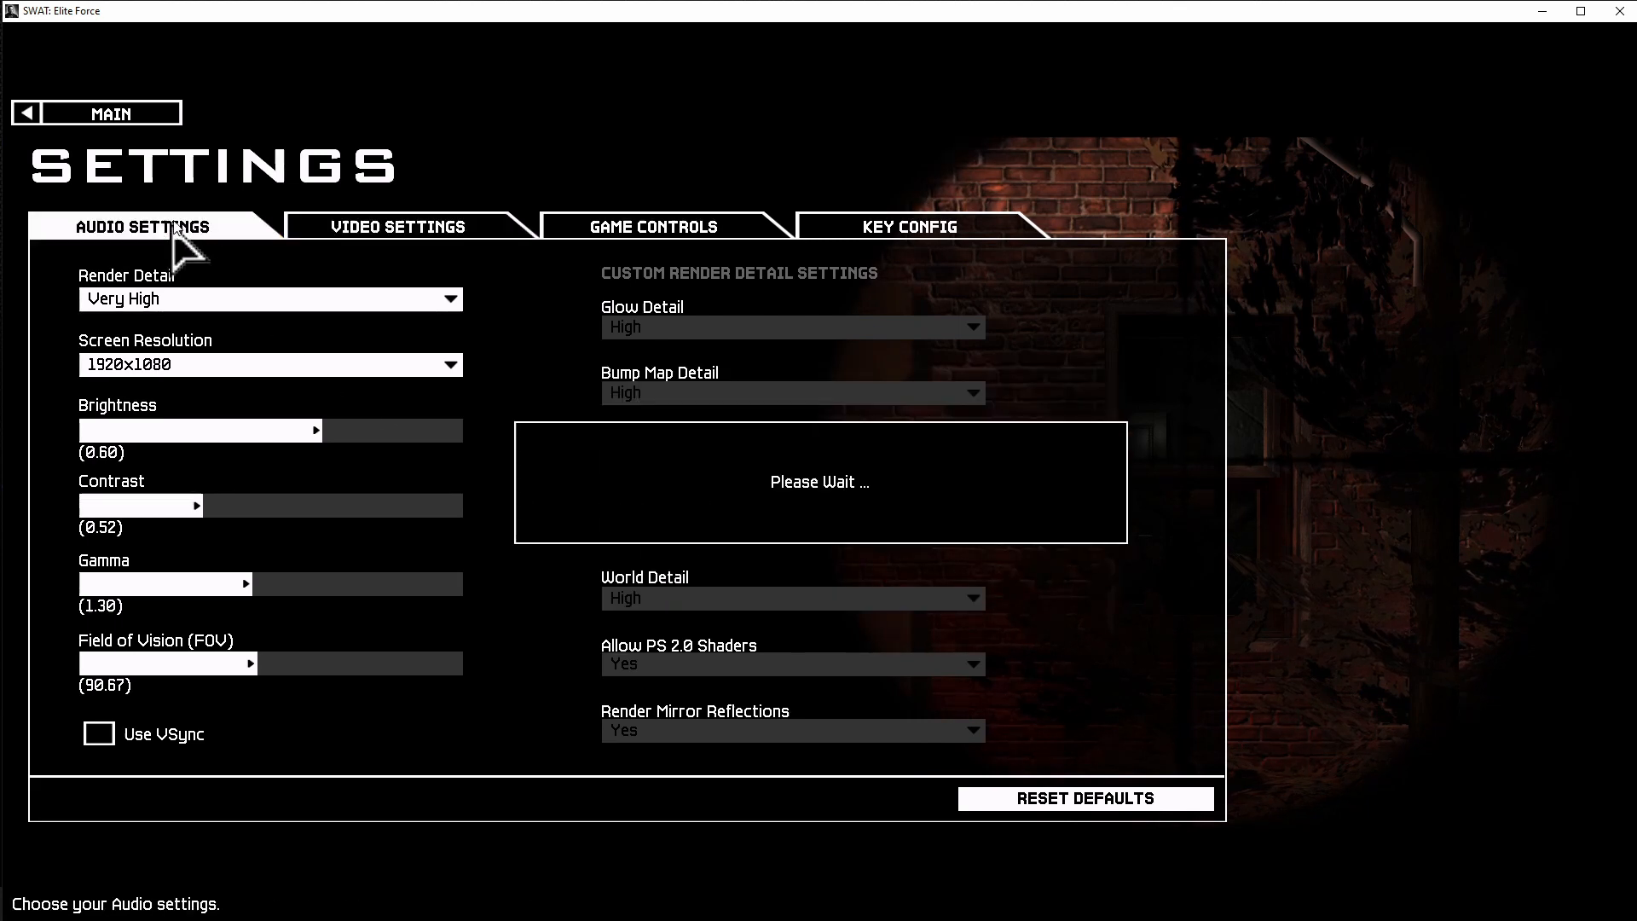
mouse_move(187, 194)
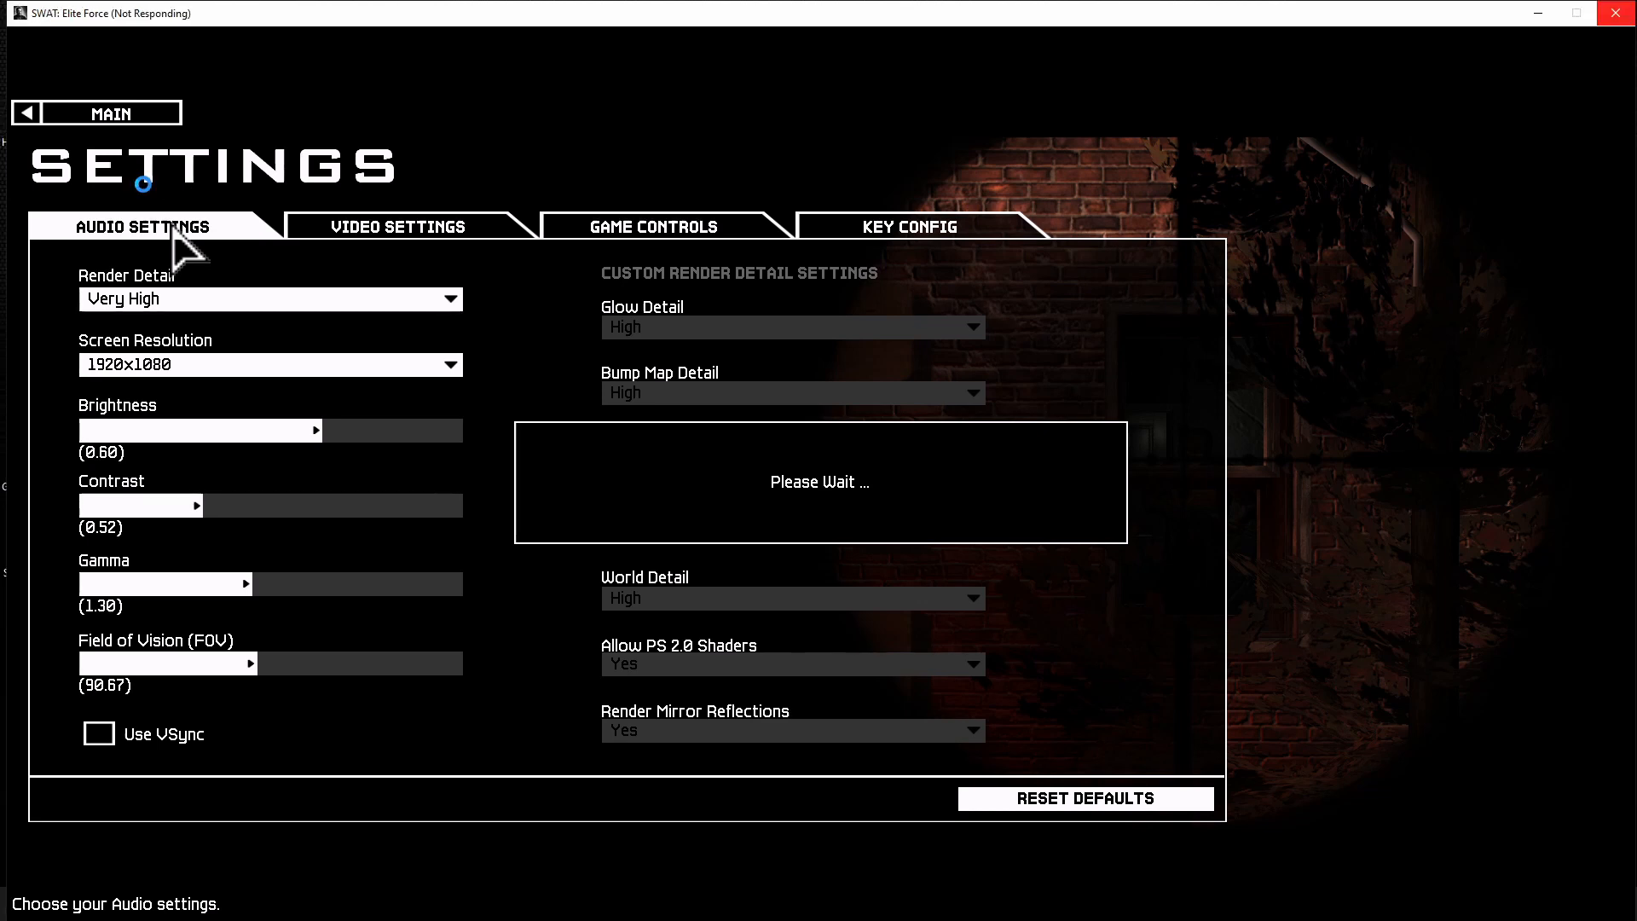
left_click(149, 224)
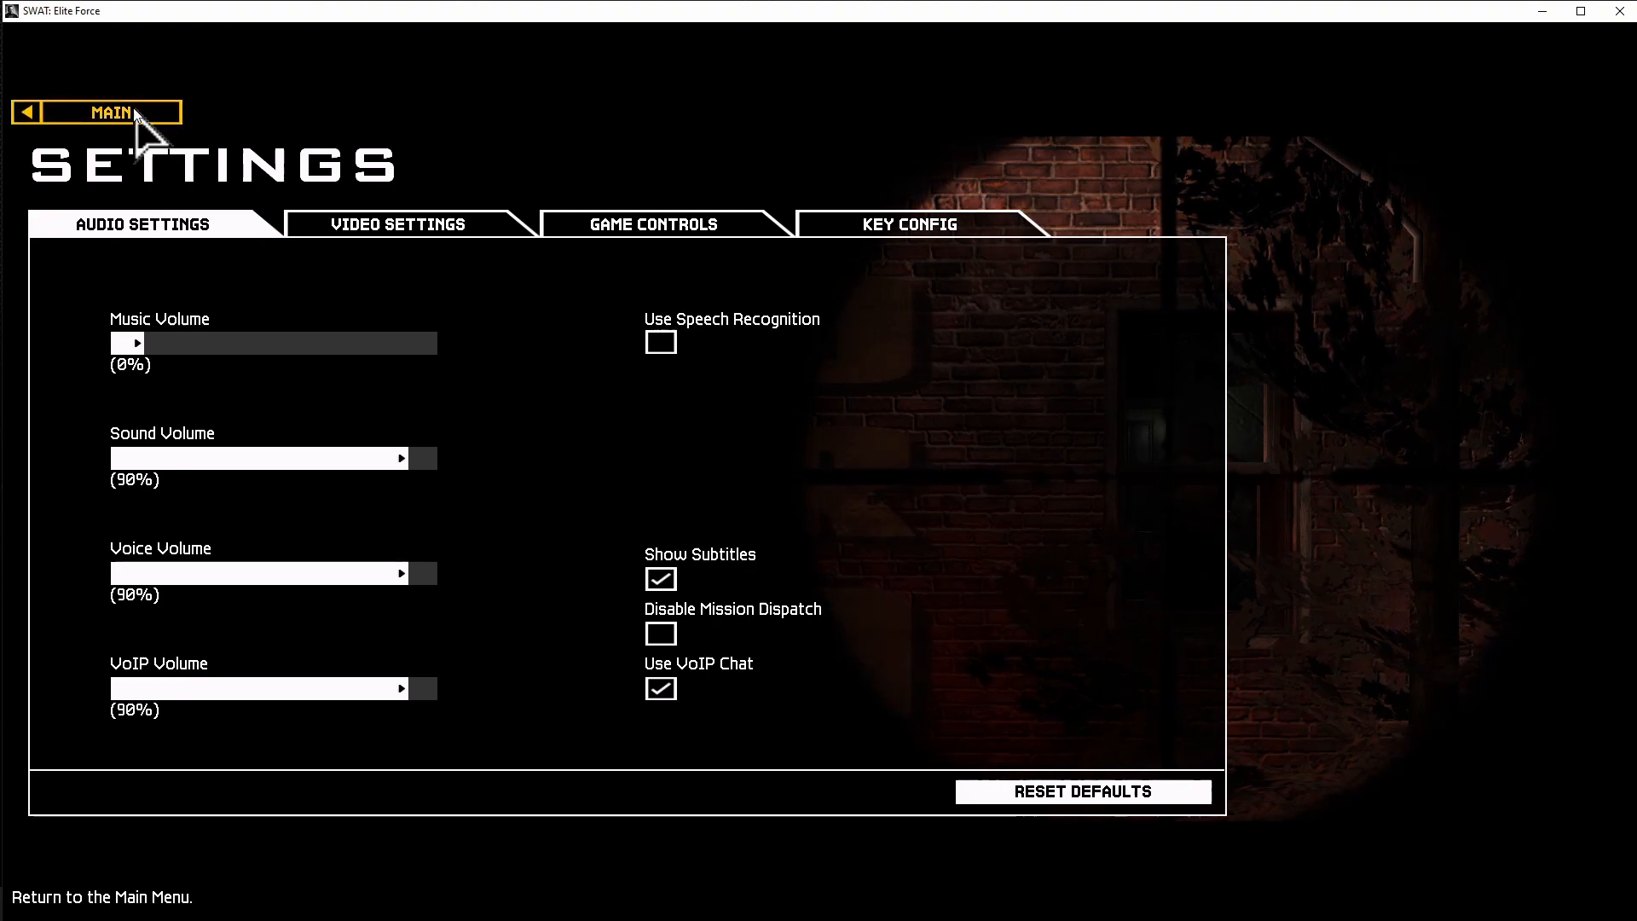
left_click(116, 113)
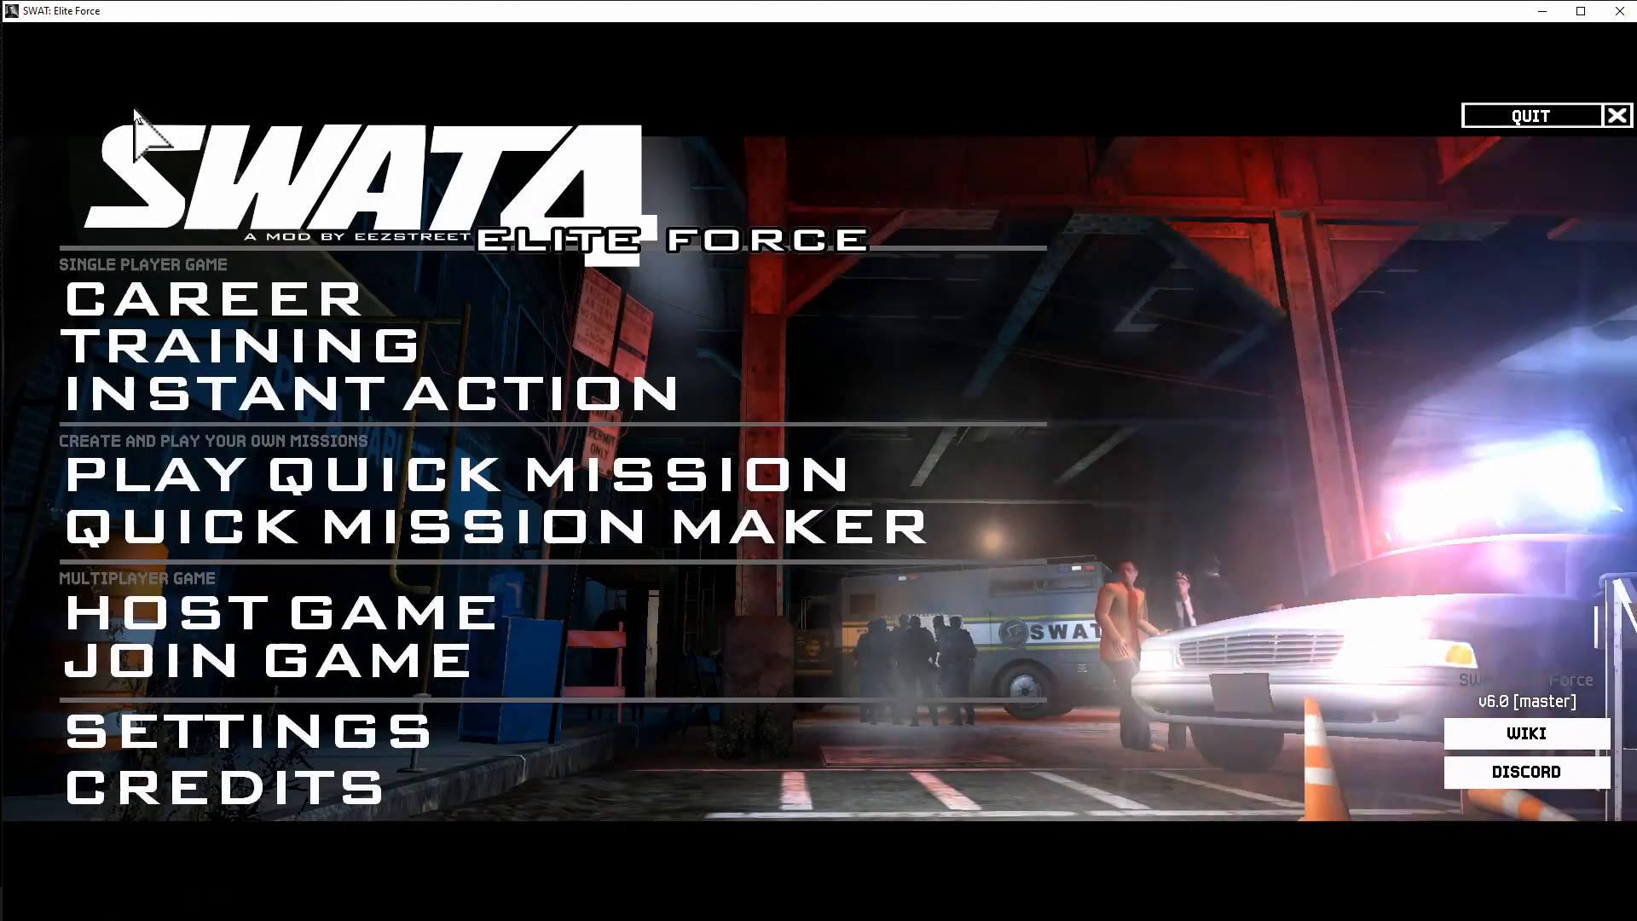